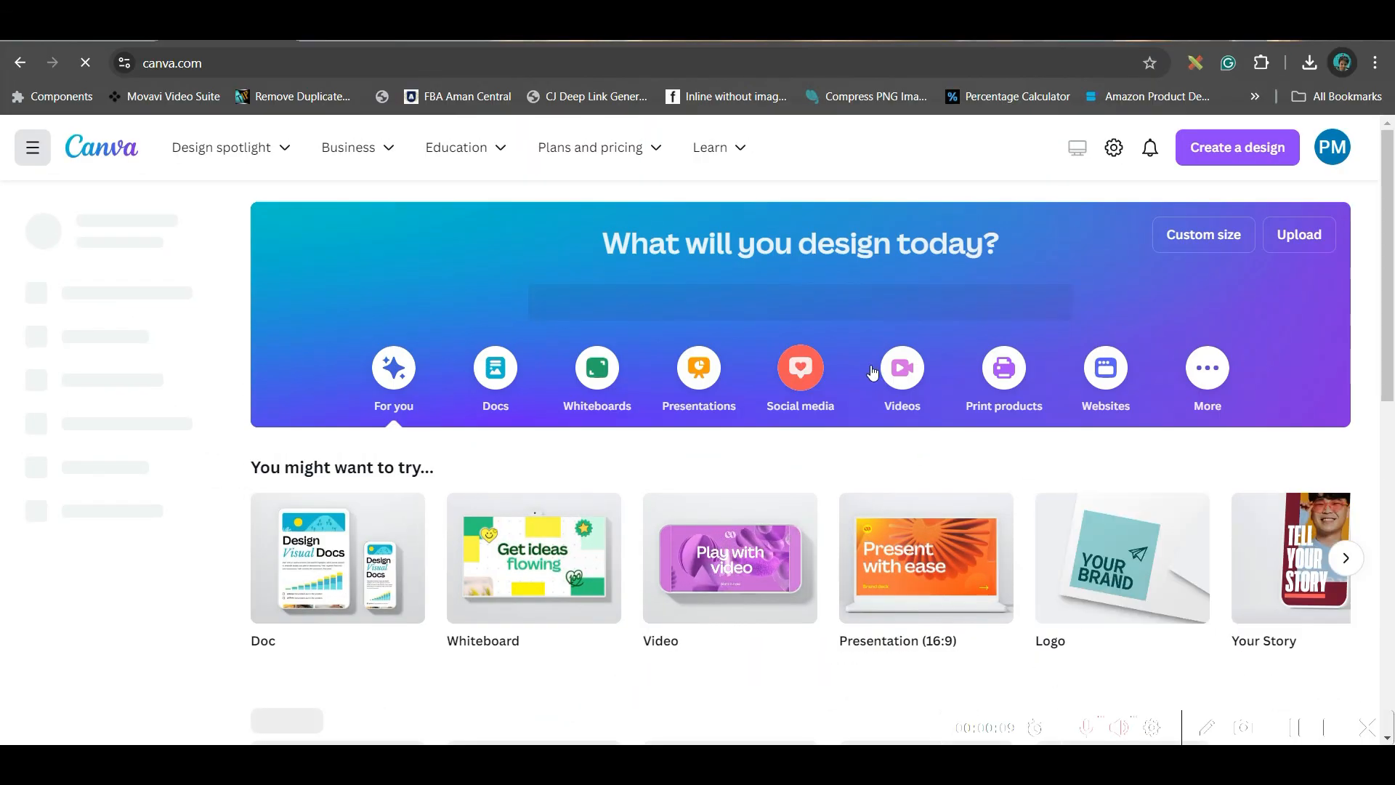
- Start a new blank video design from the Canva home page
click(901, 366)
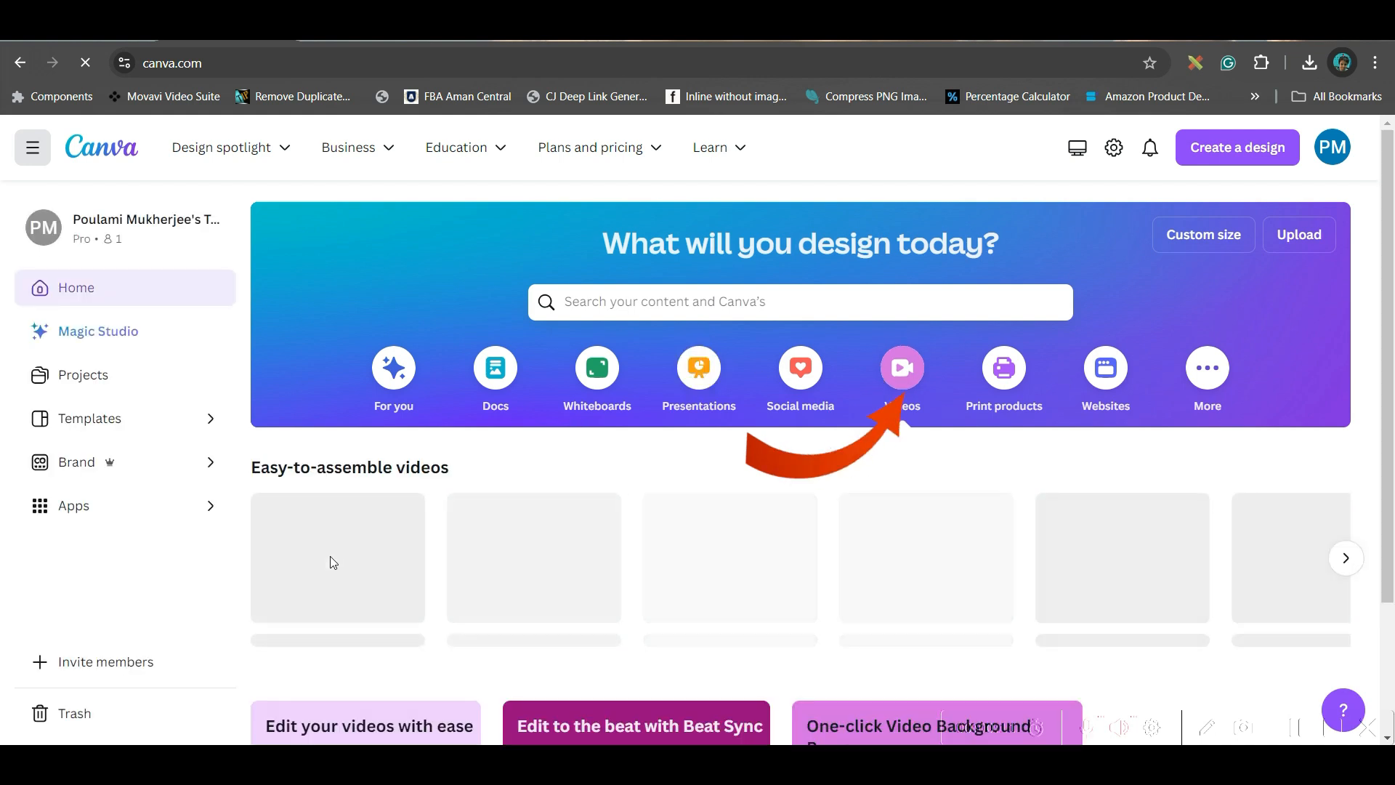
click(900, 366)
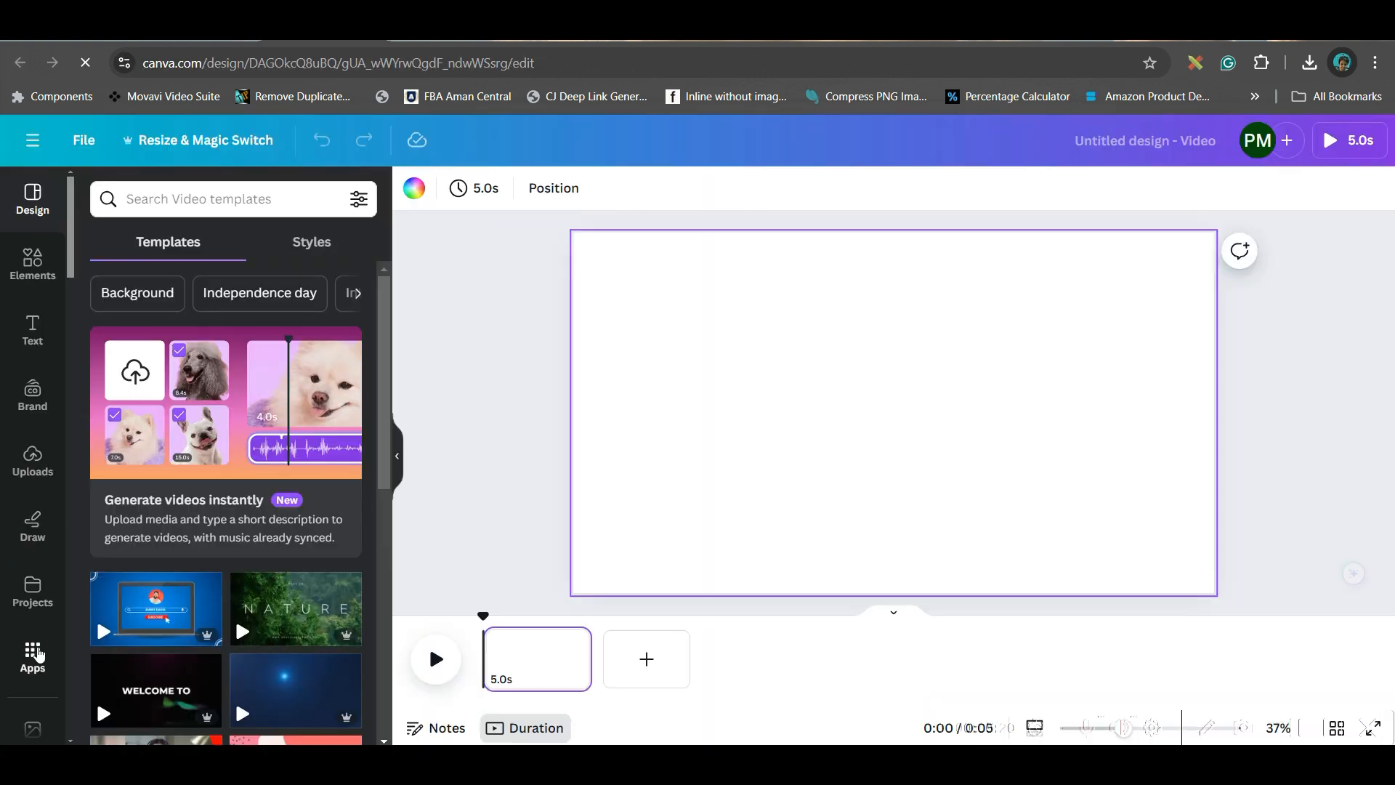
- Find Magic Media in the Apps list and open the image generator
click(32, 656)
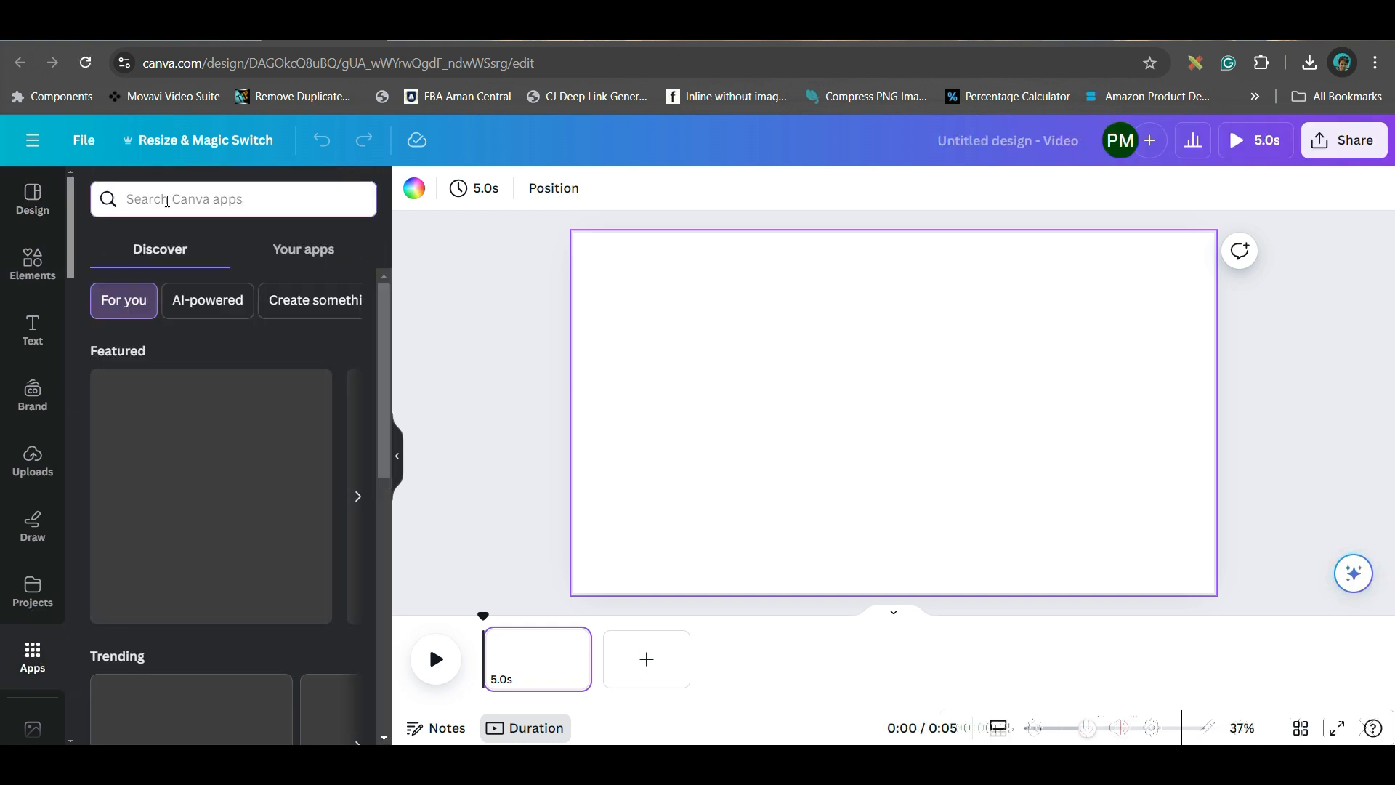
text(Magic Media)
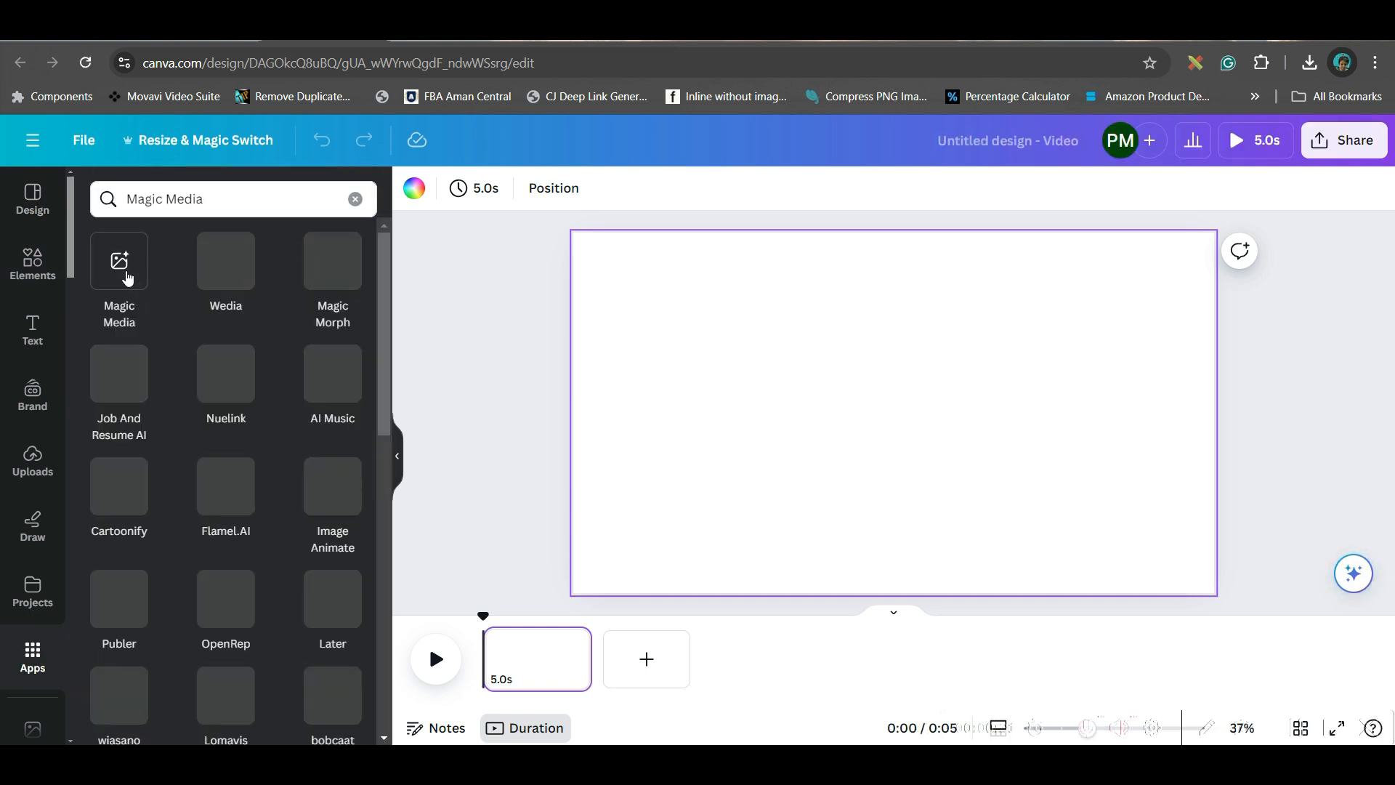
click(117, 260)
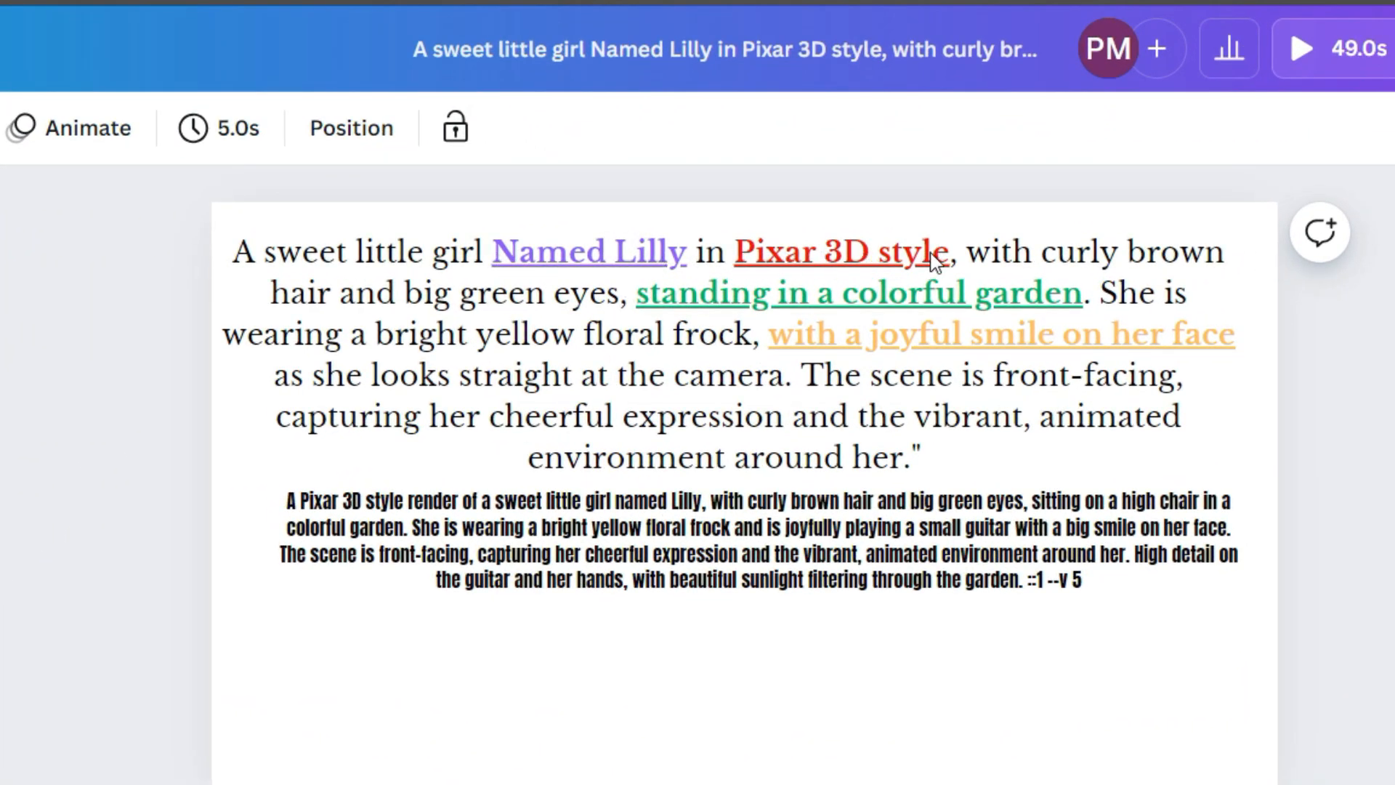
mouse_move(863, 345)
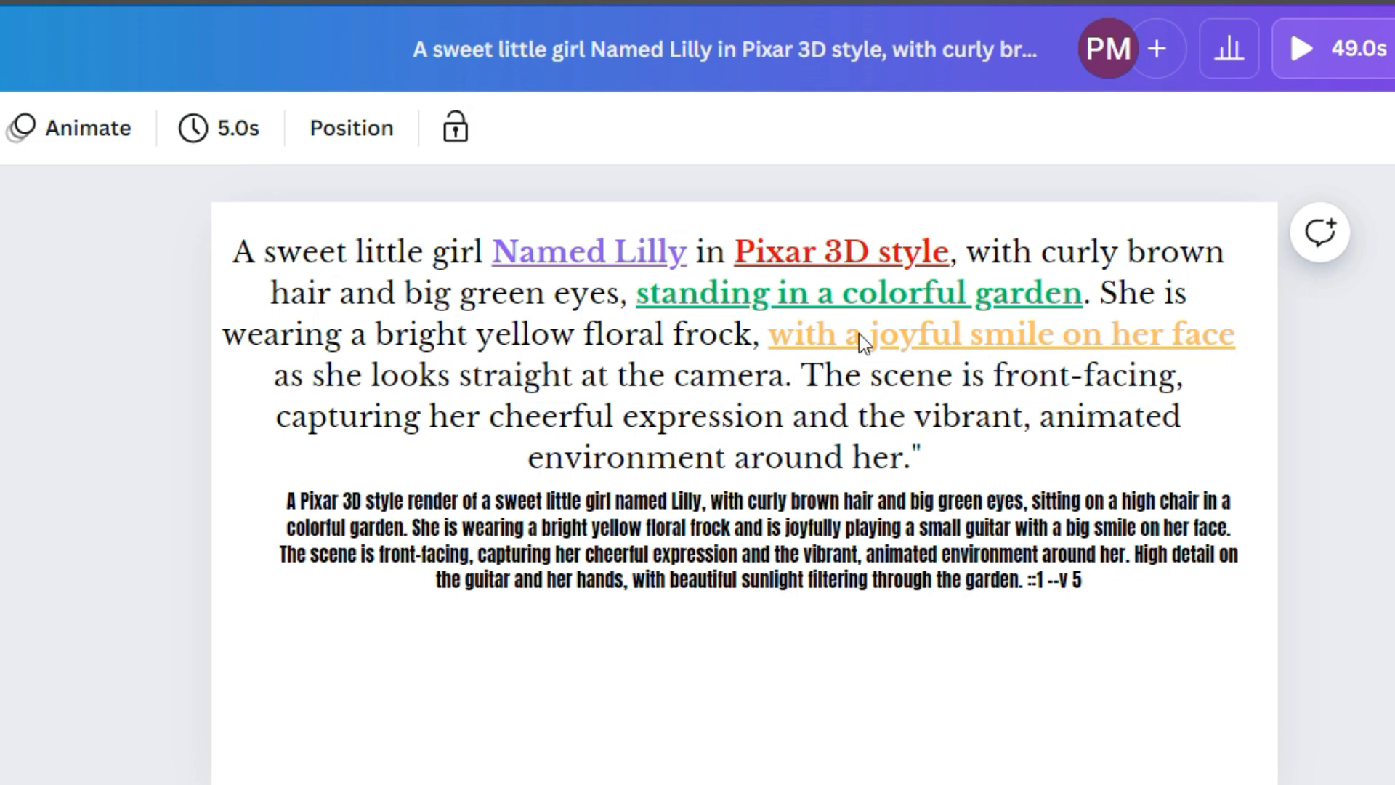
mouse_move(247, 268)
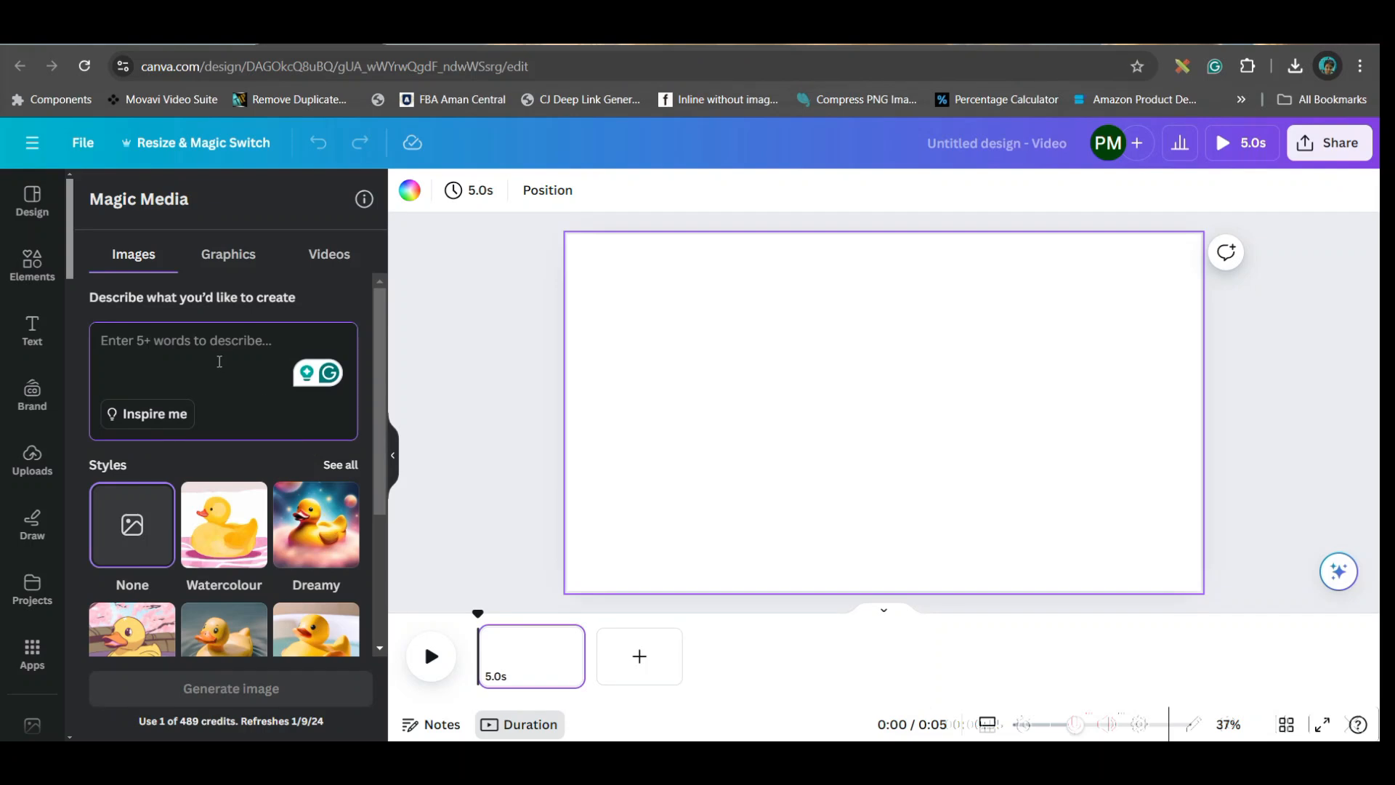
- Finish the Lilly prompt (floral frock, joyful smile, 'Seed-12345') in the description box
text(floral frock, with a joyful smile on her face as she looks straight at the camera. The scene is front-facing, capturing her c)
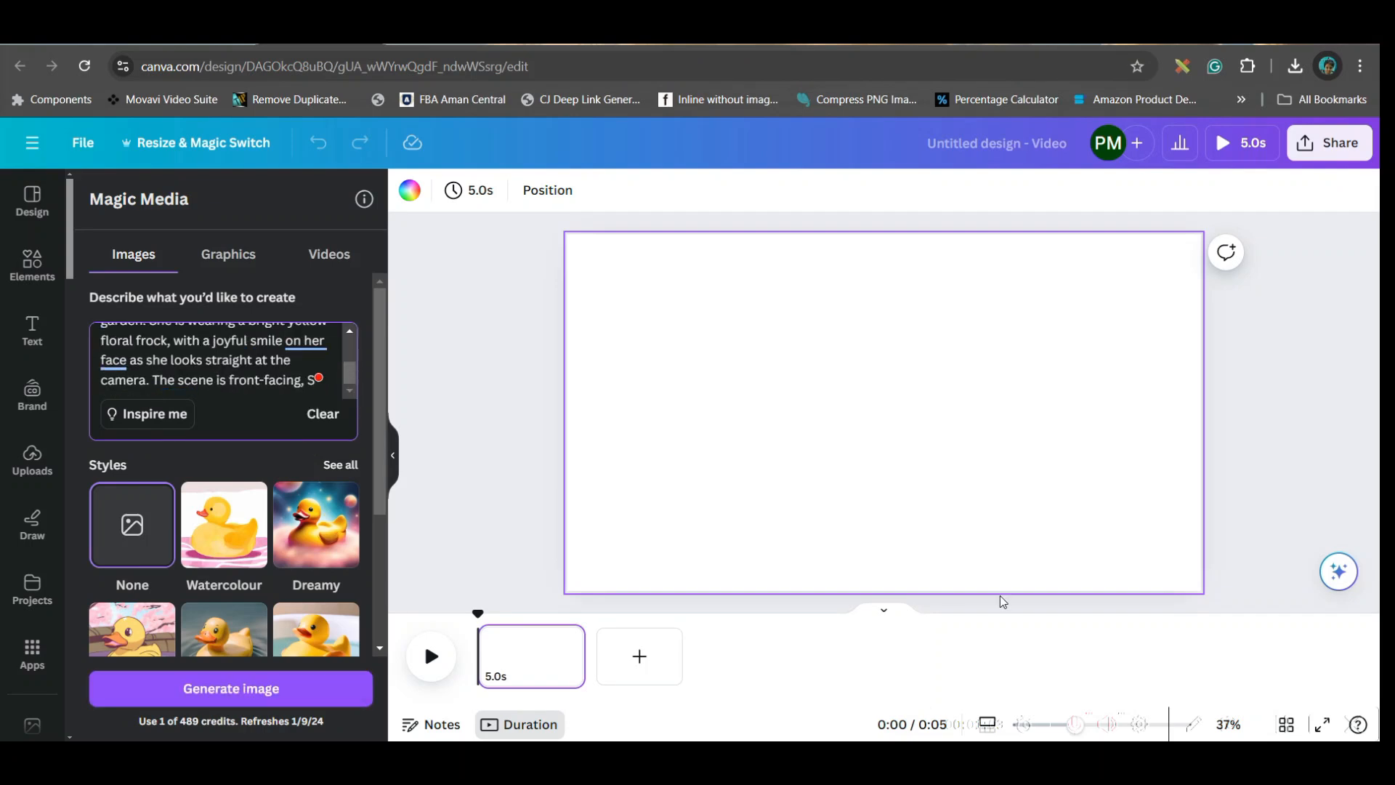
text(Seed-)
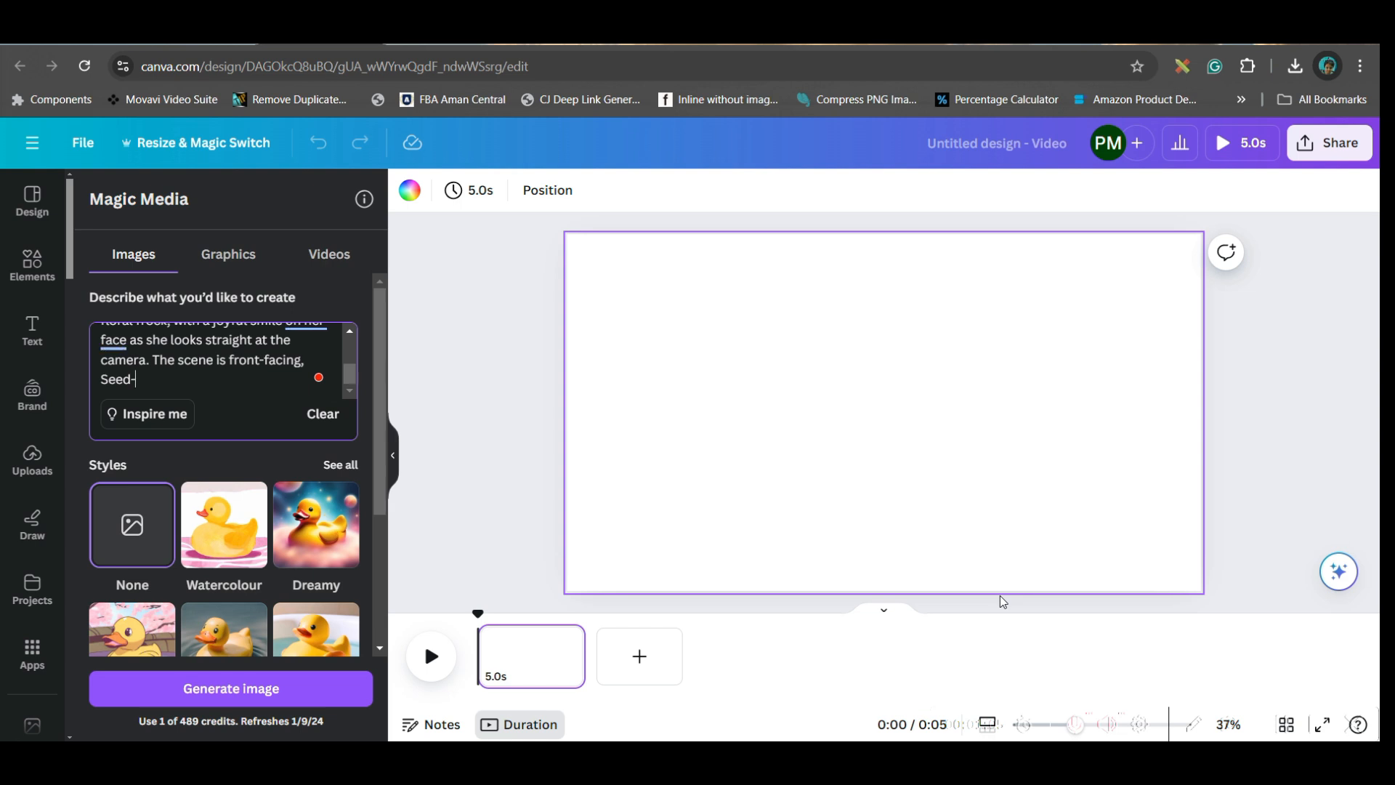
text(12345)
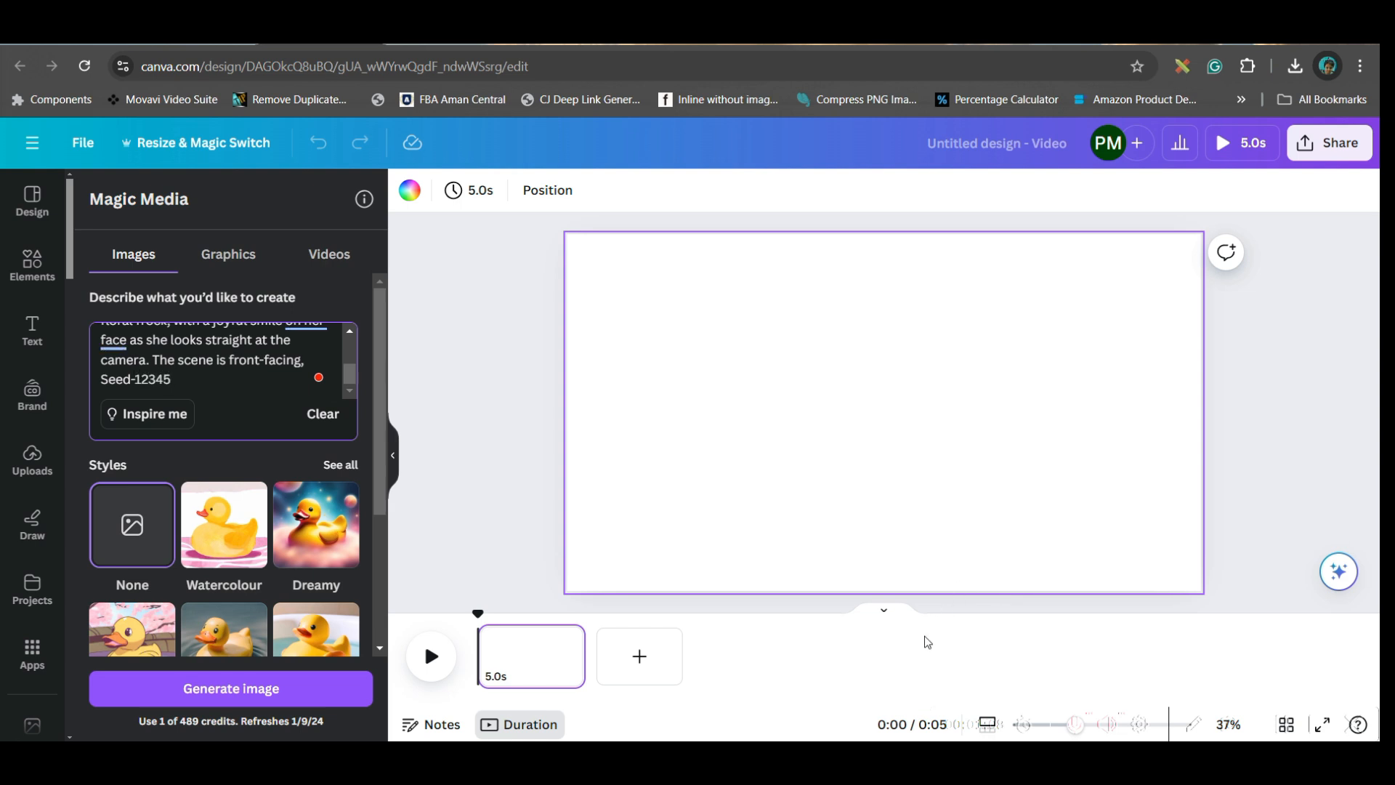
mouse_move(698, 561)
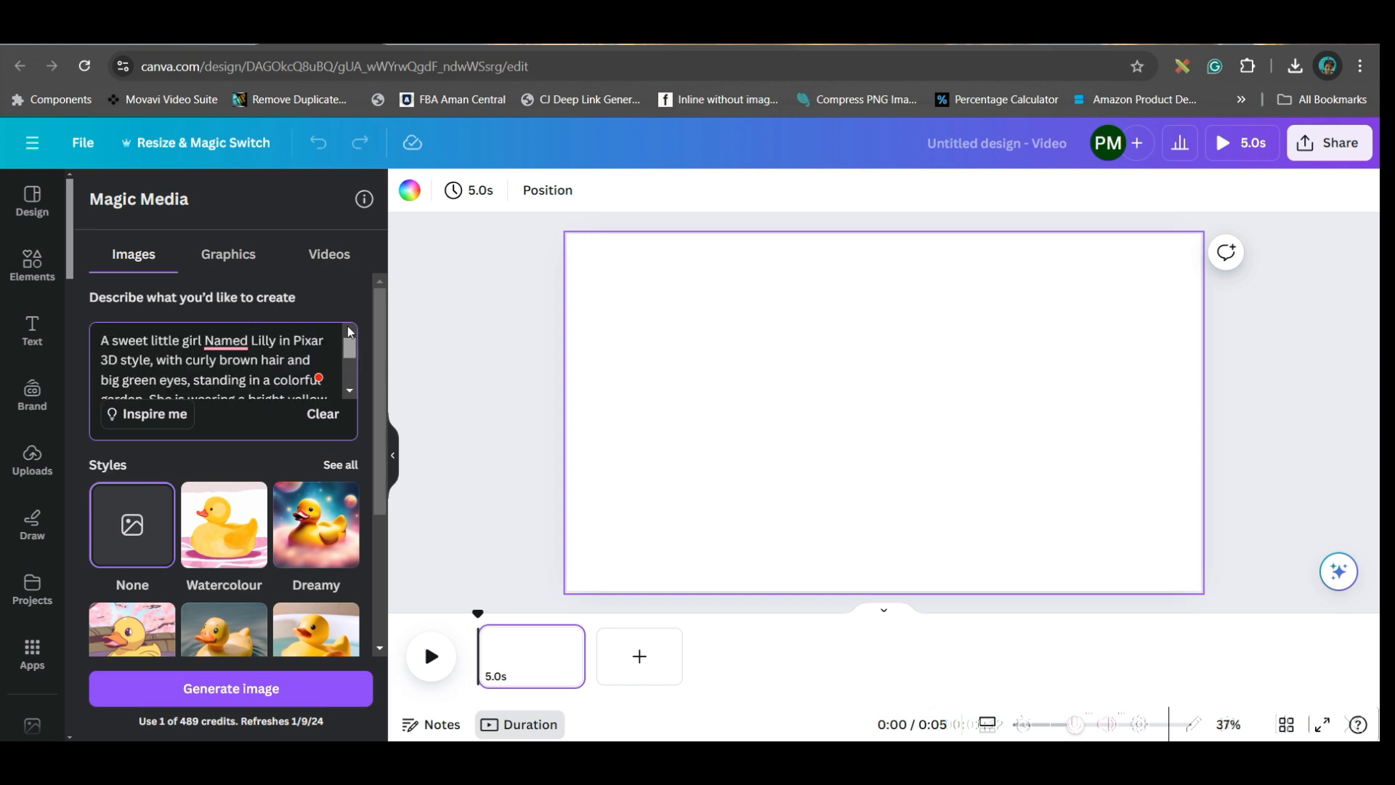
click(224, 524)
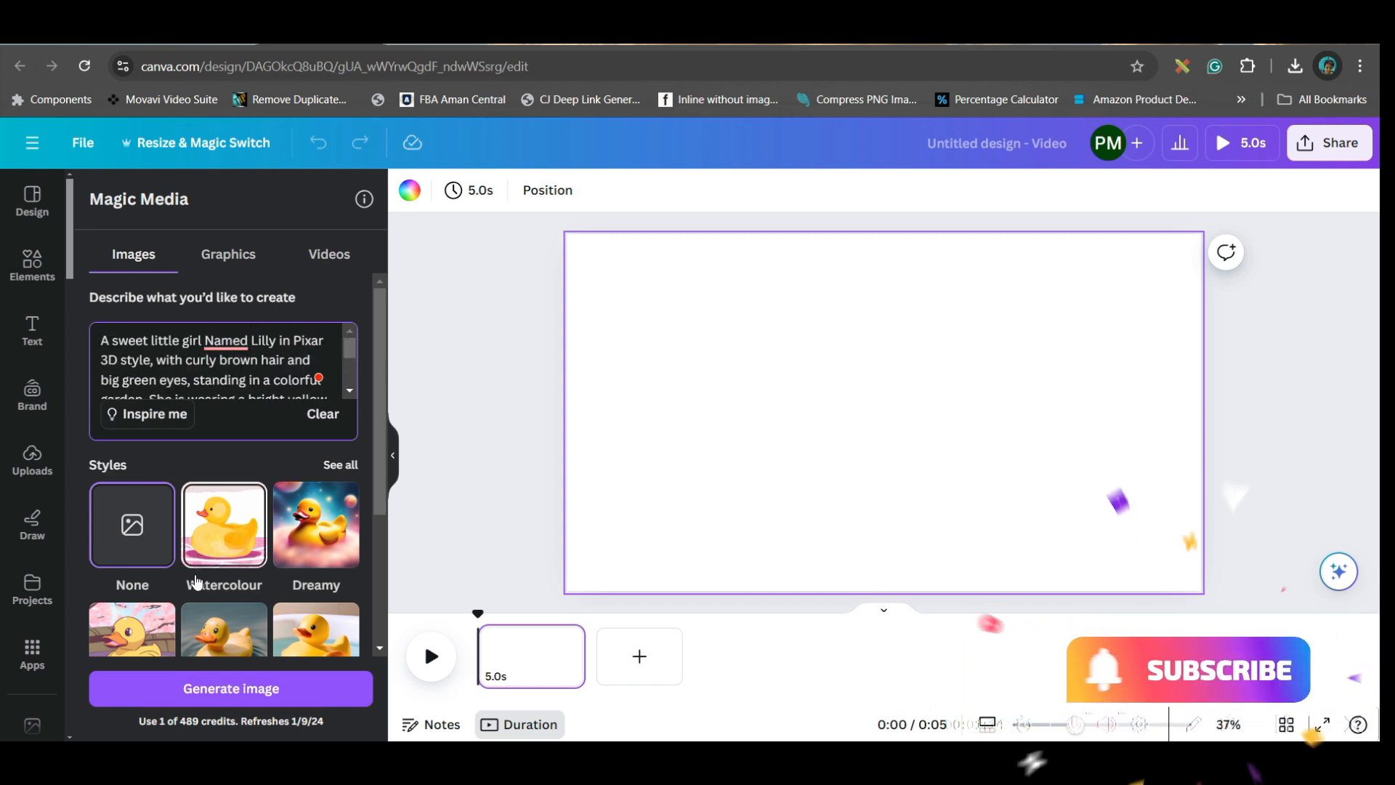
- Browse all image styles and return to the prompt with None selected
scroll(down, 3)
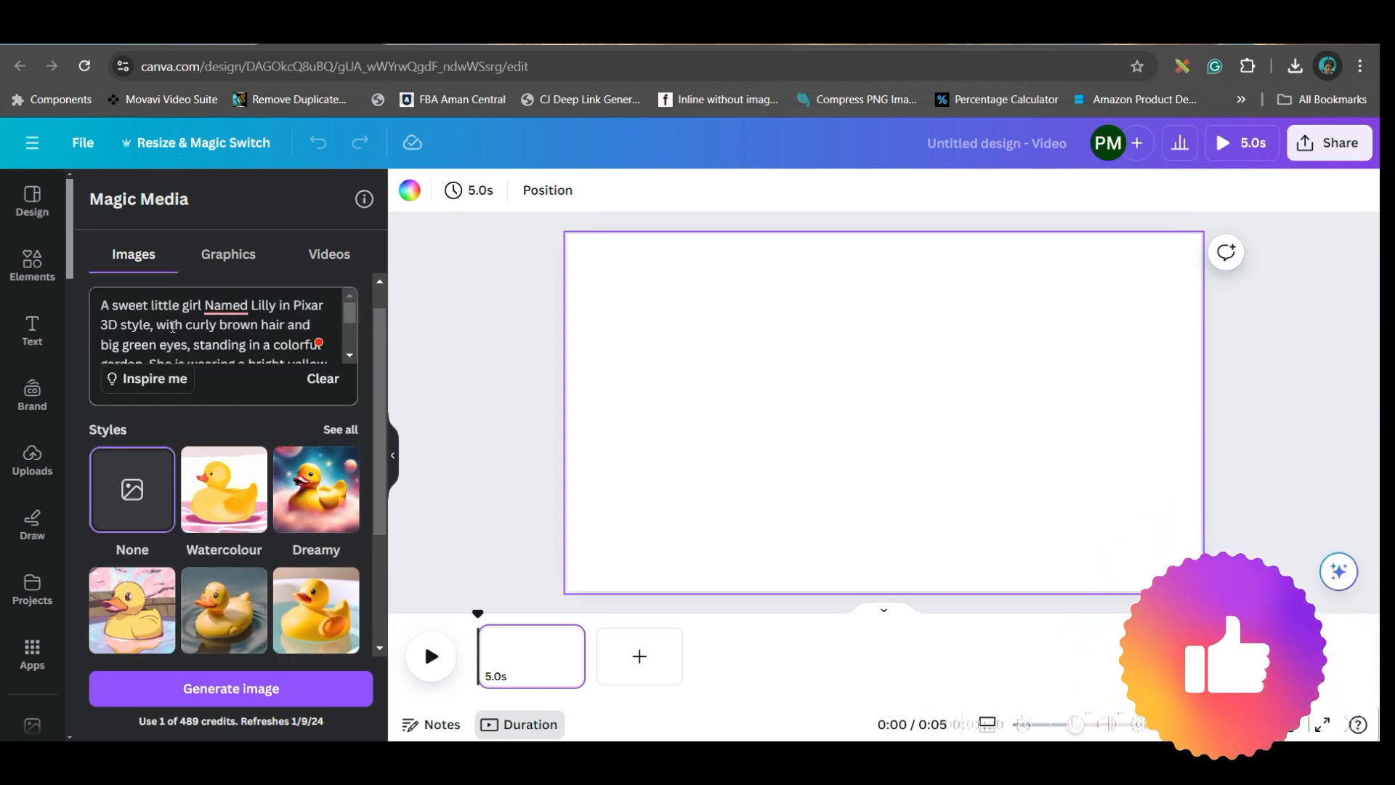
scroll(down, 3)
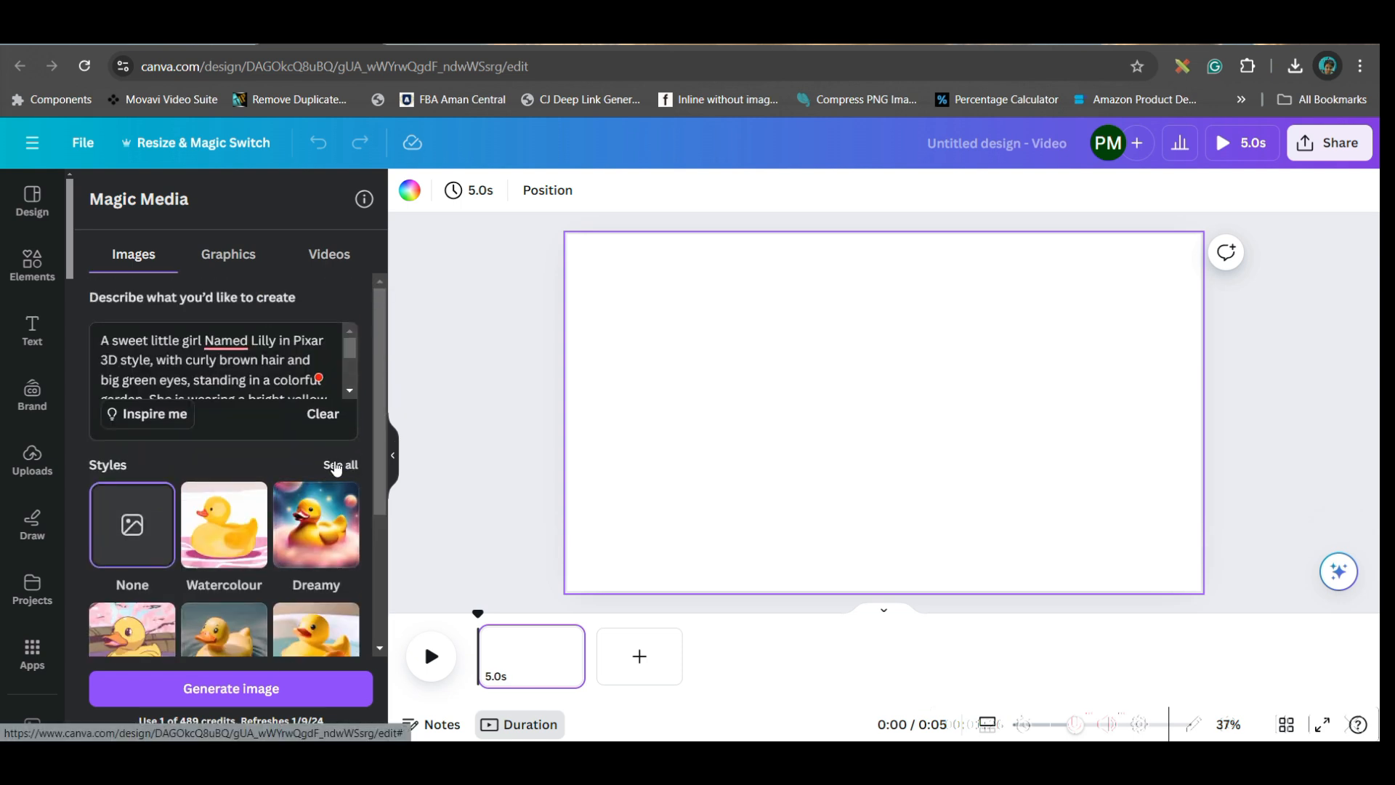
click(340, 465)
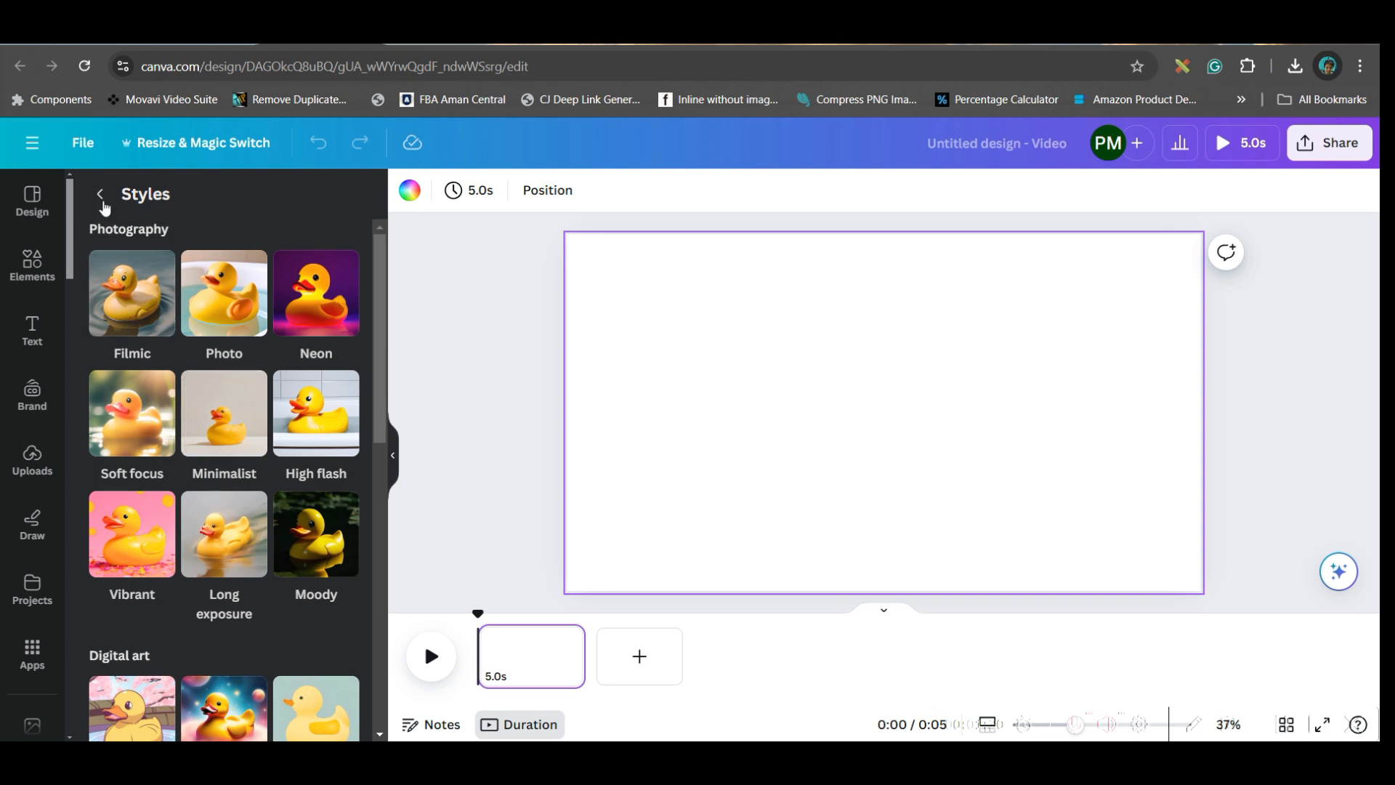
click(100, 193)
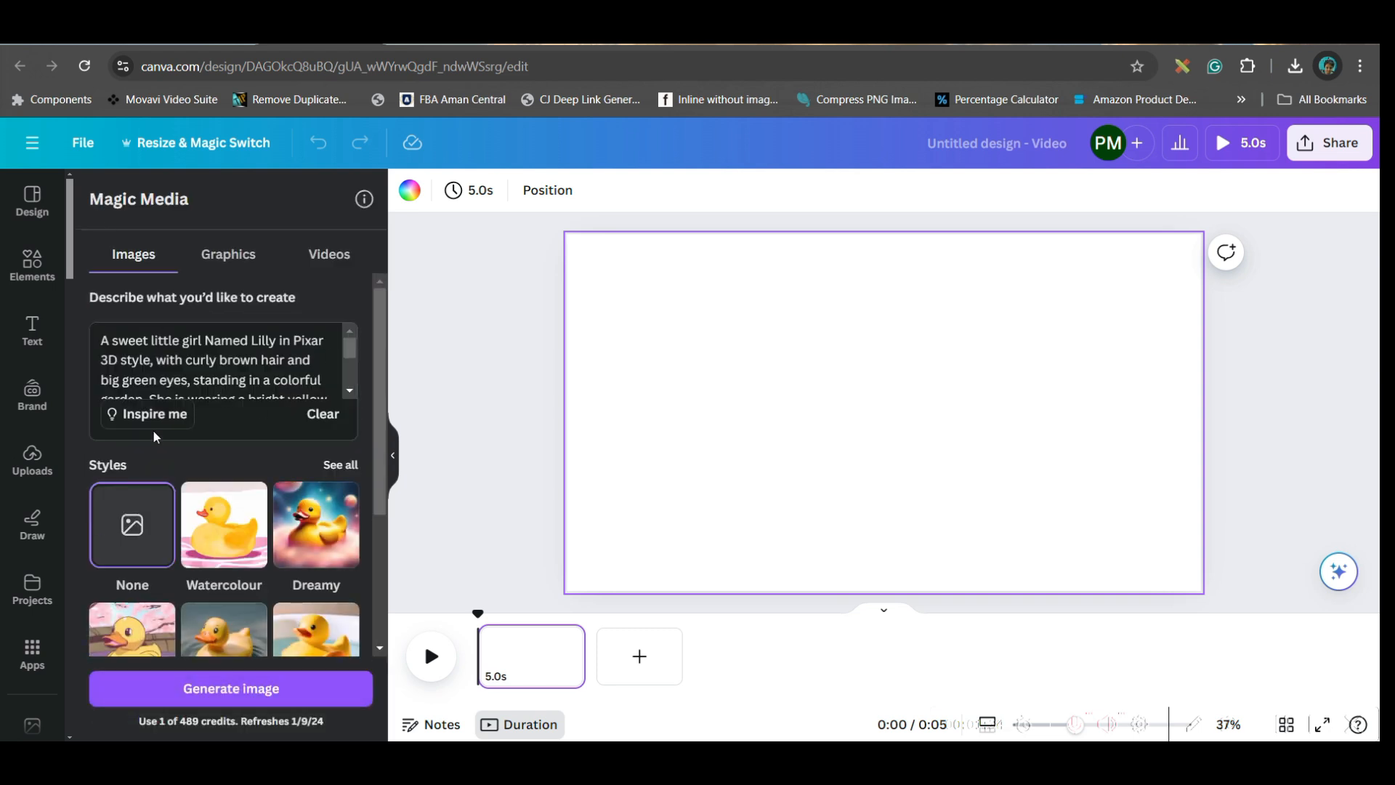
scroll(down, 3)
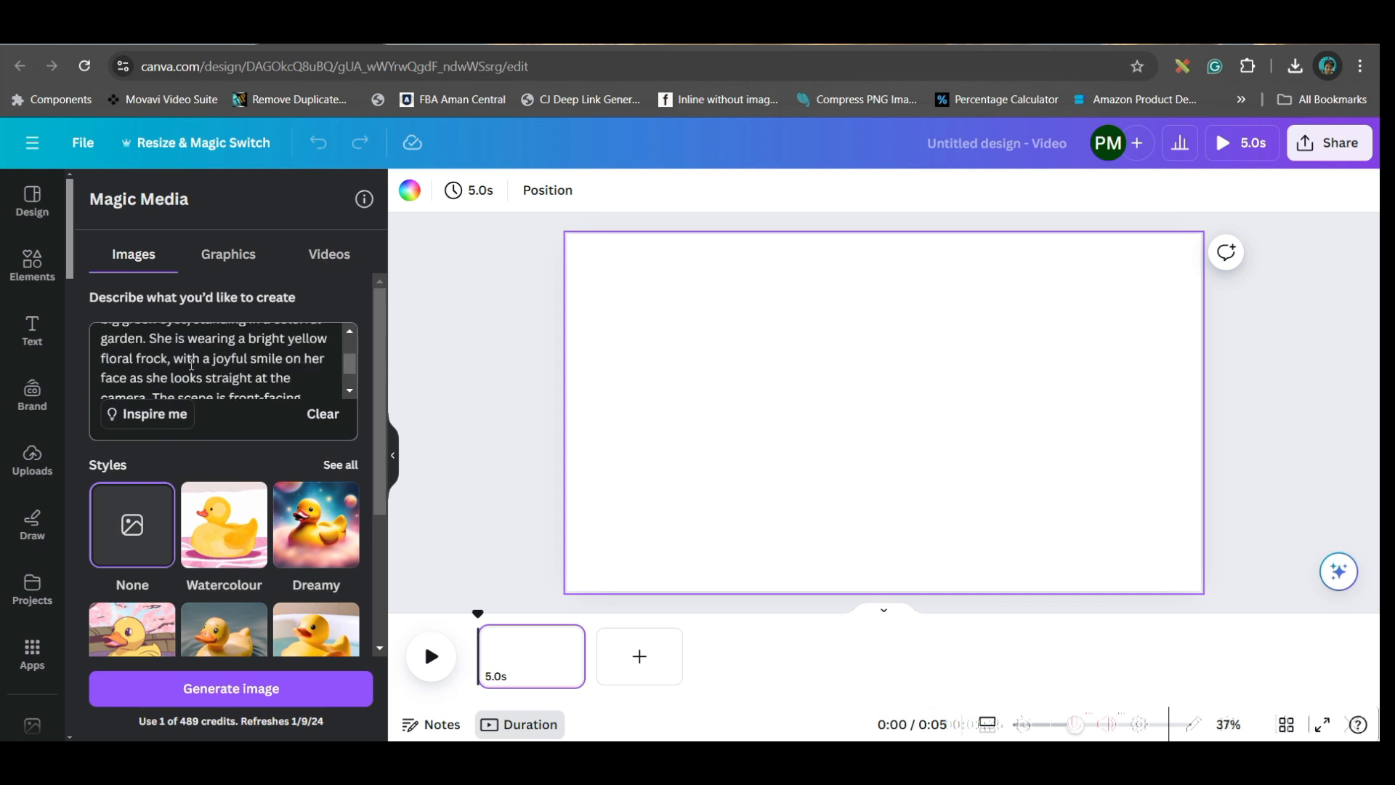
scroll(up, 3)
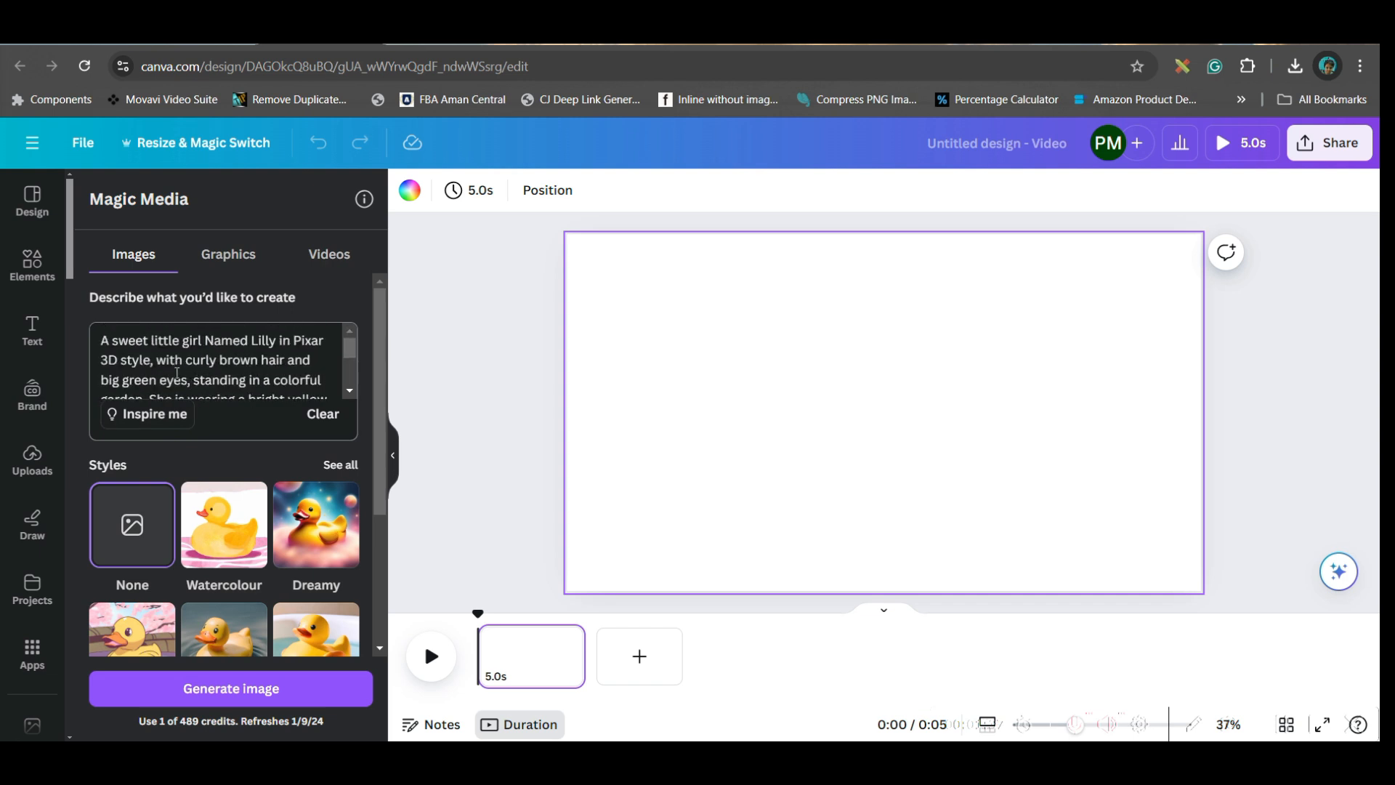
scroll(down, 3)
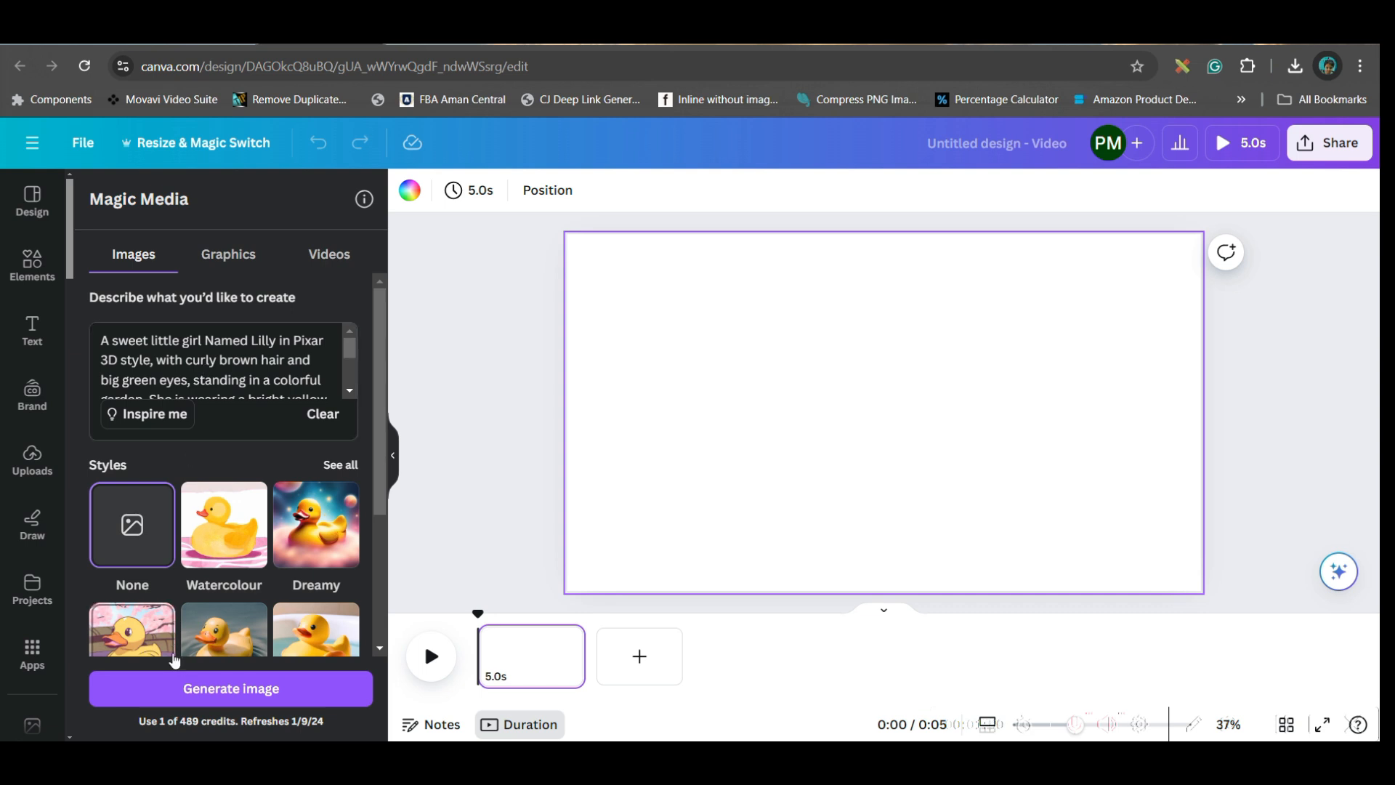
- Generate the Lilly garden images, add a second page and place an image on it
click(231, 687)
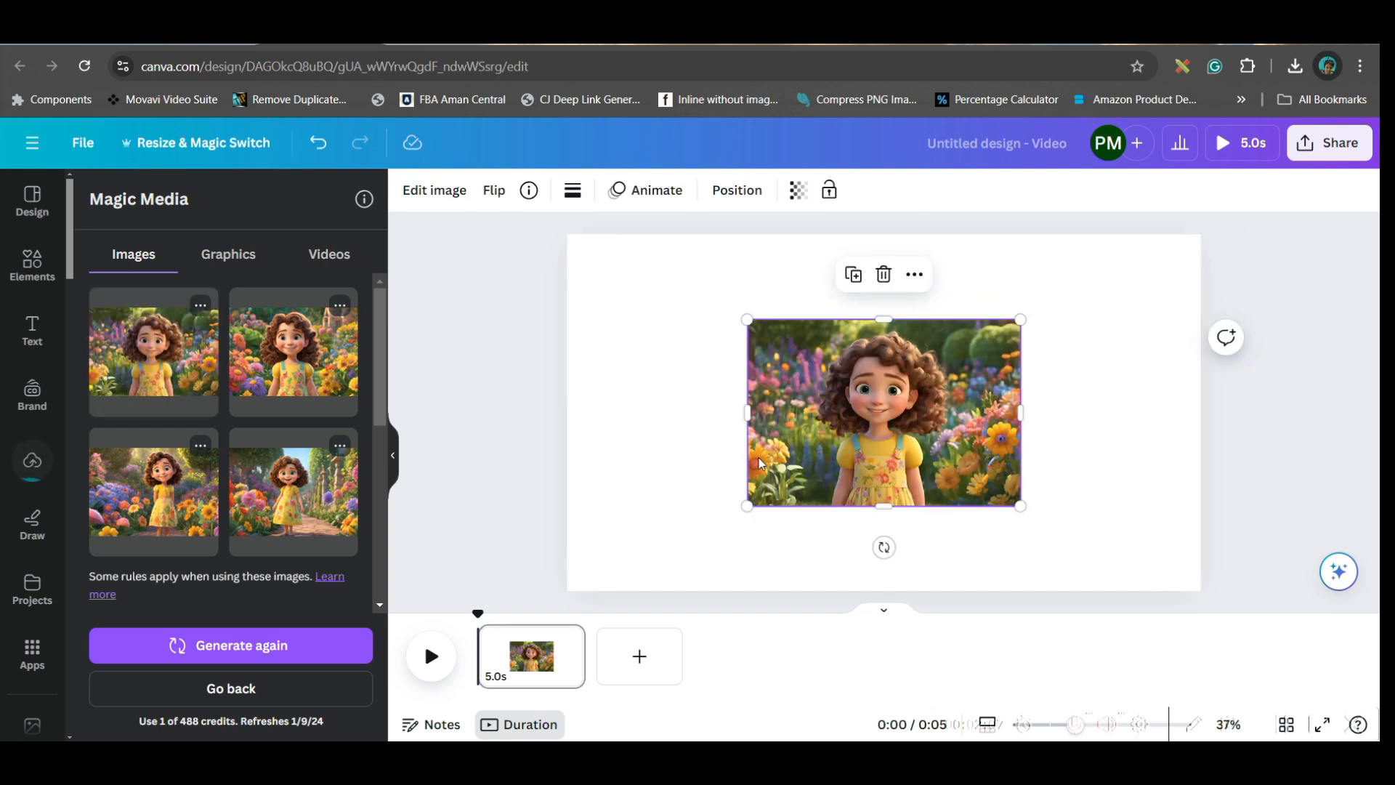
click(640, 655)
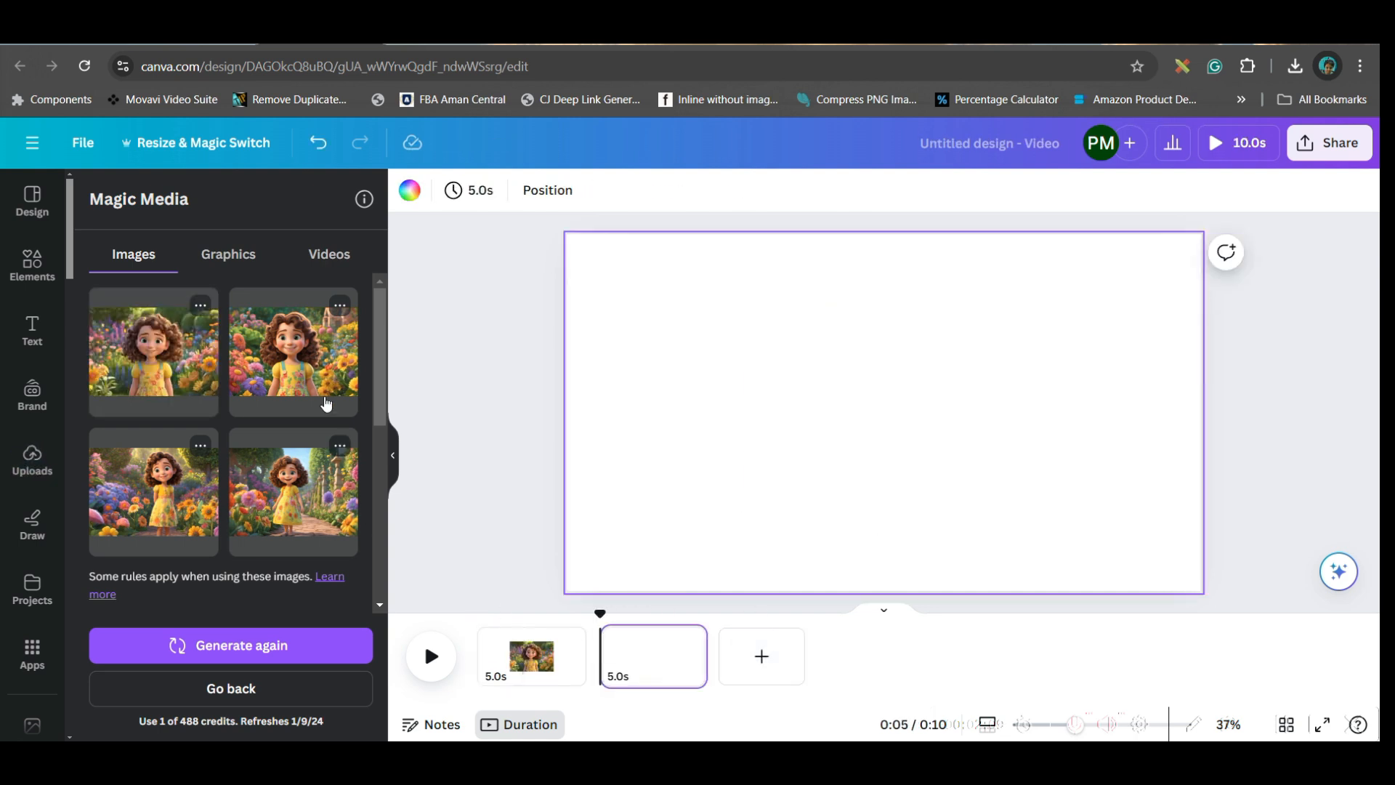
click(294, 351)
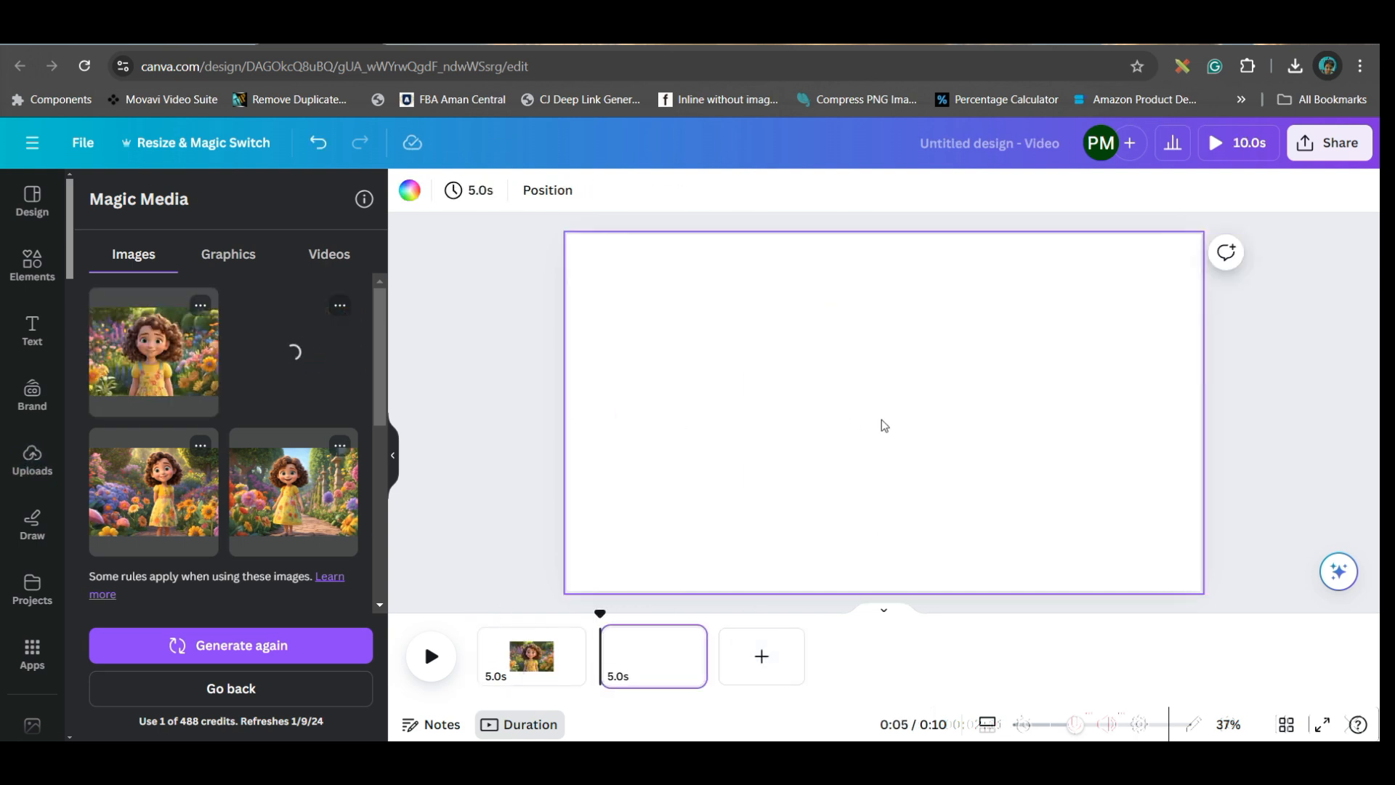
click(292, 352)
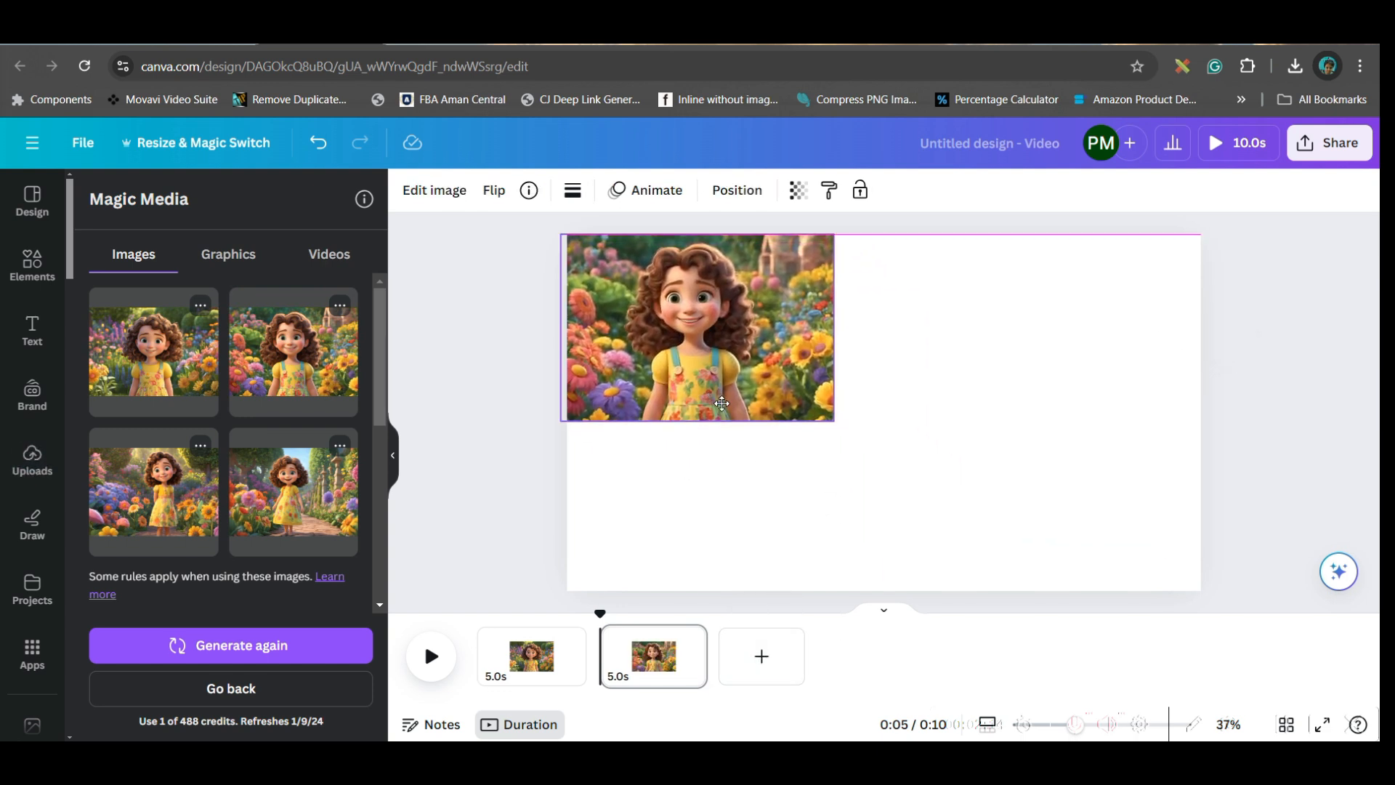
click(698, 327)
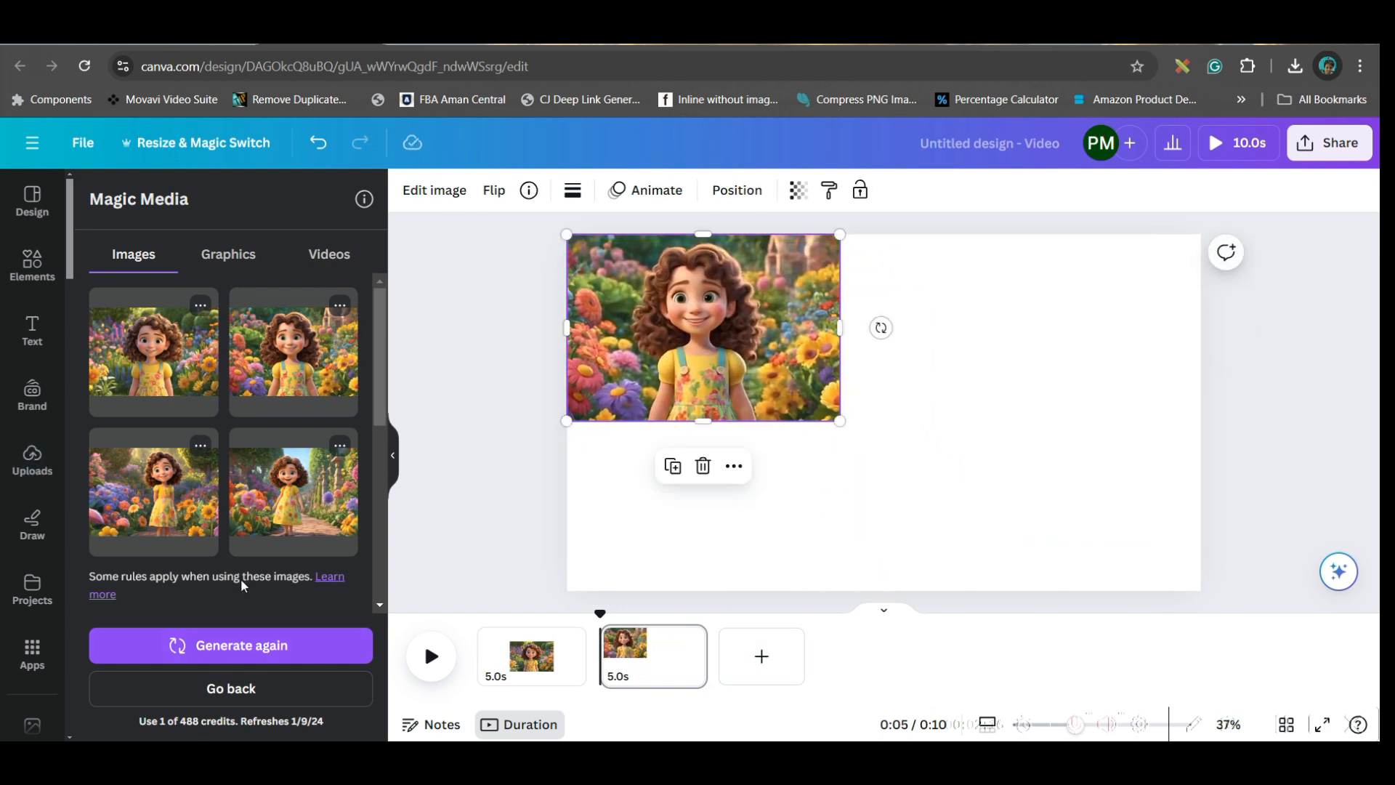
scroll(down, 3)
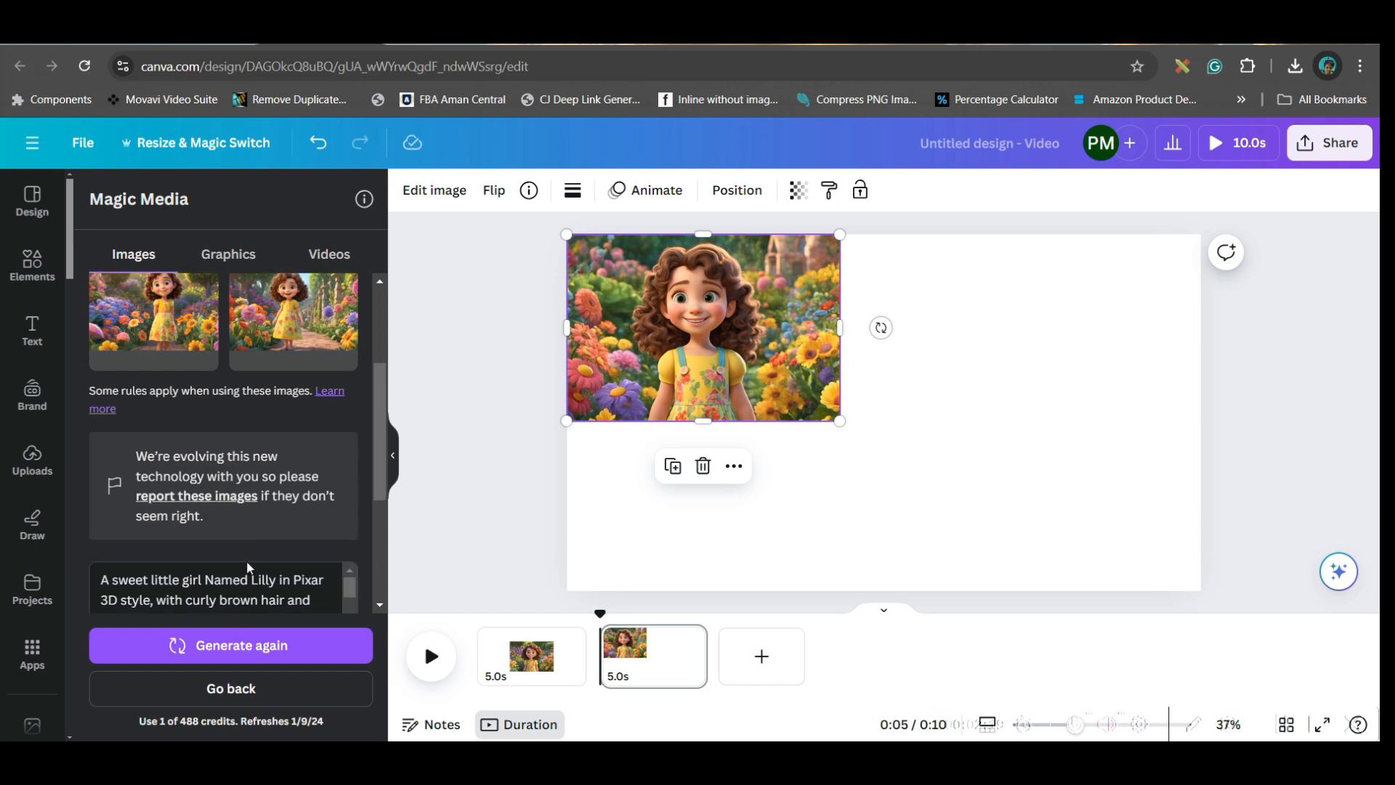
scroll(down, 3)
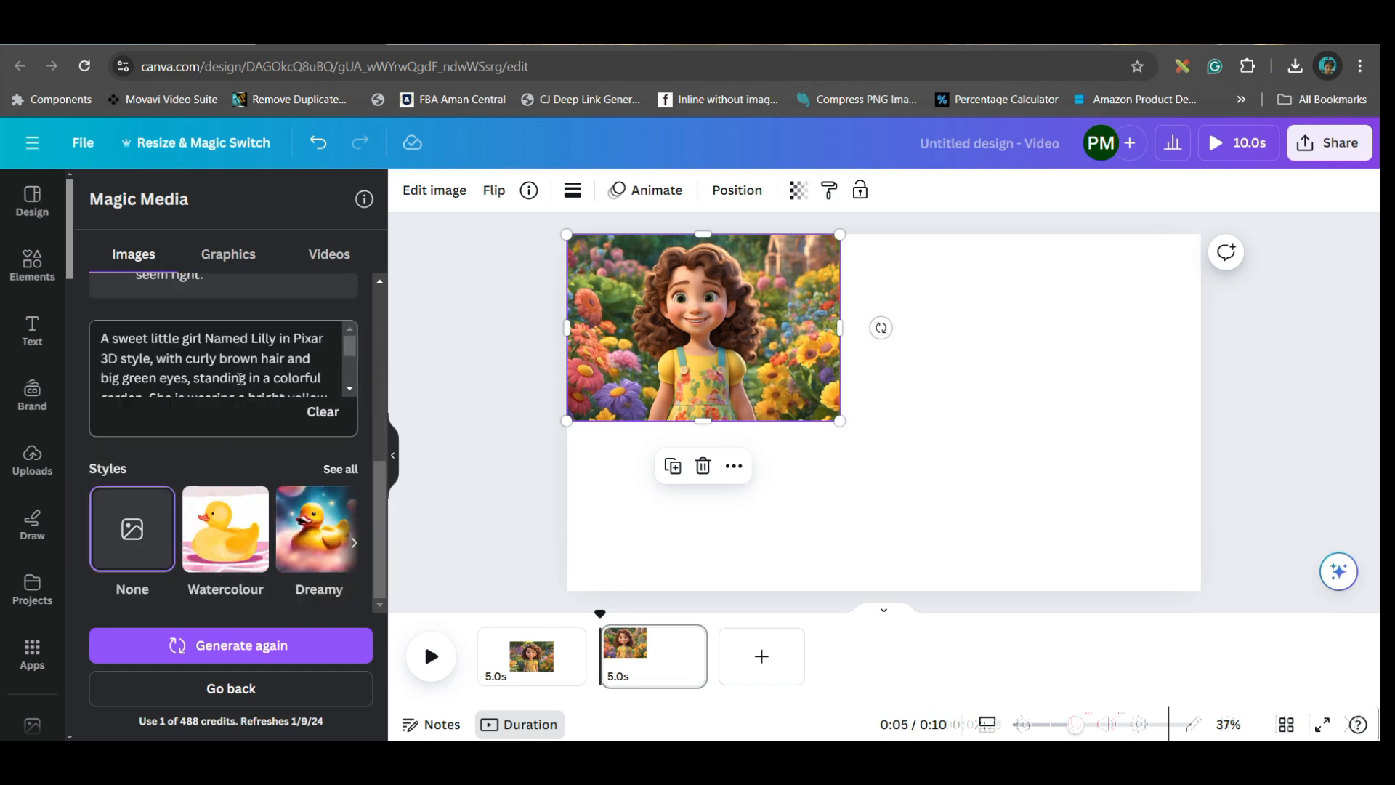
- Review the regenerated picnic-table burger images and add a third page to the video
key(ctrl+plus)
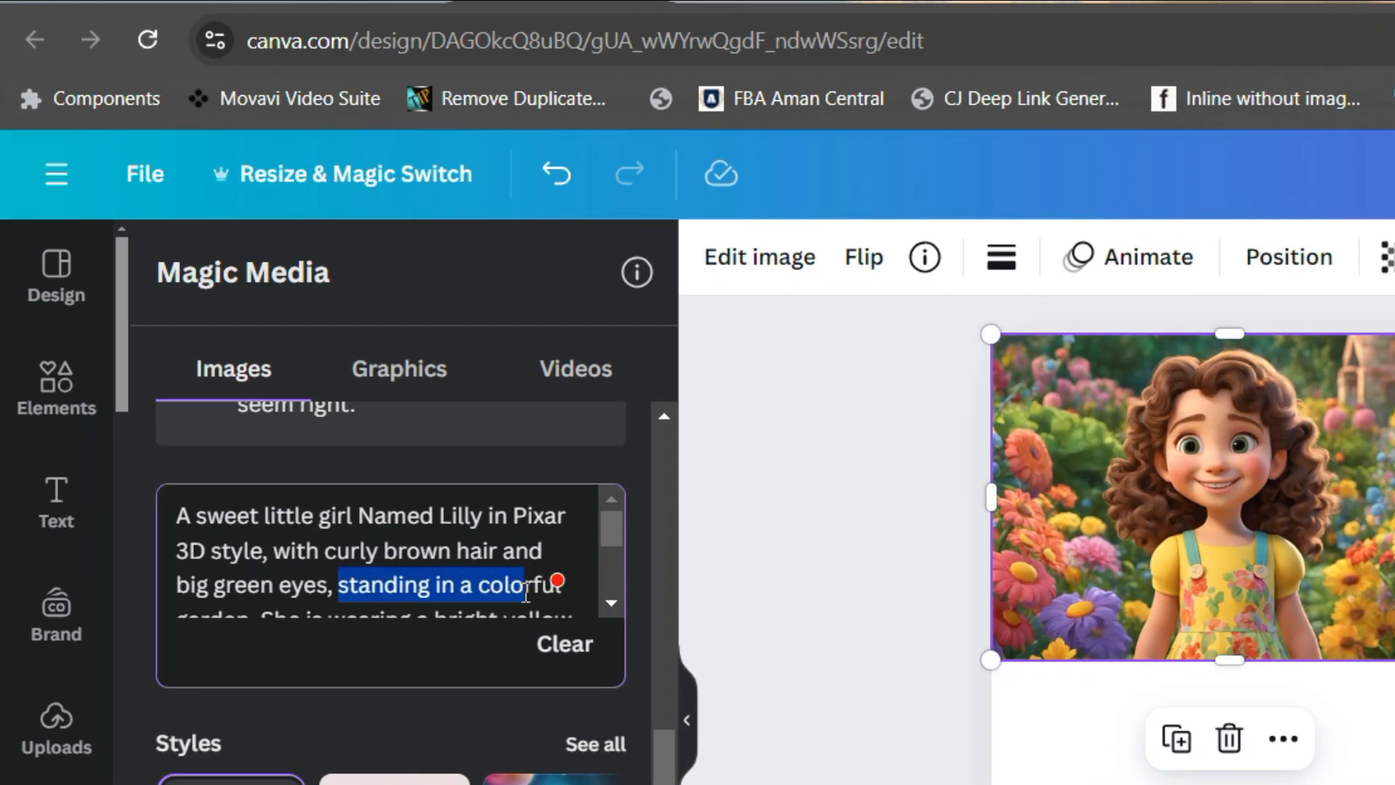
scroll(down, 3)
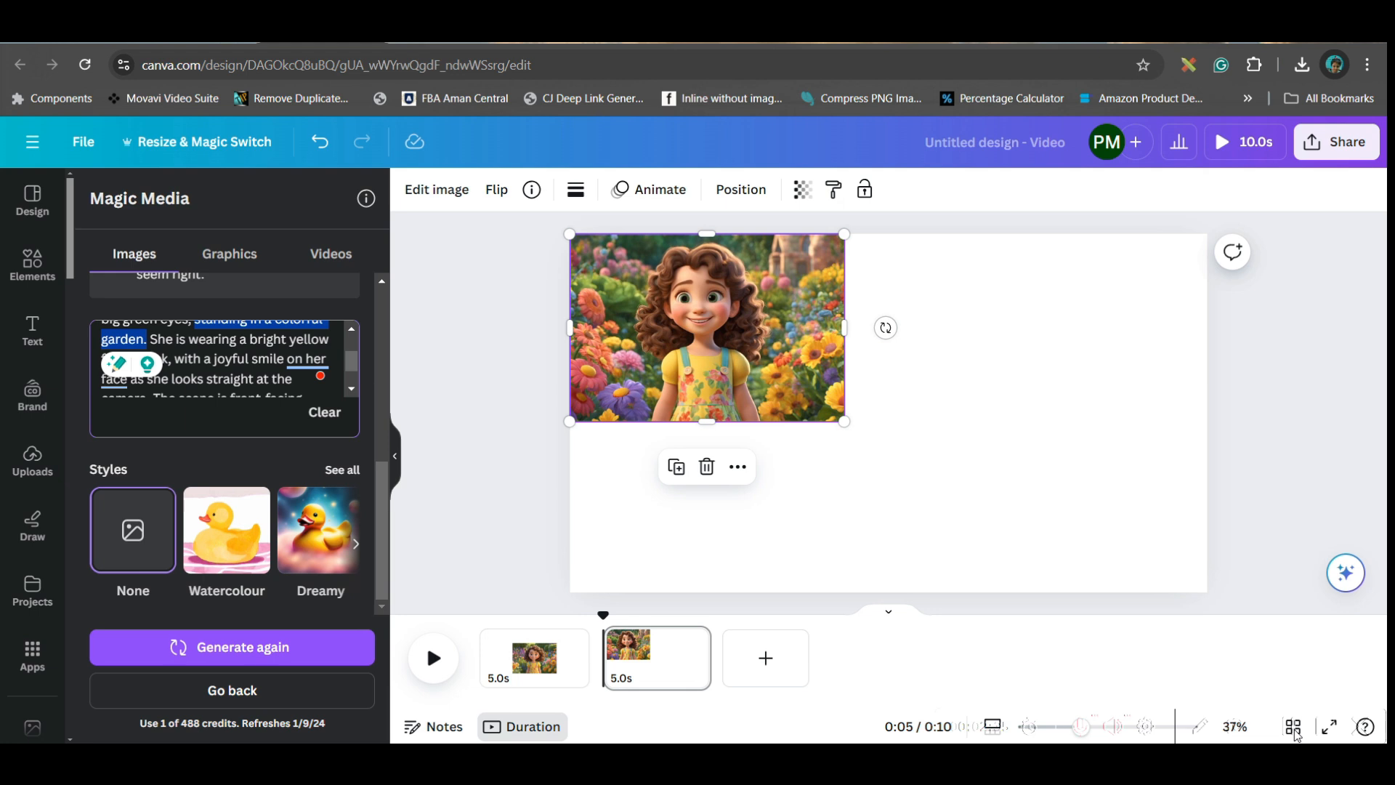
scroll(down, 3)
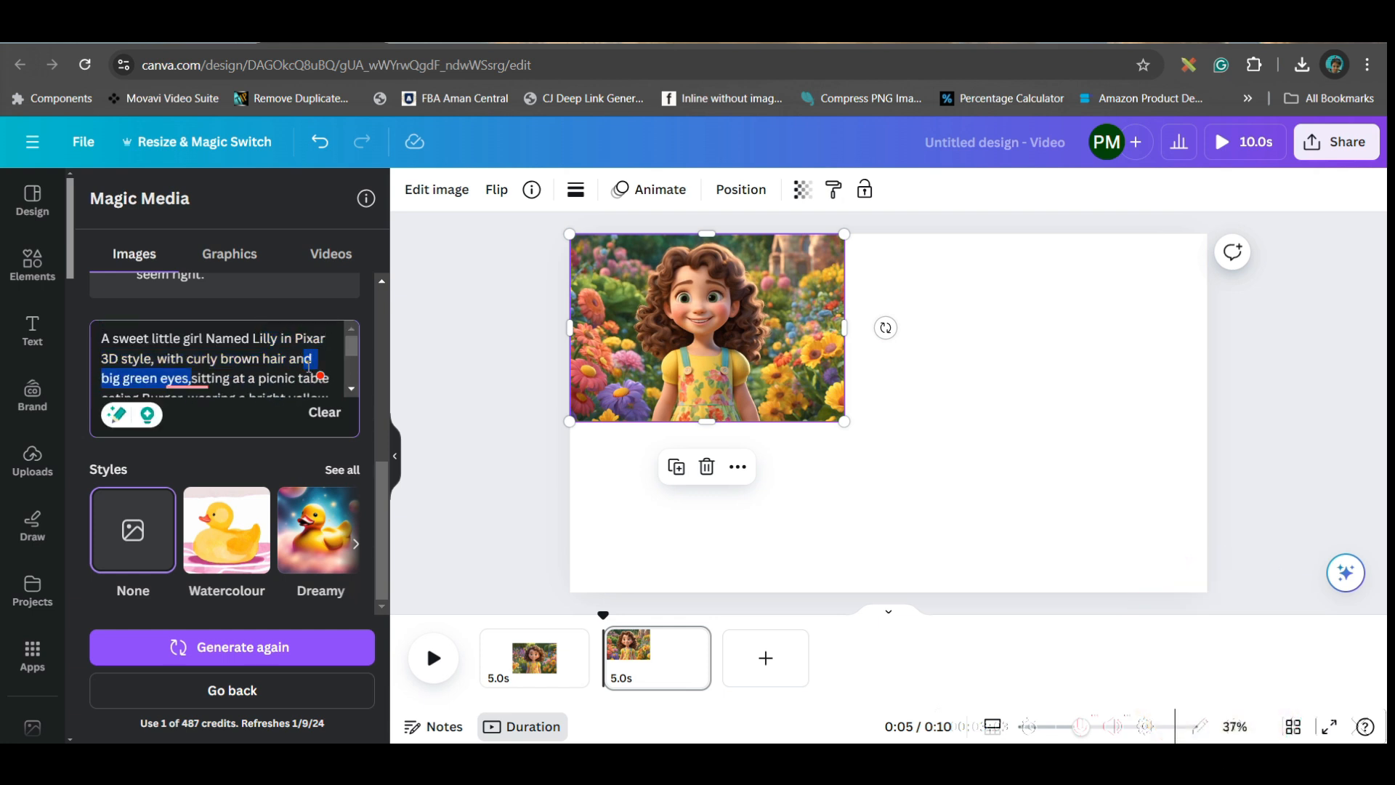
scroll(down, 3)
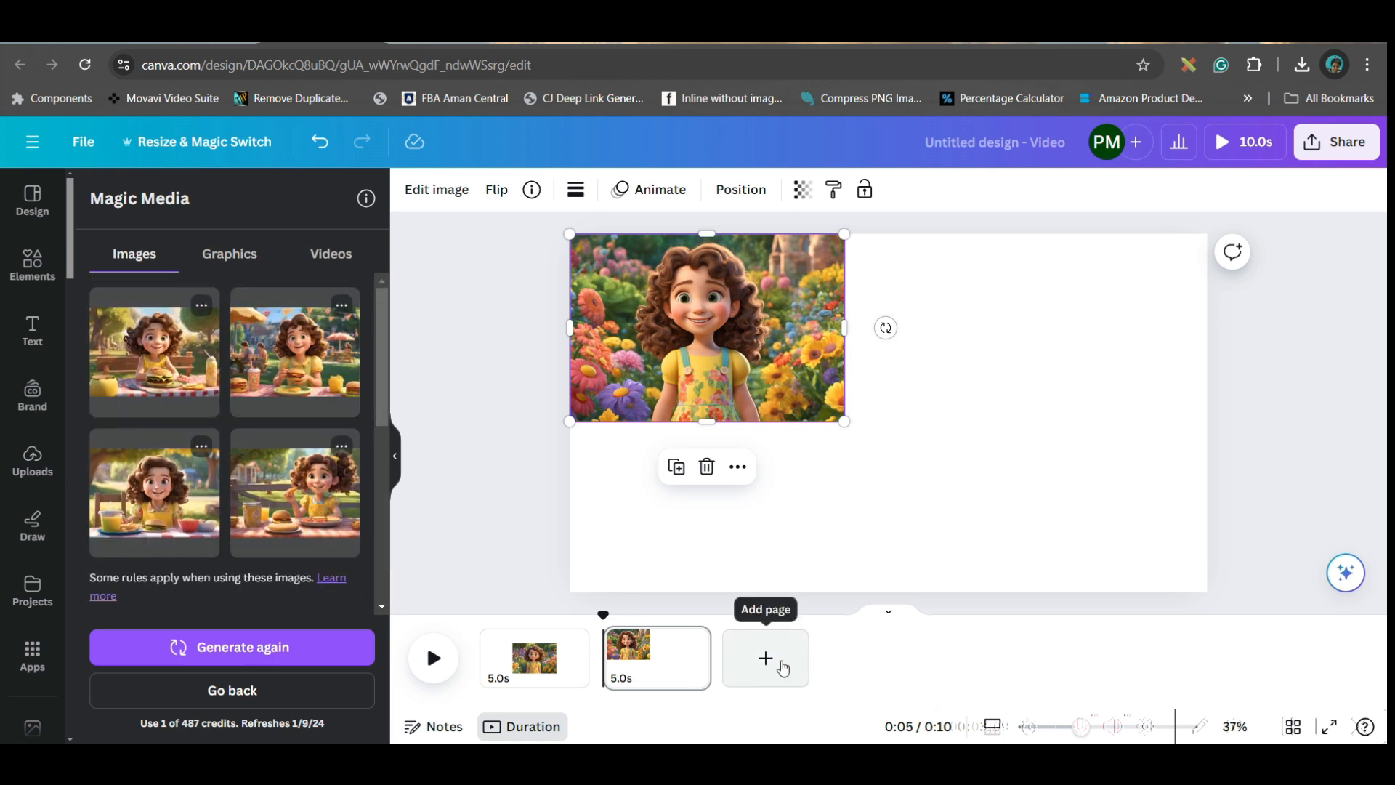
click(764, 656)
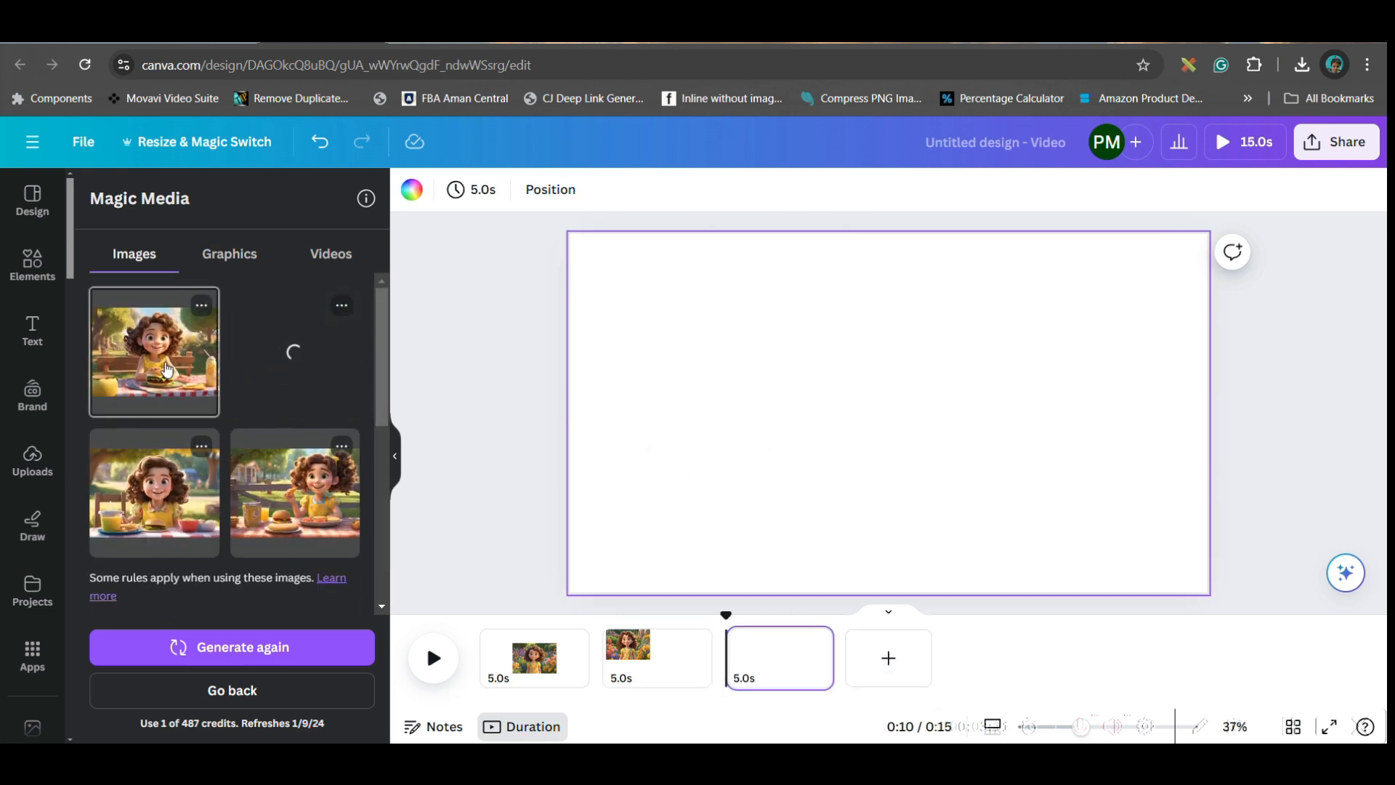
- Place the first picnic burger image on page three
click(888, 658)
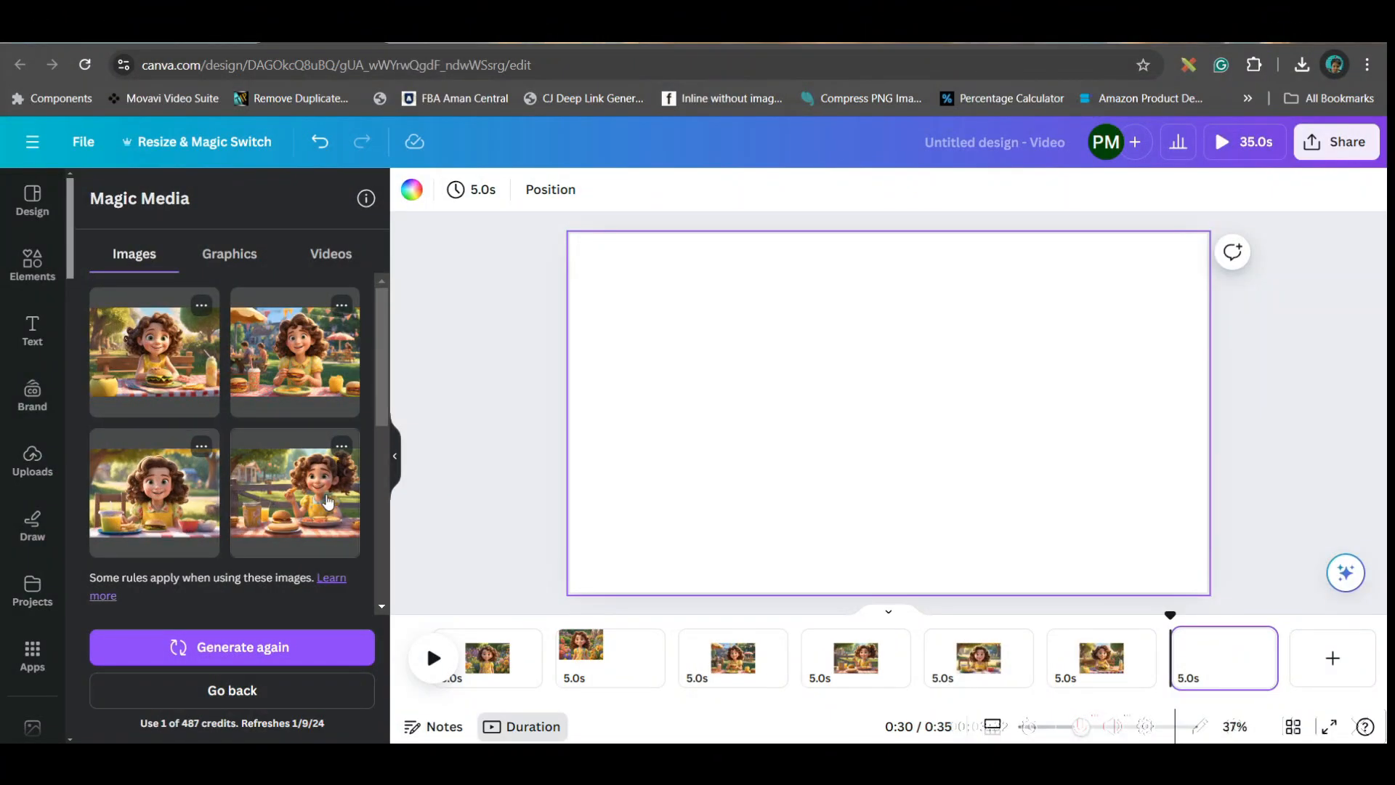
mouse_move(201, 307)
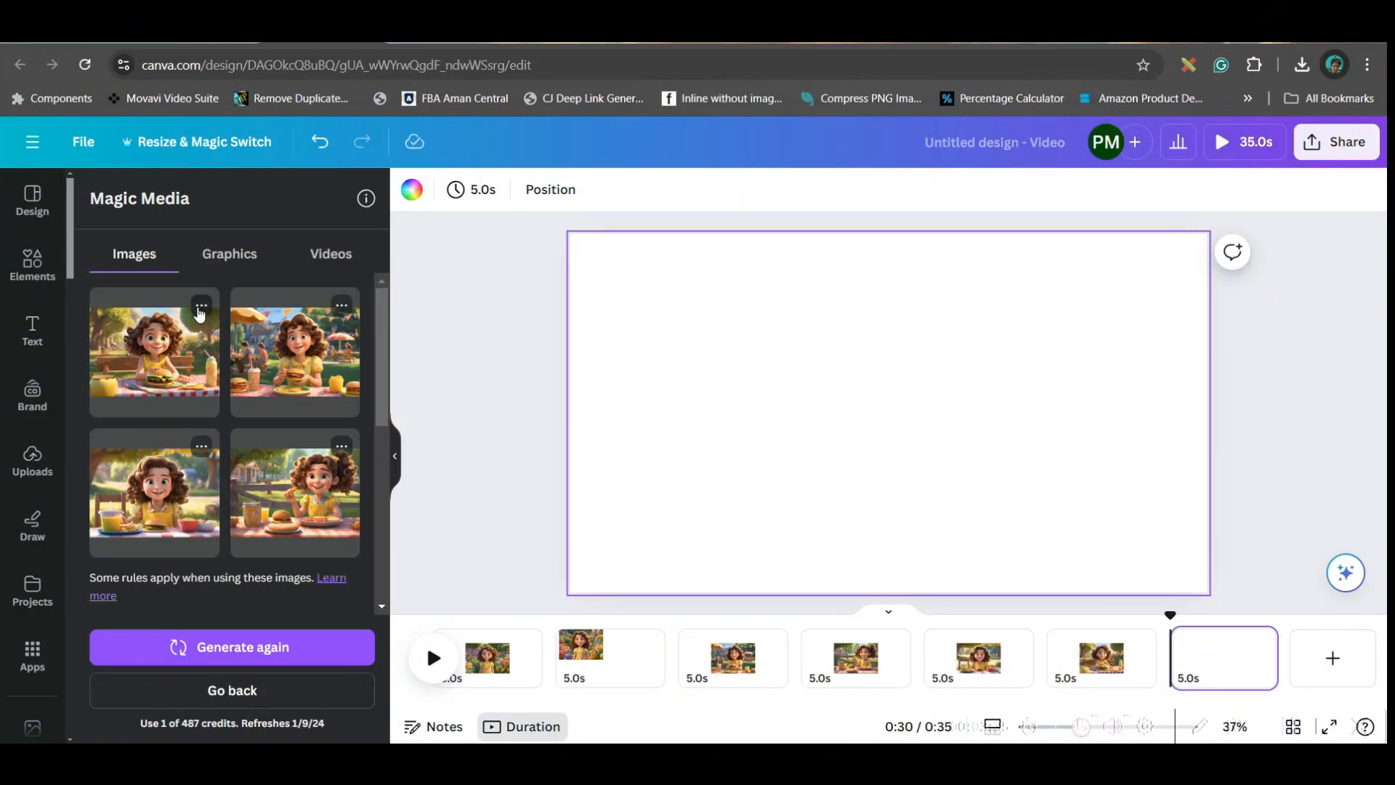
- Turn a picnic image into a video and set it as the seventh page's background, framing confirmed
click(329, 253)
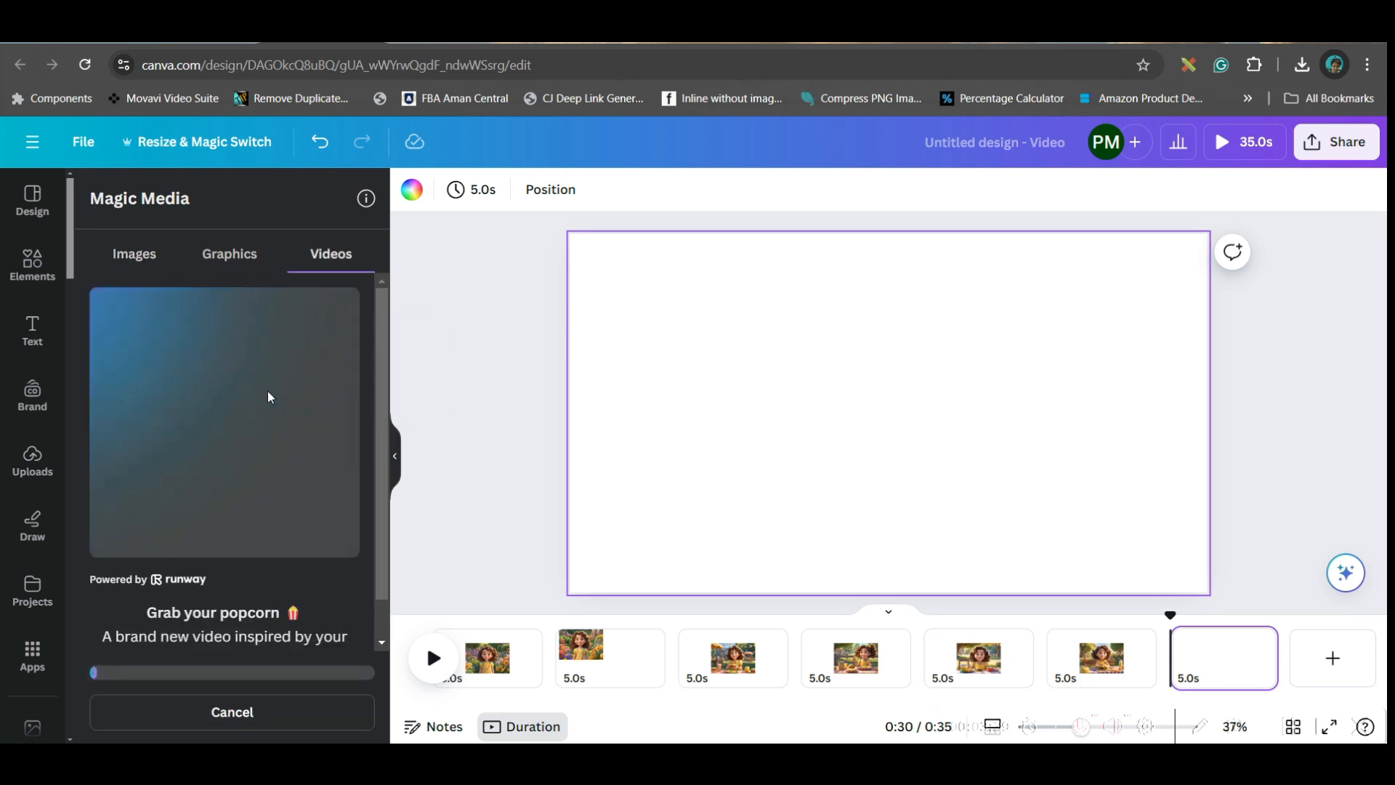
mouse_move(829, 707)
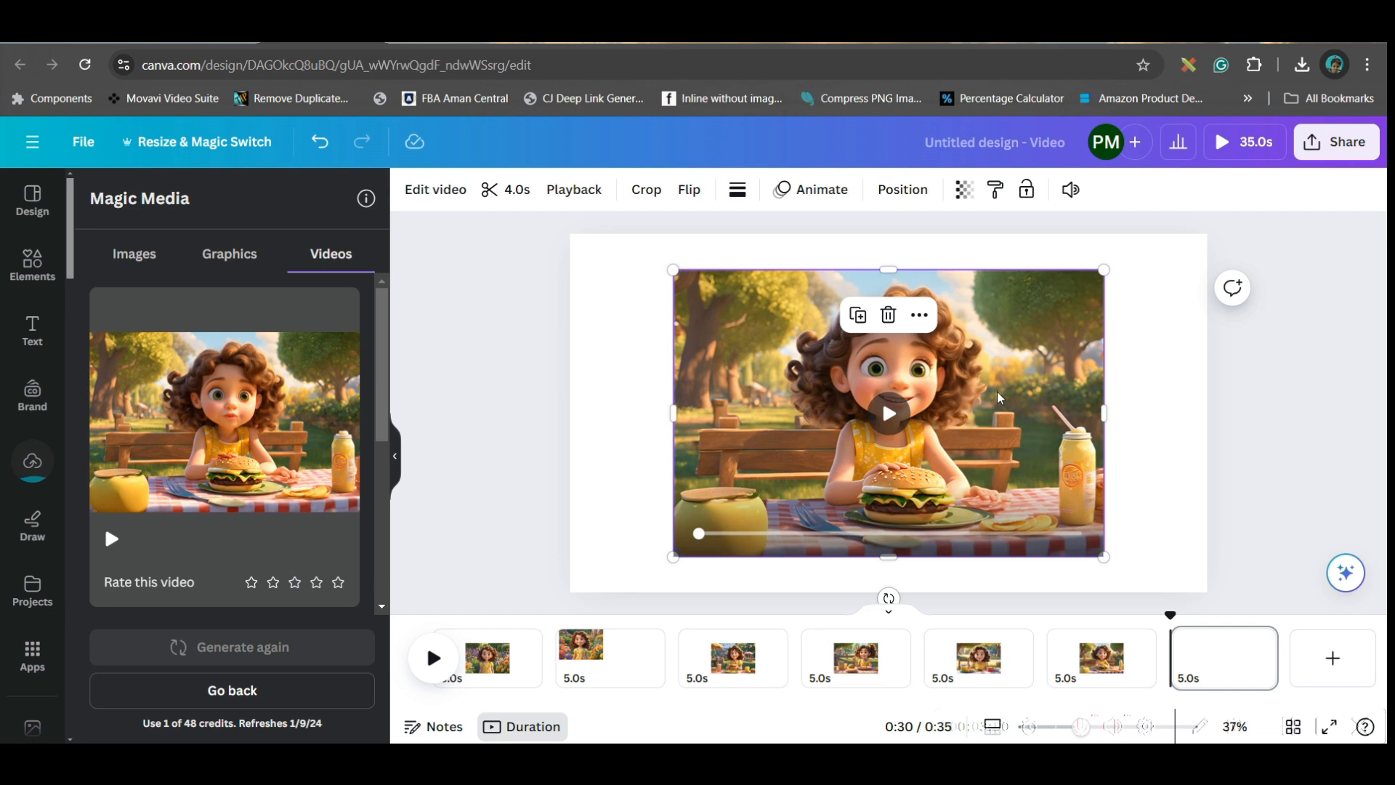
right_click(996, 398)
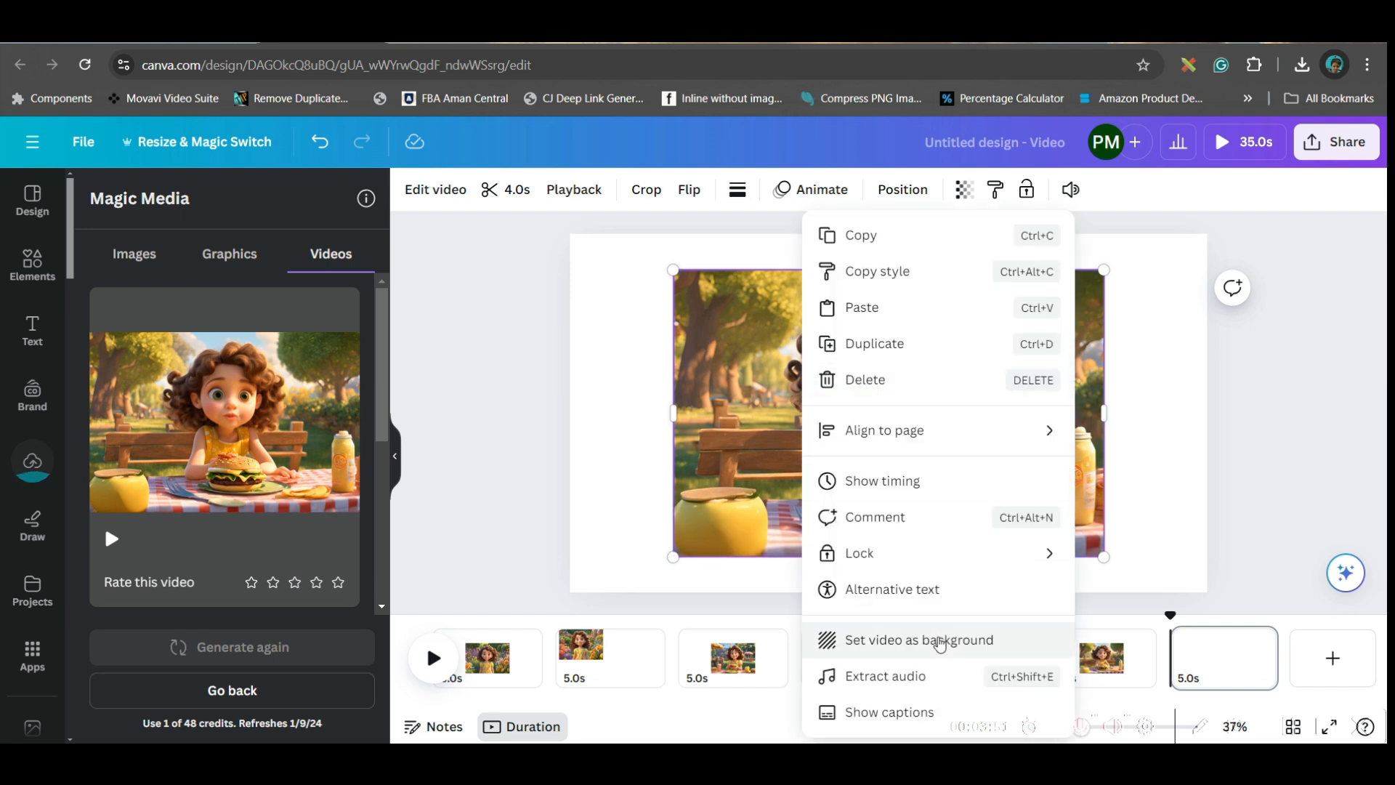
click(918, 639)
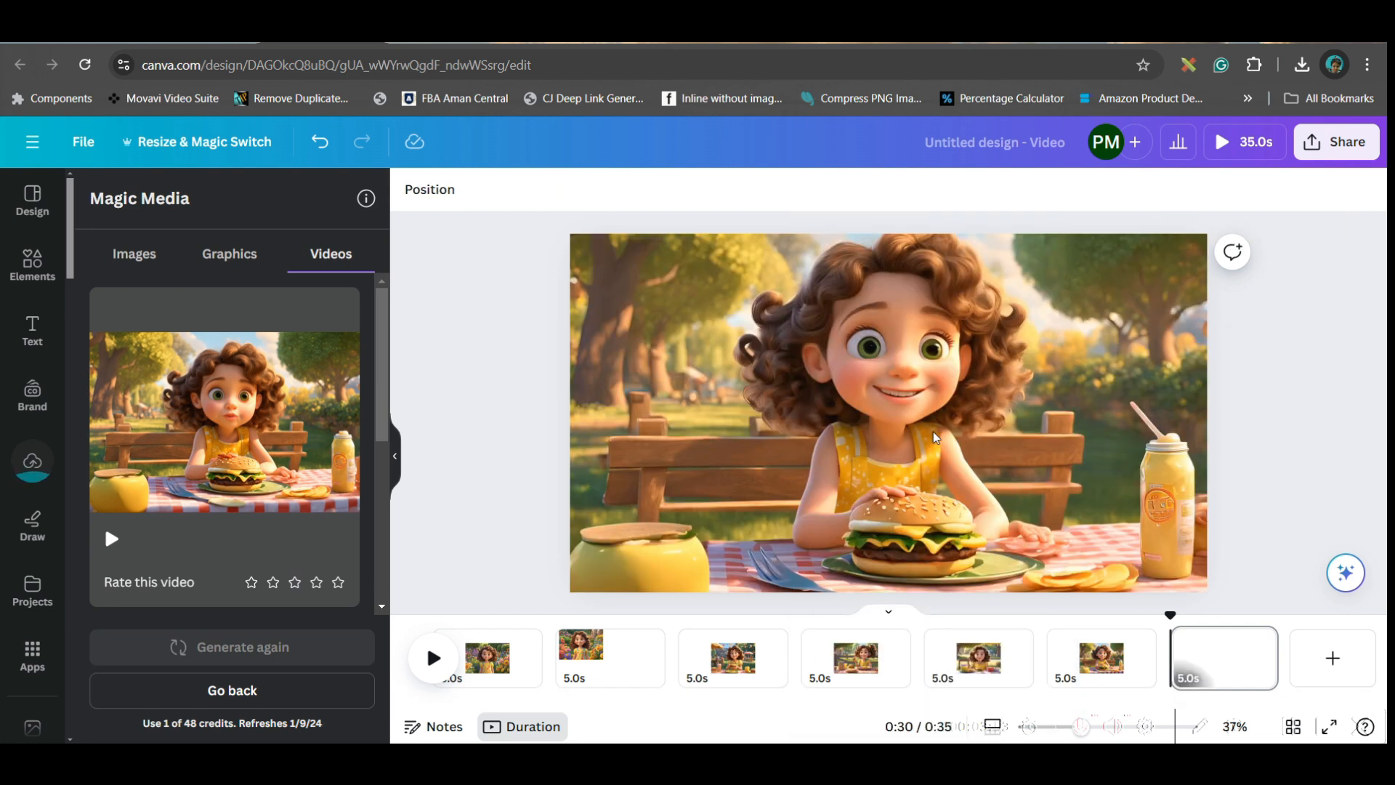
double_click(886, 412)
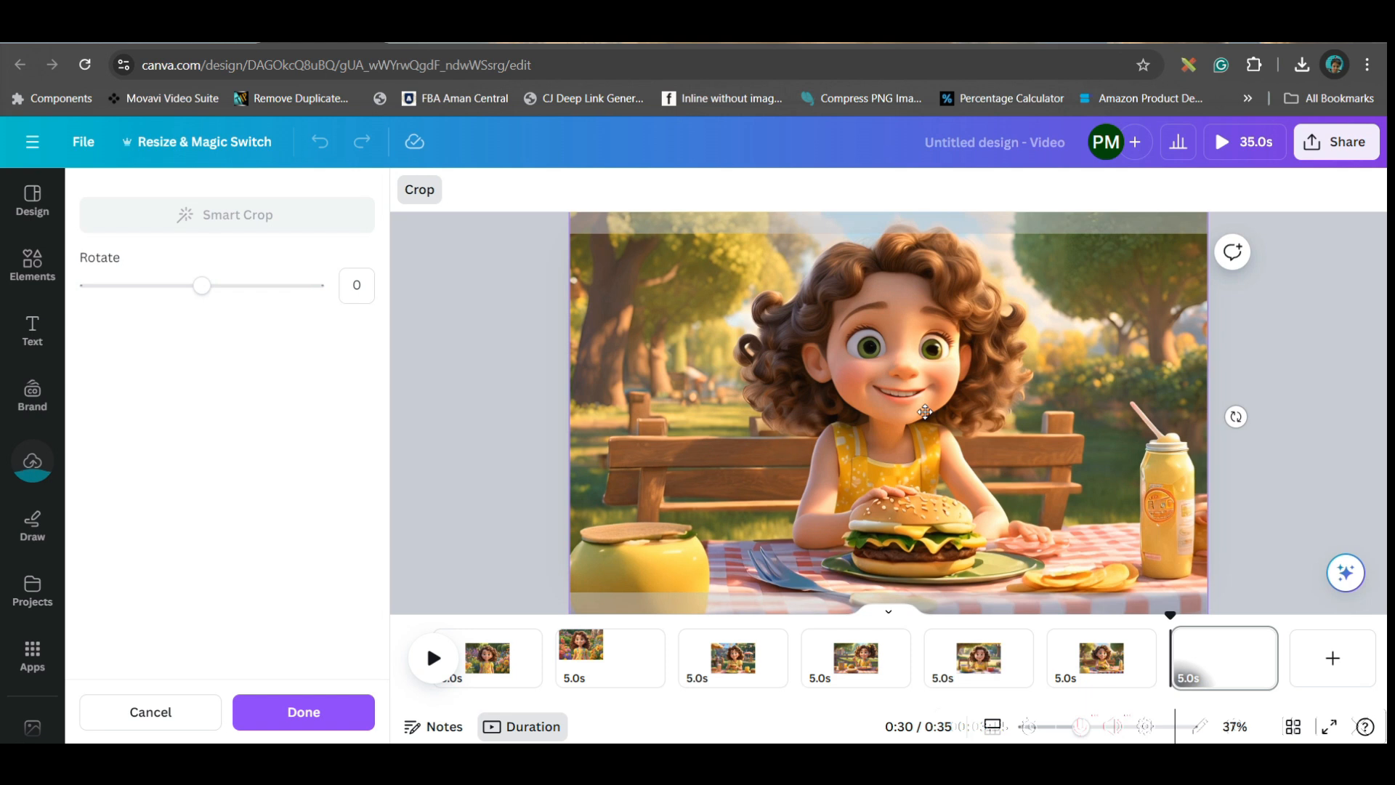
click(302, 712)
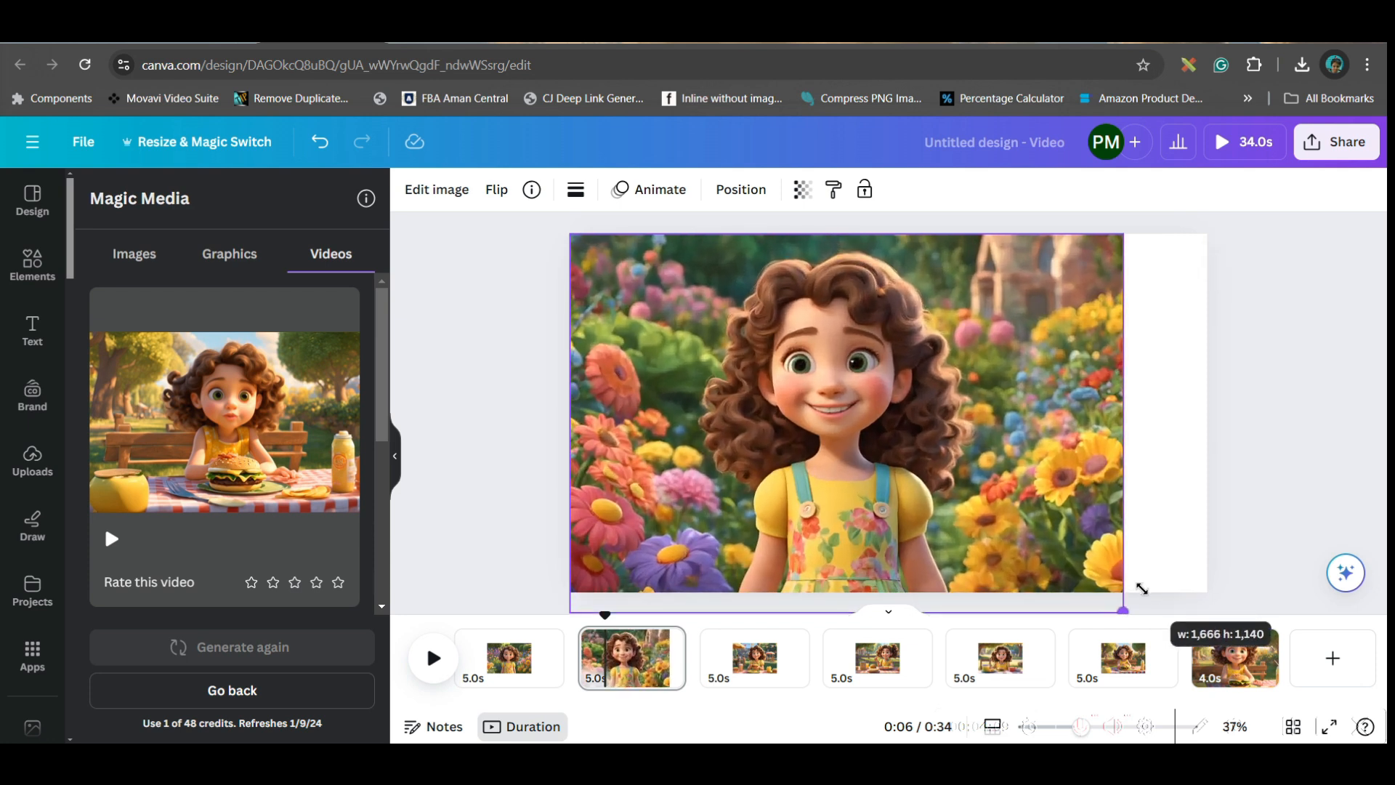
- Expand the second page's flower-garden picture of Lilly to cover the whole page
click(810, 414)
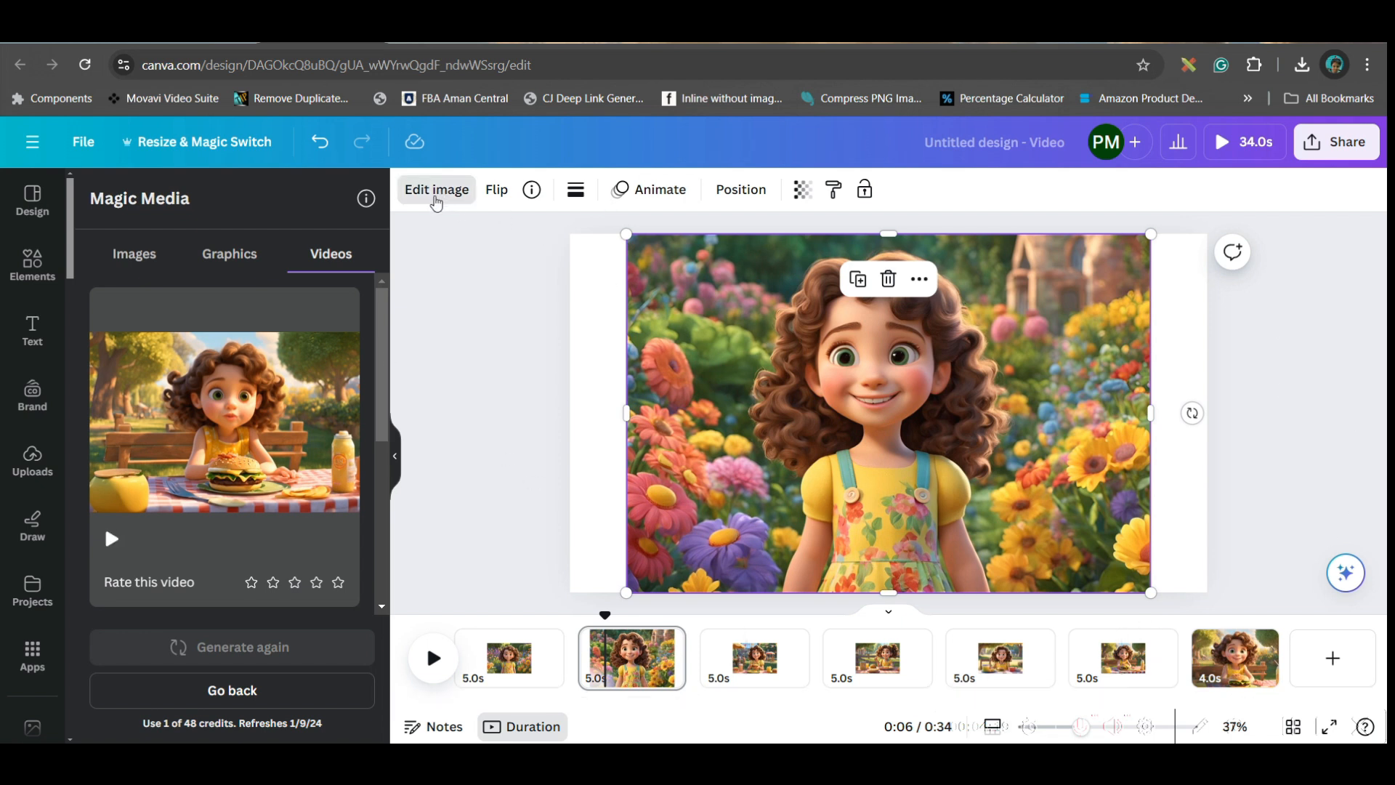
click(436, 189)
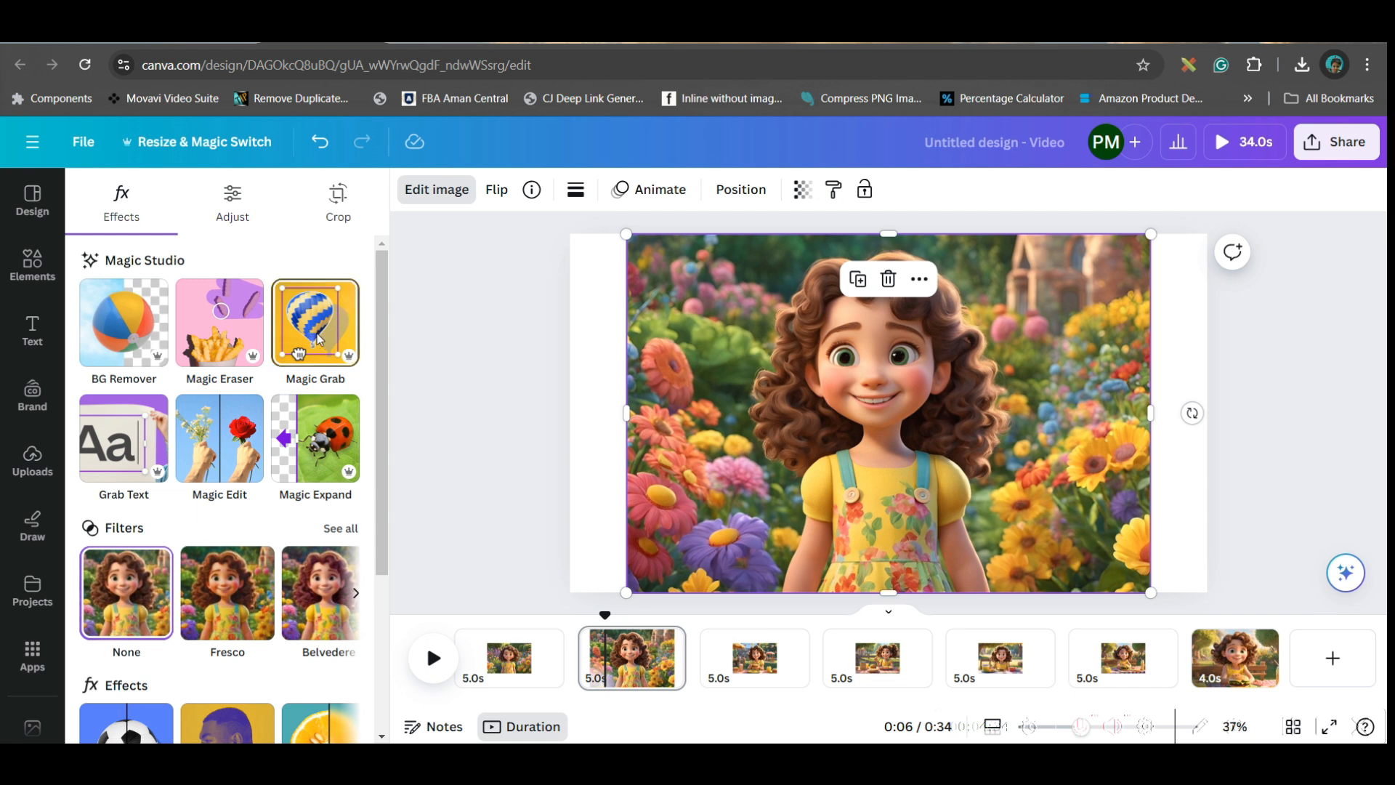
click(314, 322)
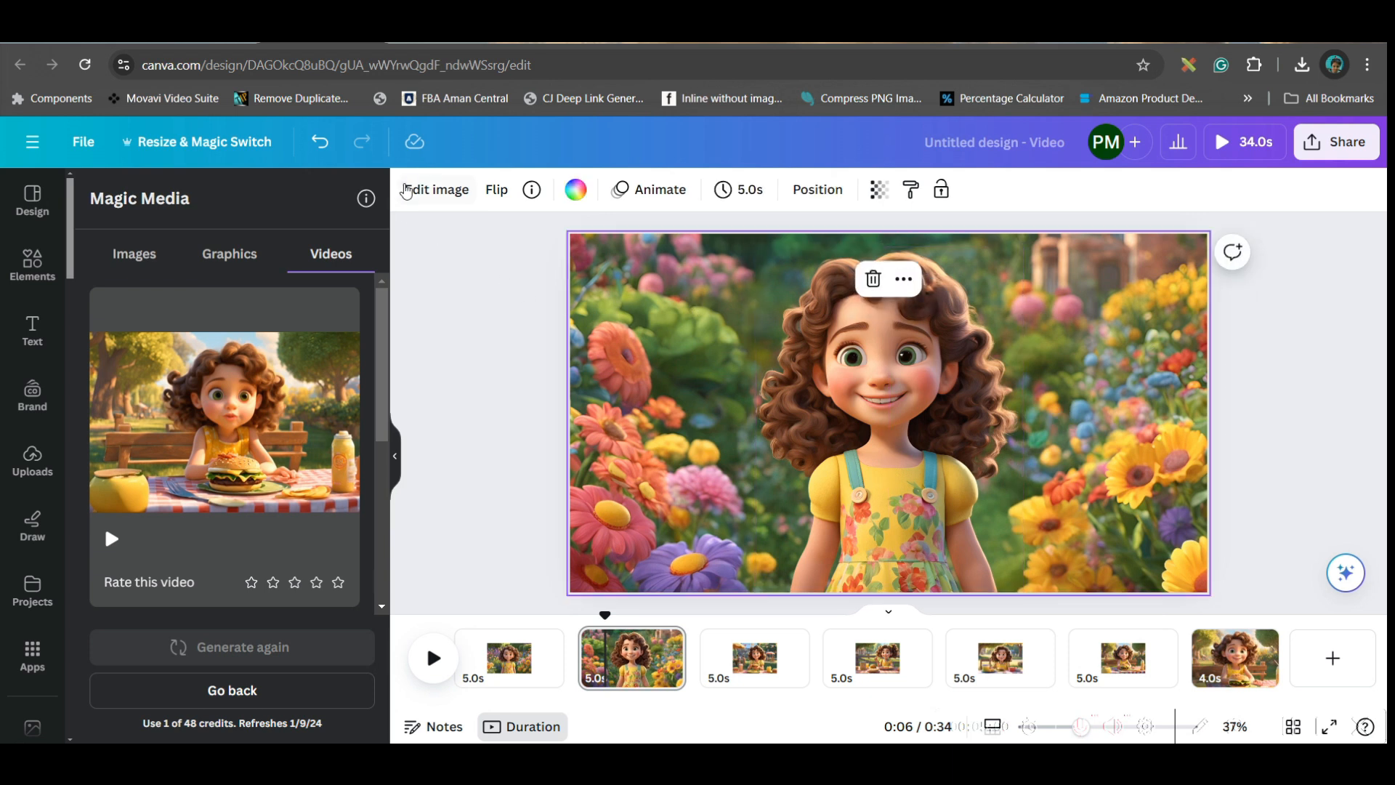
- Select the fifth page's small picnic picture and choose Expand to Whole Page
click(436, 189)
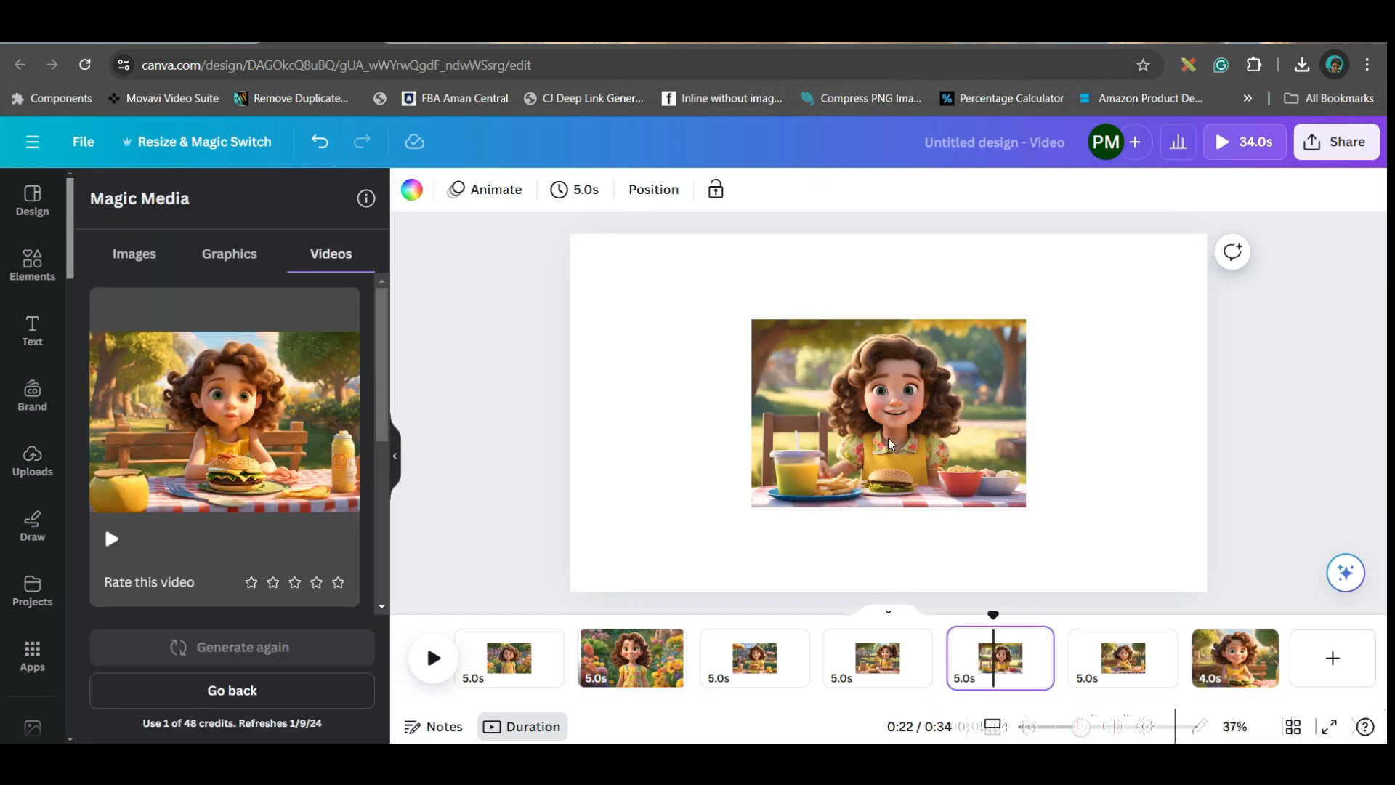
click(886, 411)
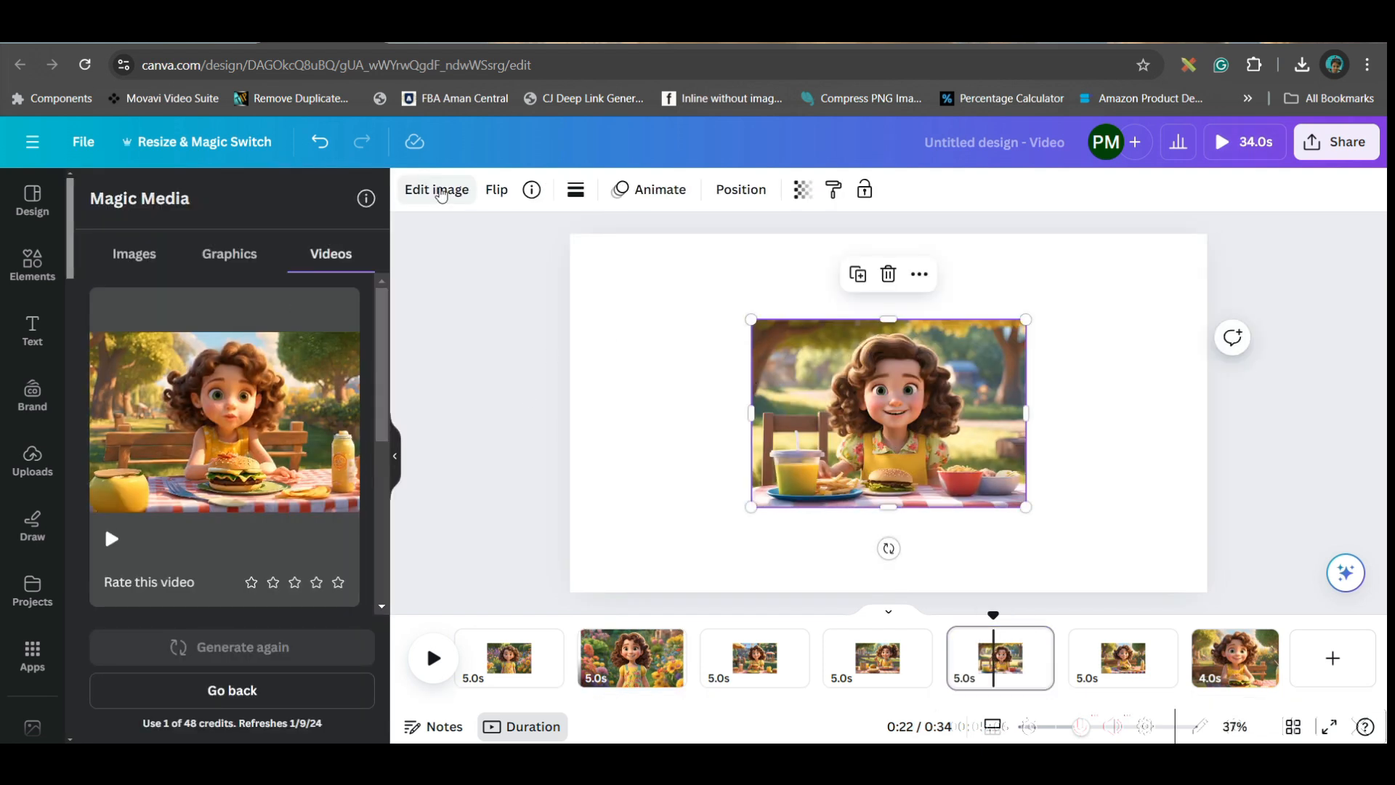
click(436, 189)
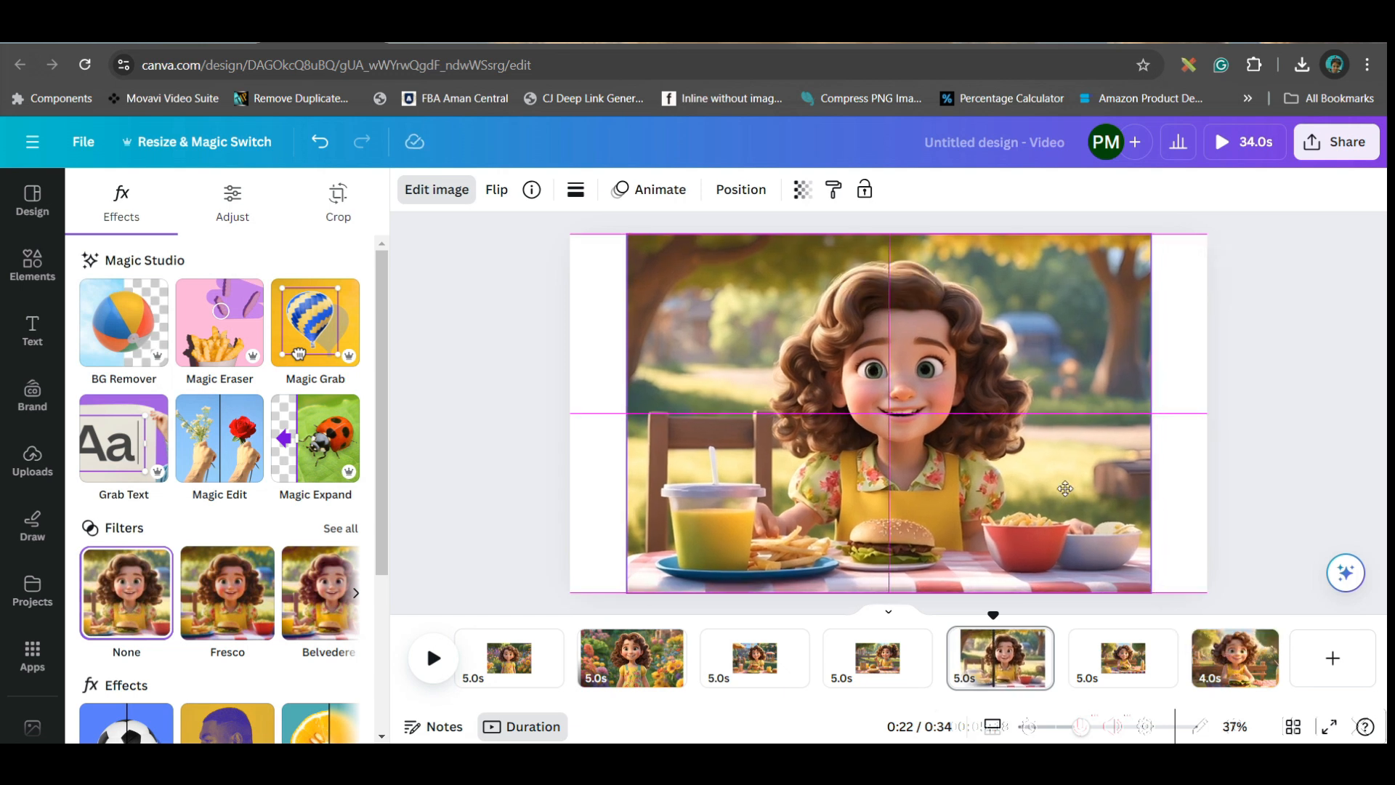
click(886, 411)
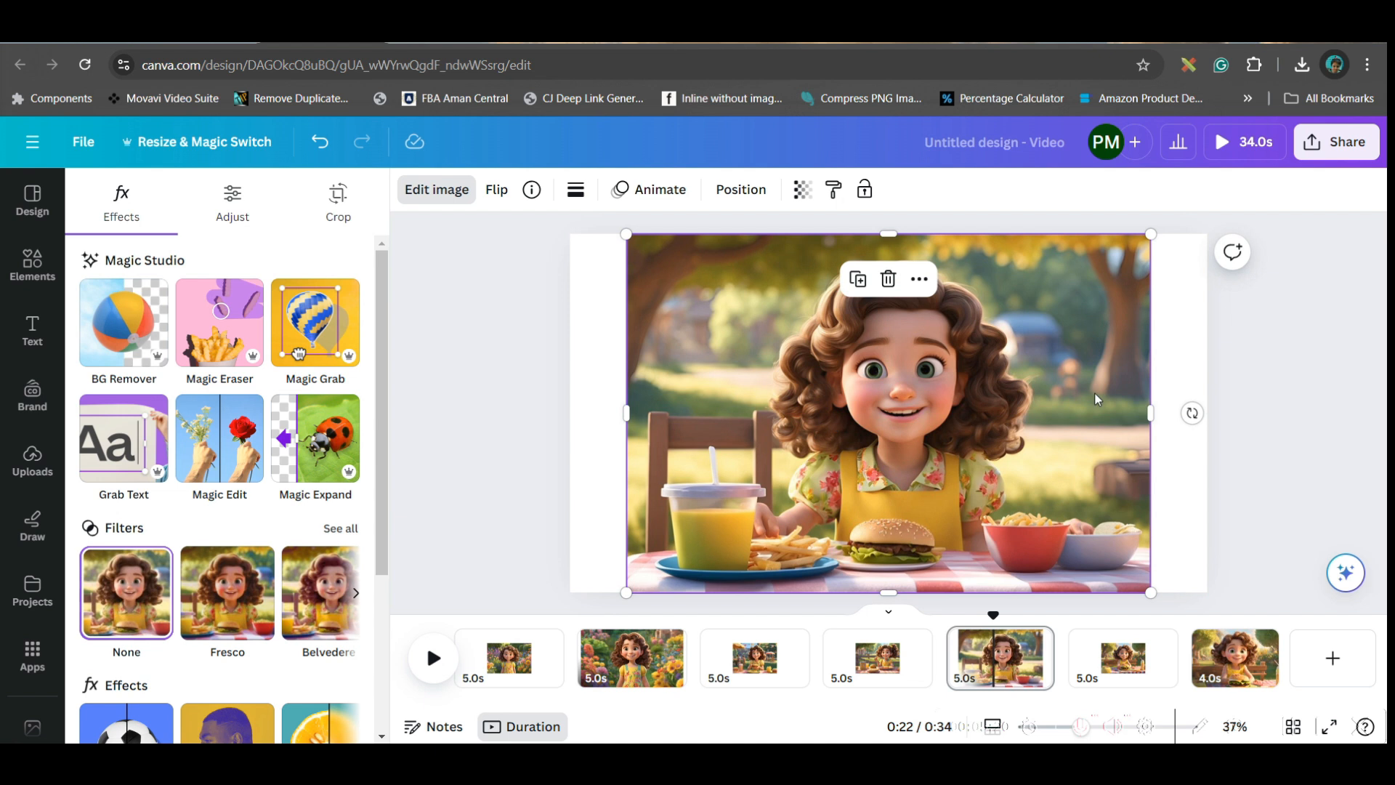
mouse_move(139, 543)
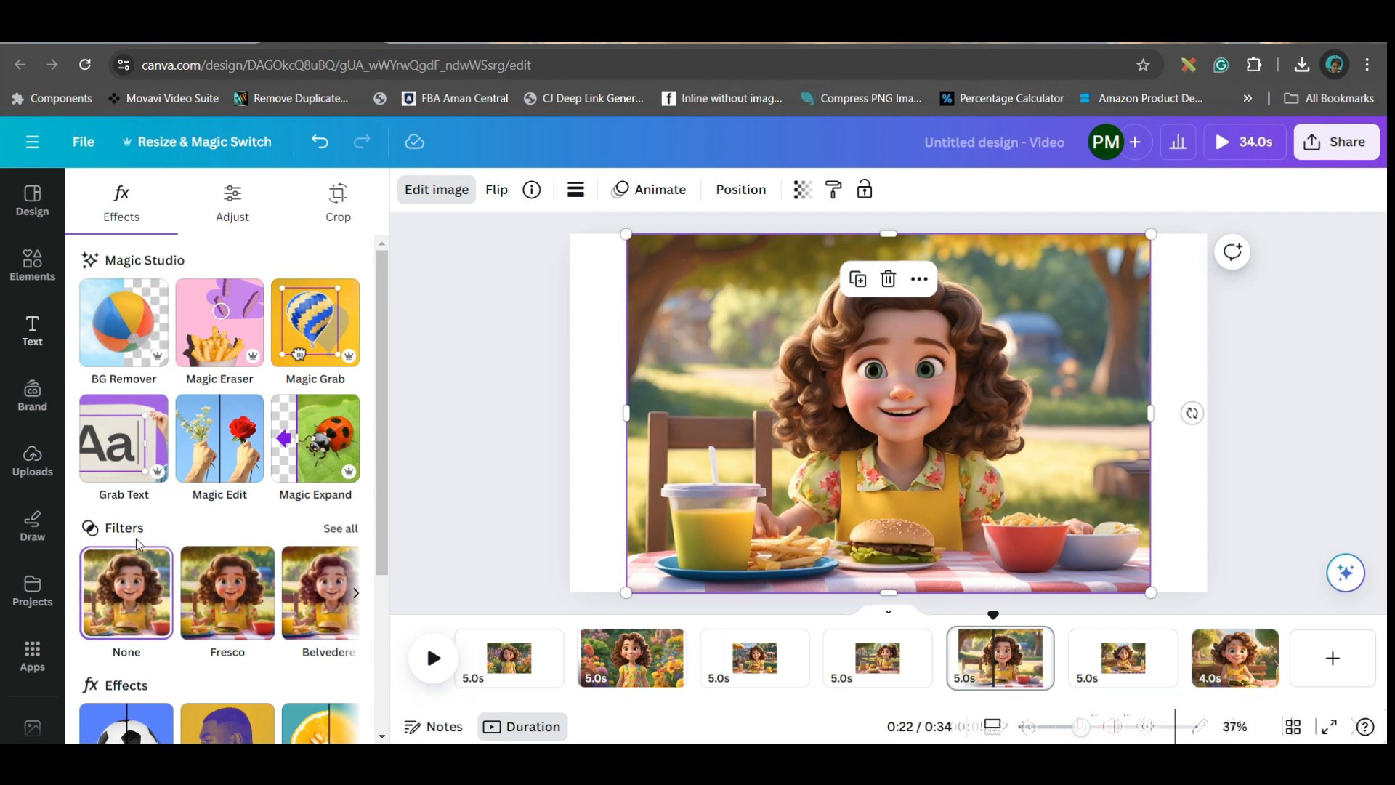
click(337, 203)
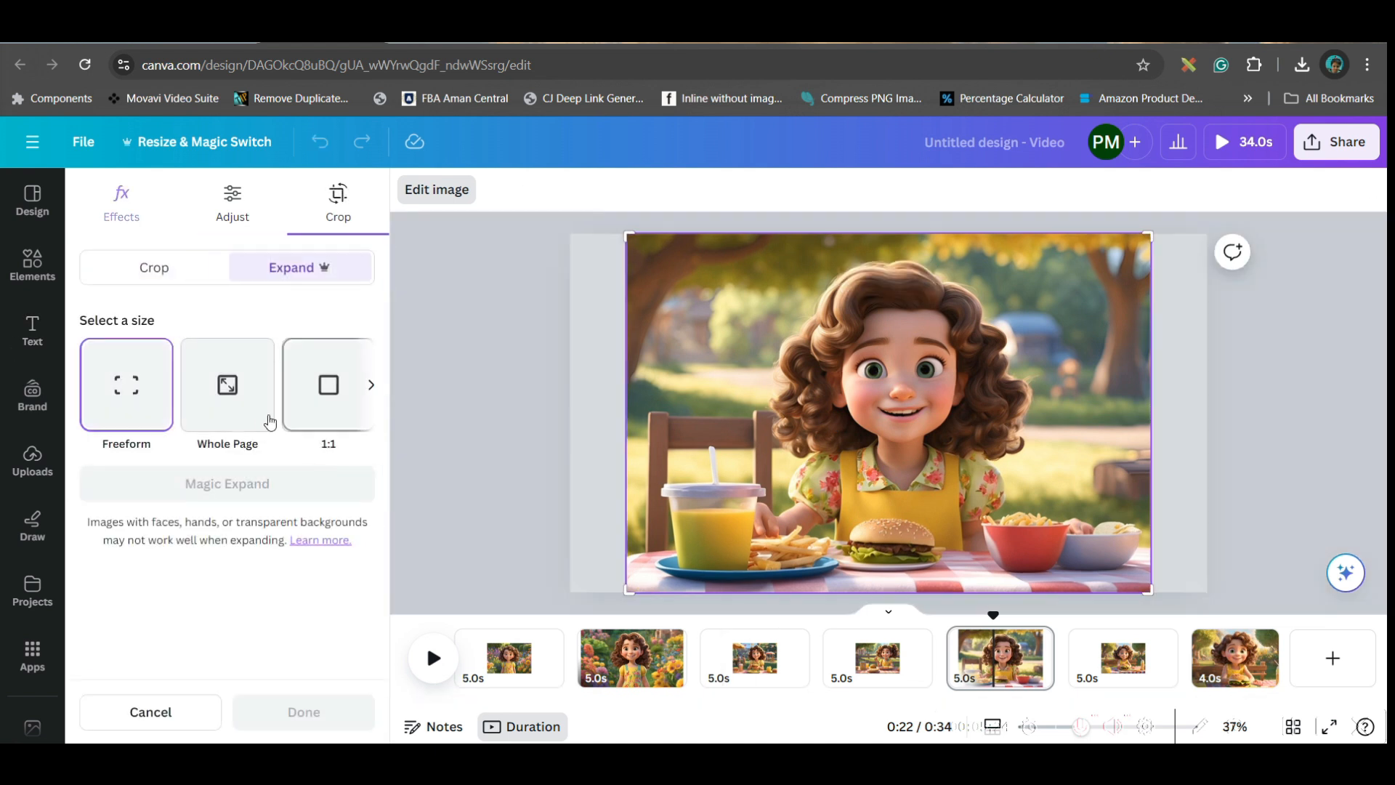
click(227, 384)
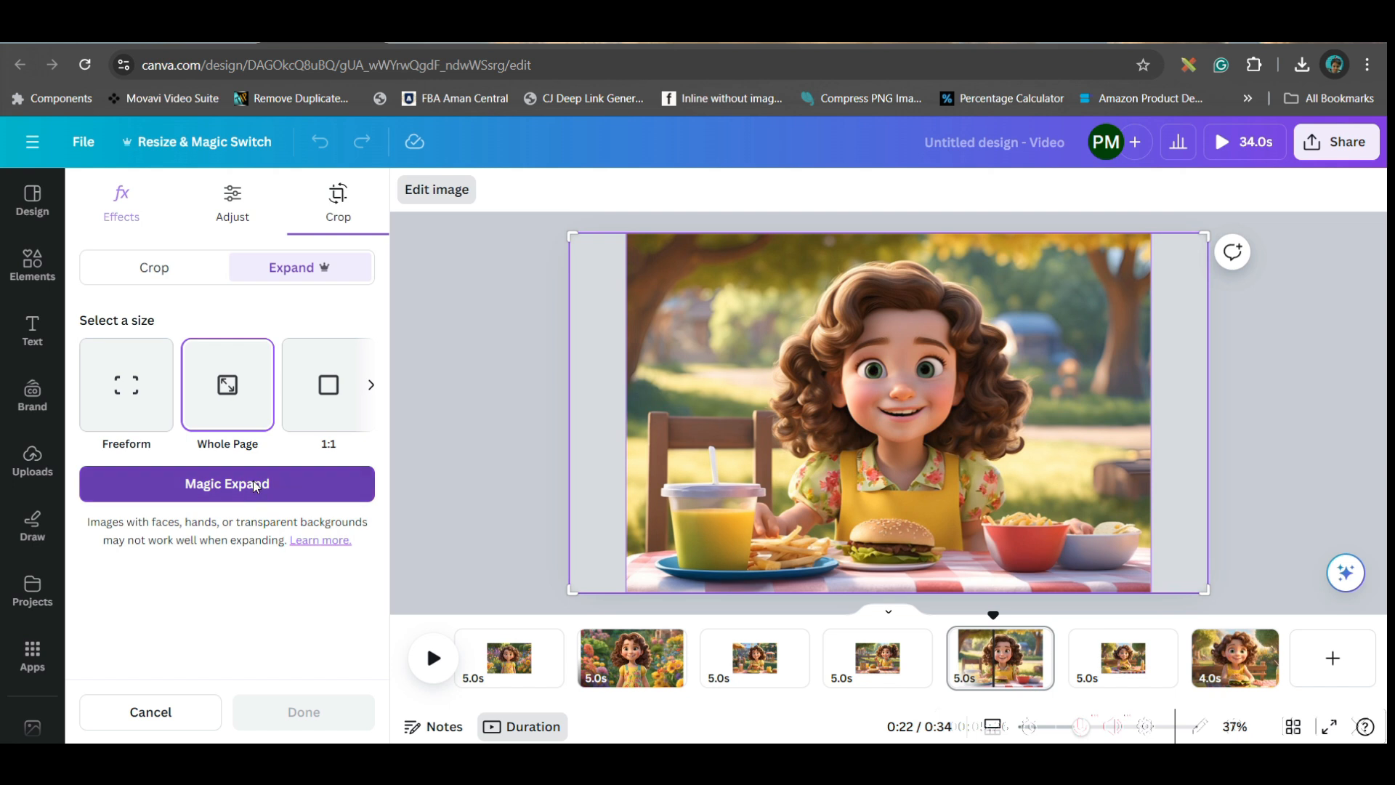
- Run Magic Expand, preview the four versions and confirm the expanded picture
click(226, 482)
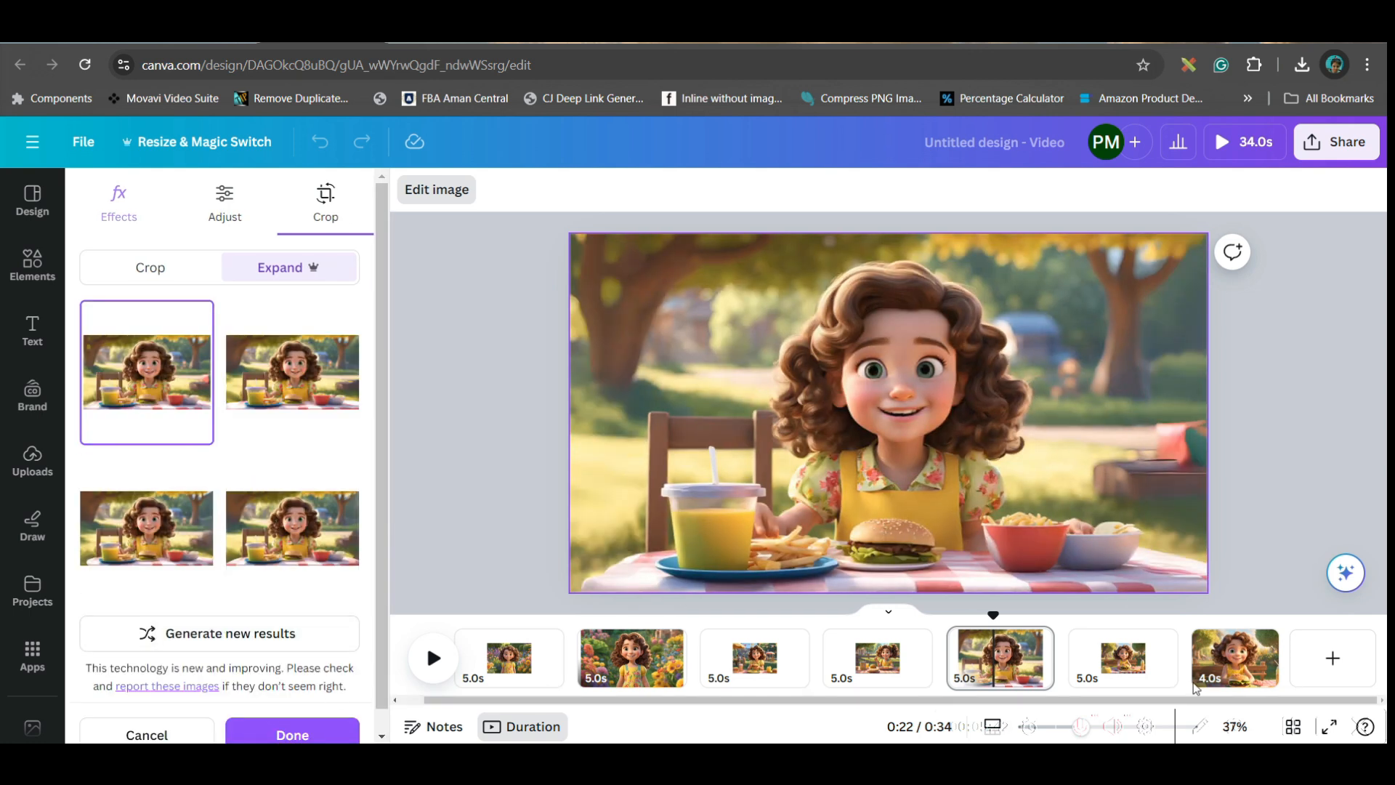
click(292, 372)
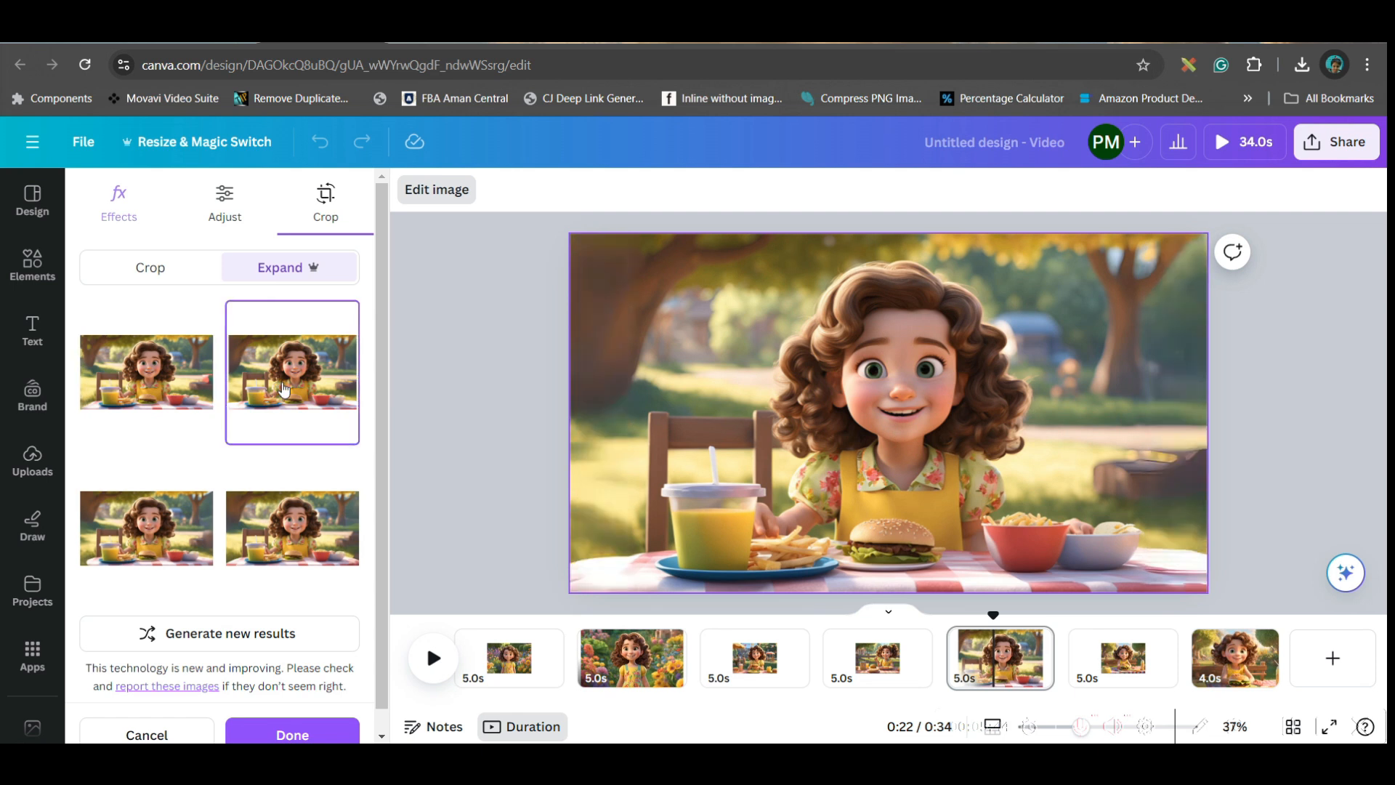
click(147, 527)
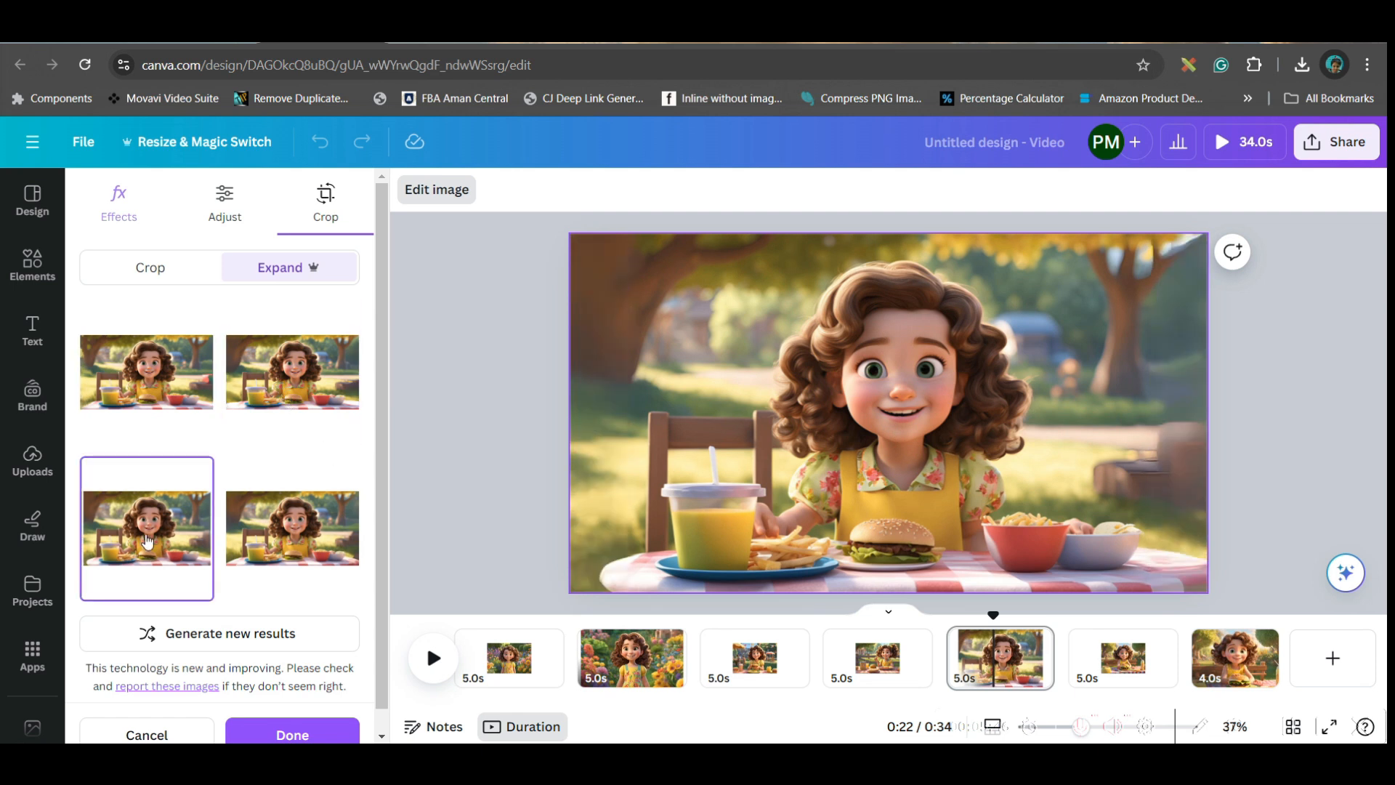
click(292, 527)
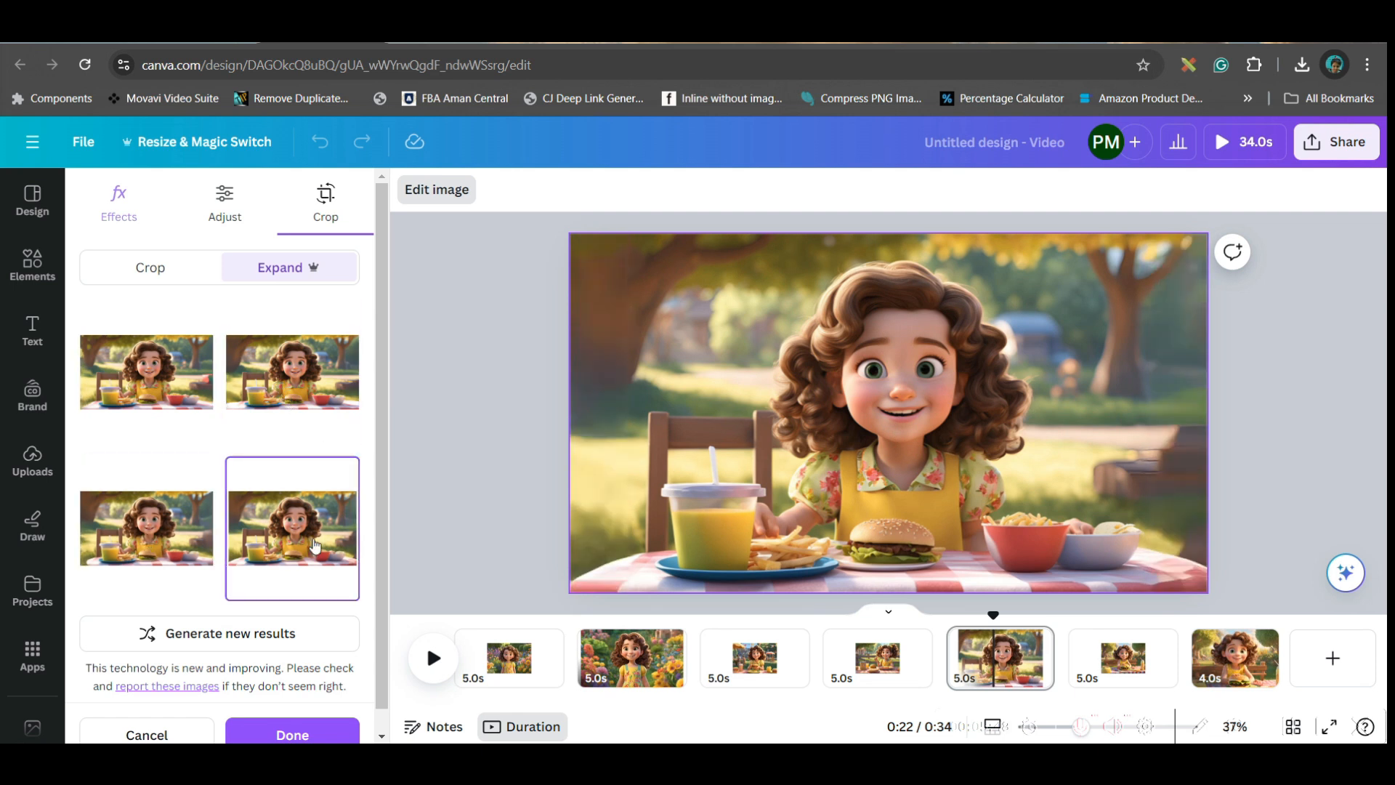
click(145, 372)
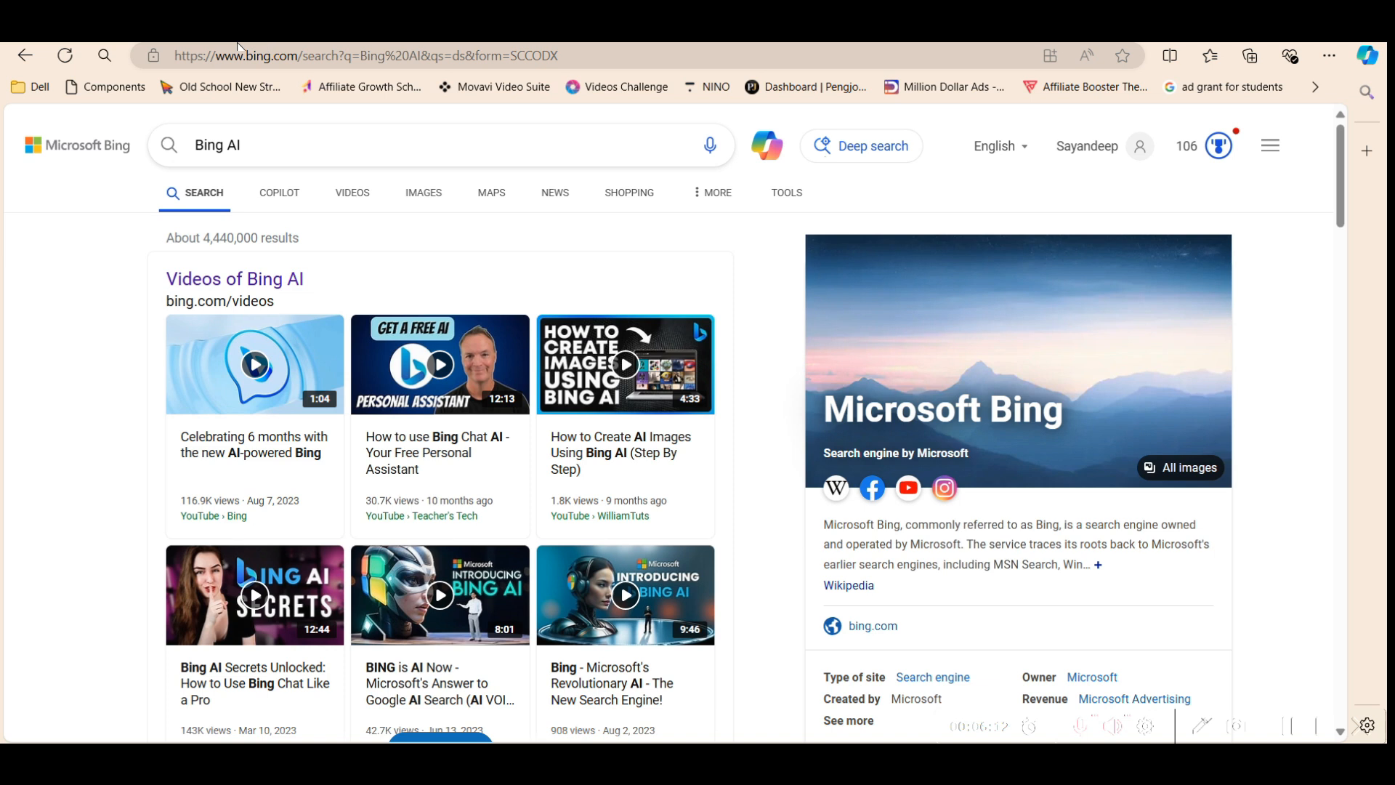
- Reuse the earlier Copilot prompt as a garden picnic-table burger scene and send it
click(279, 192)
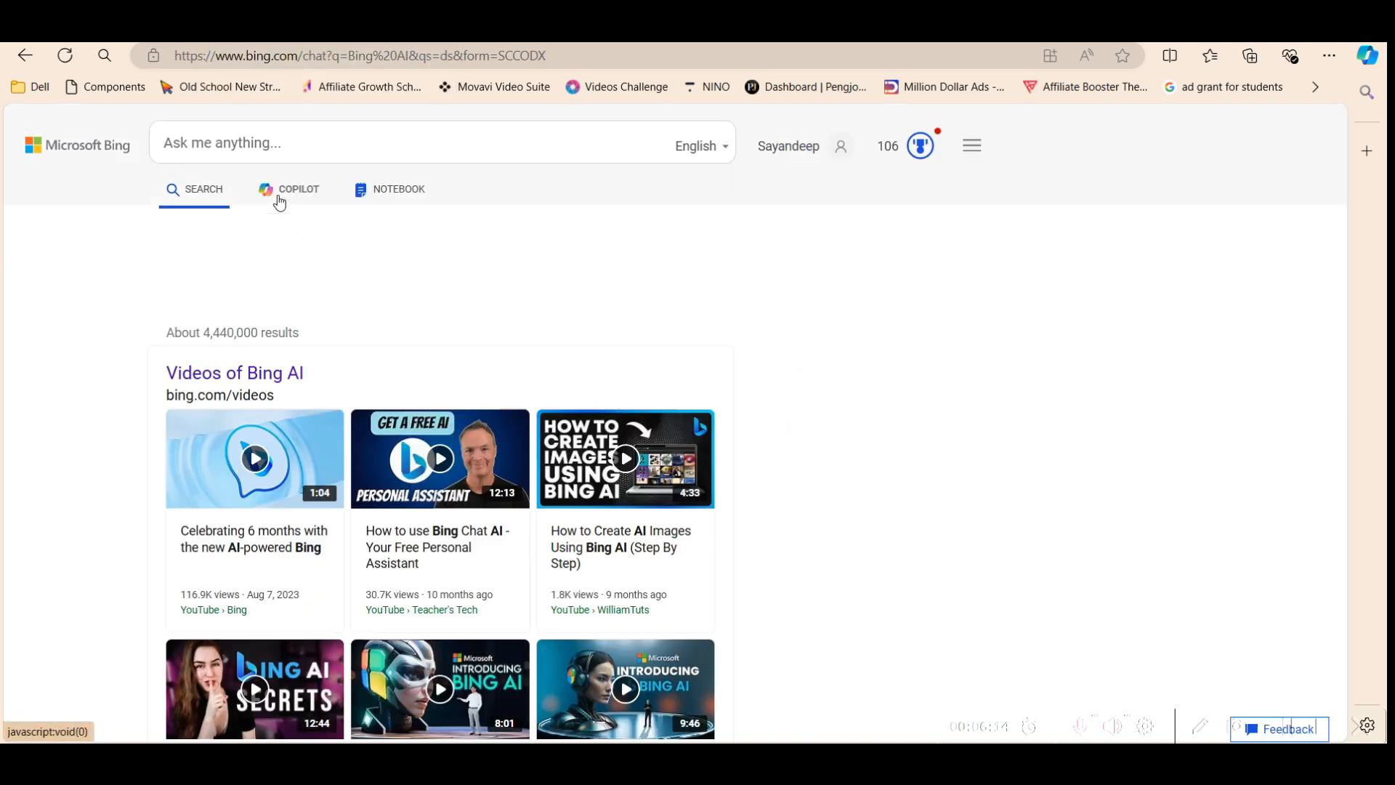
click(297, 189)
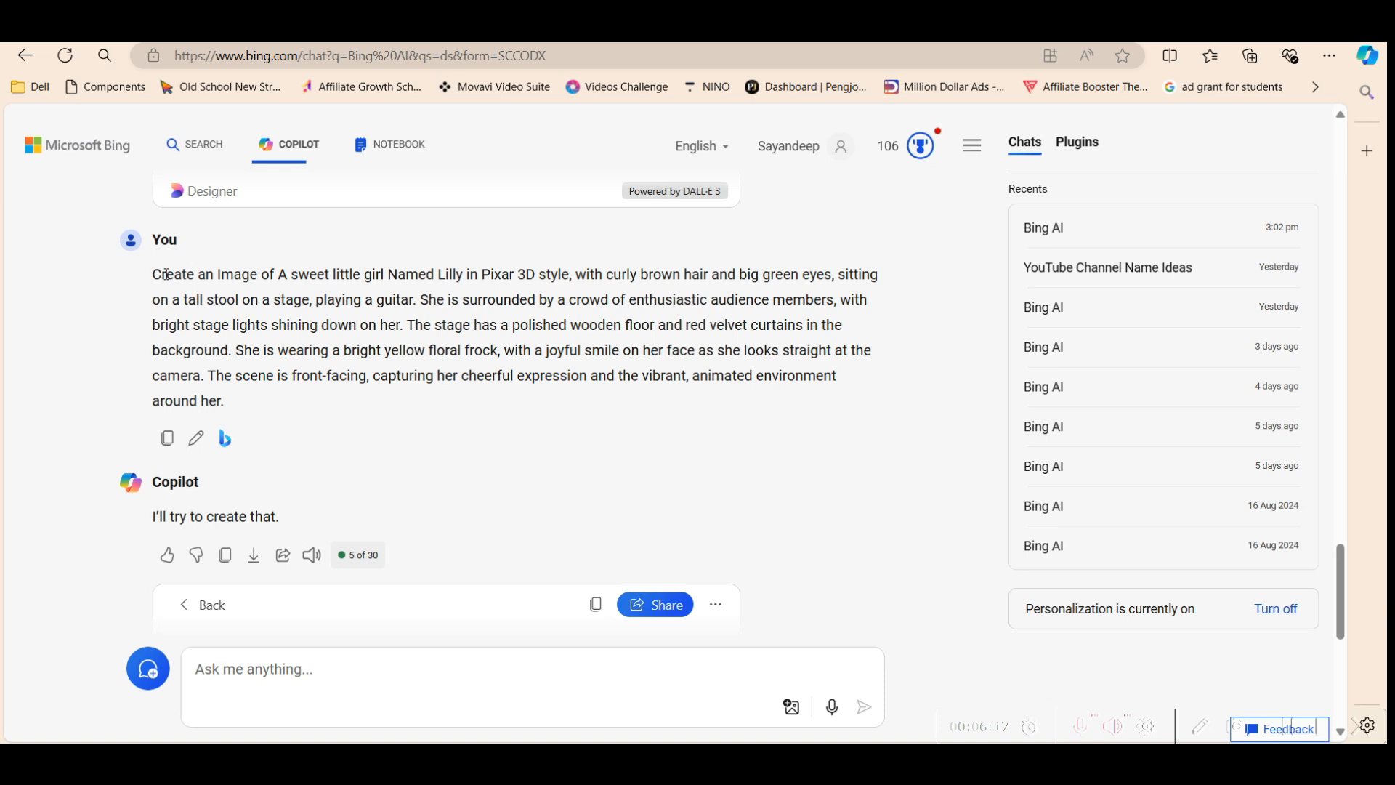
click(531, 669)
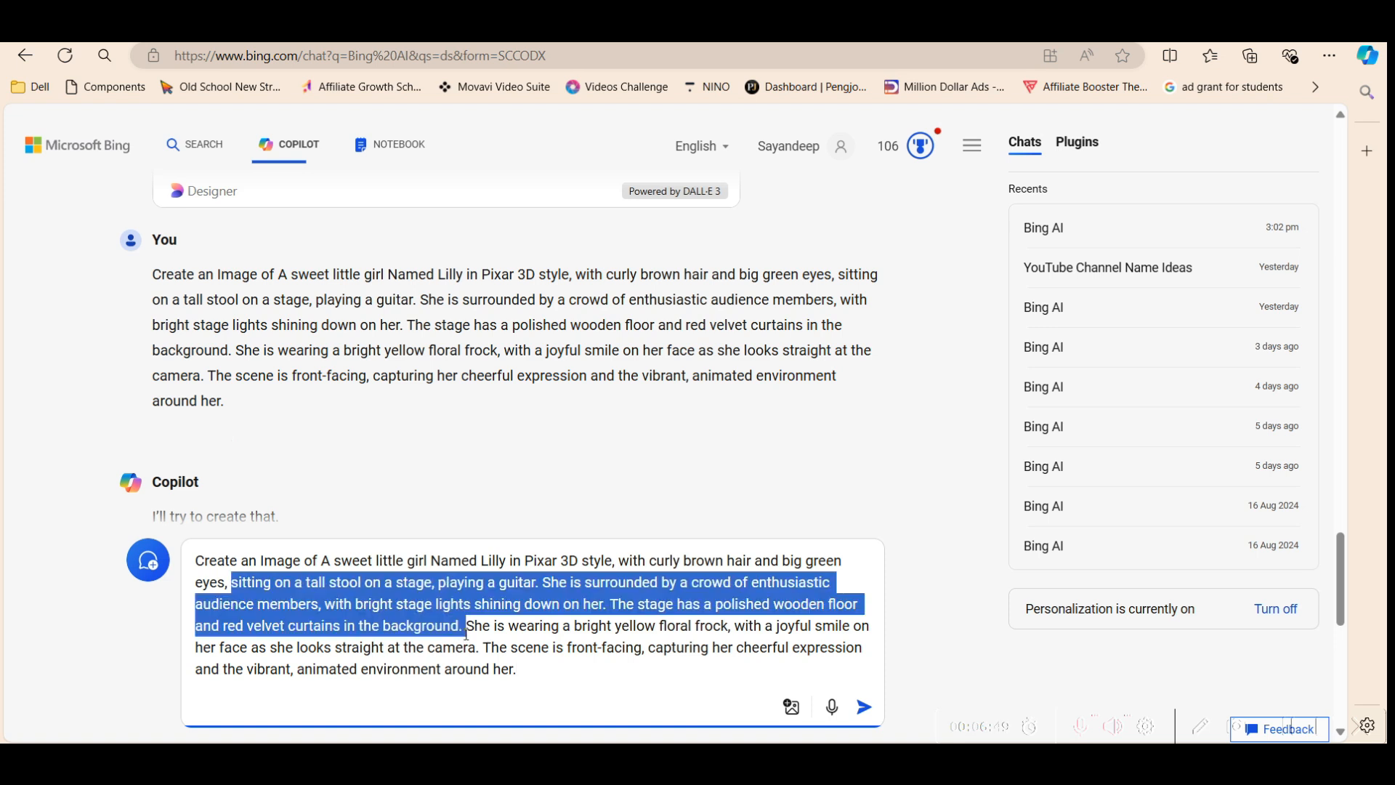
click(862, 706)
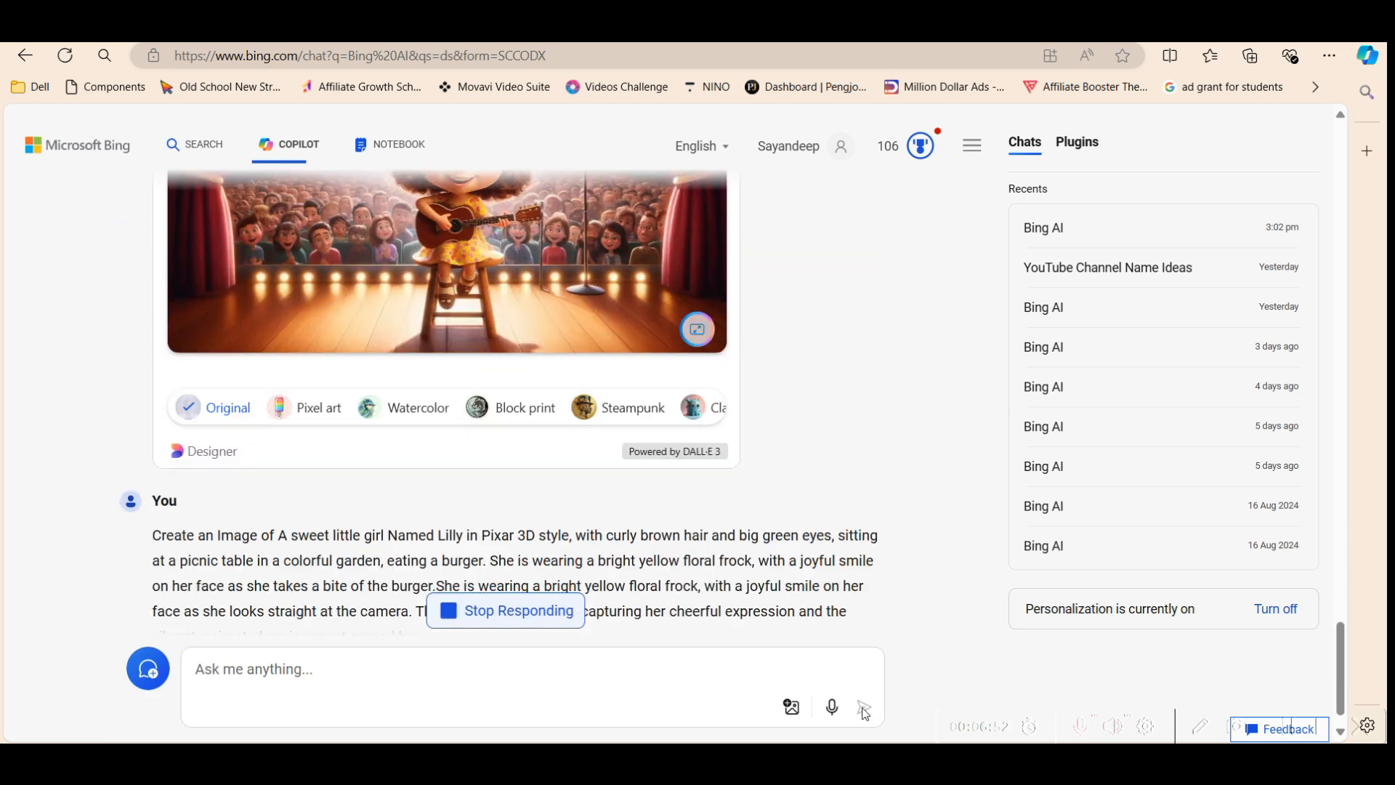
- Scroll the Copilot chat to the four generated Lilly burger images
scroll(down, 3)
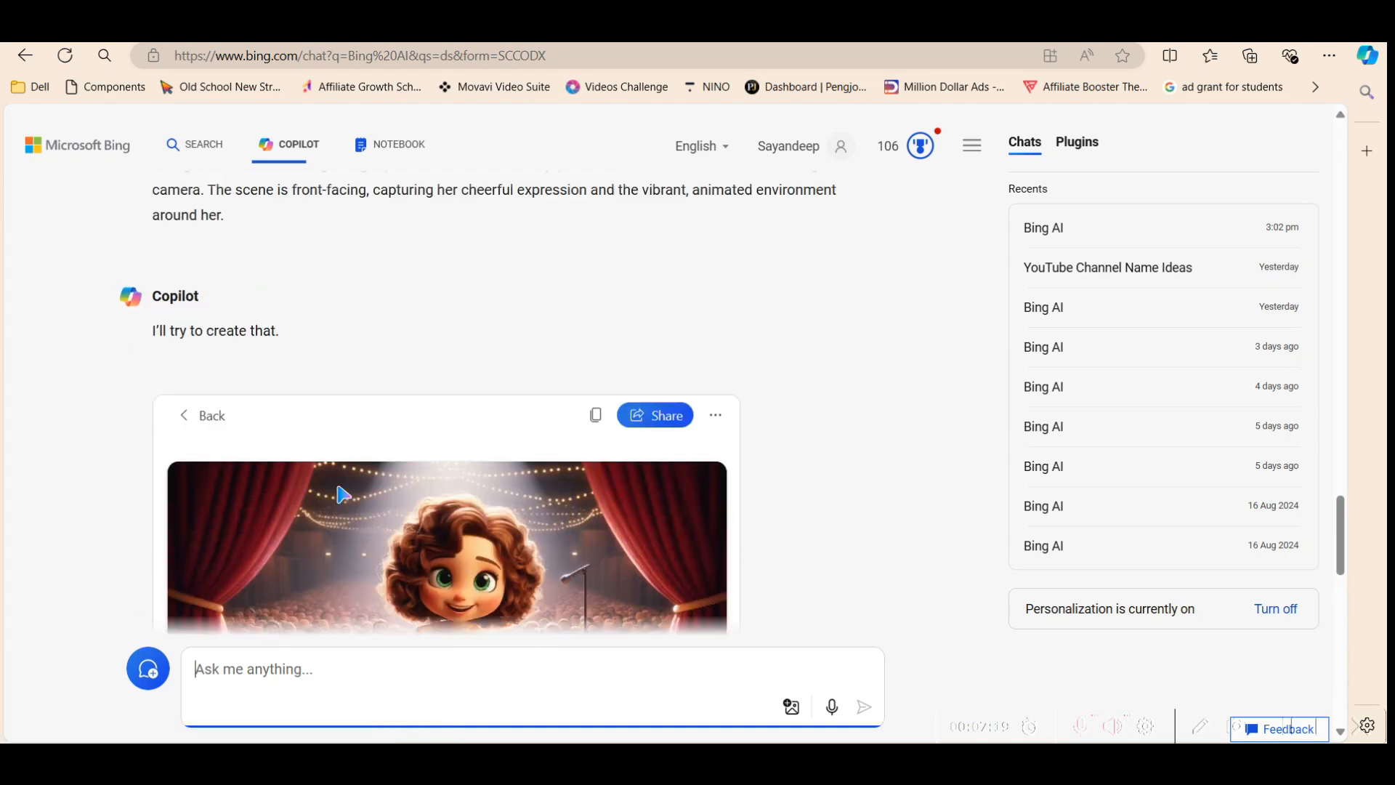
scroll(down, 3)
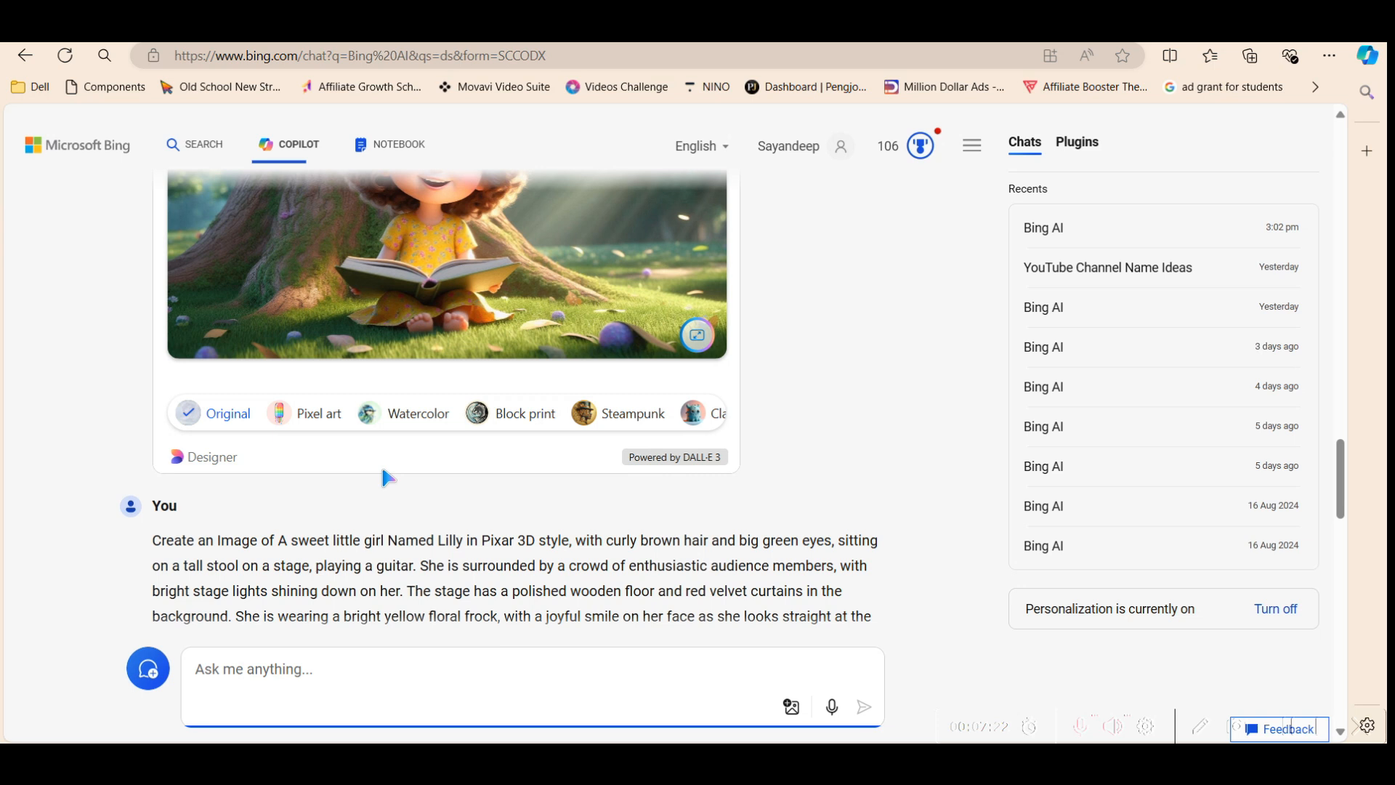
scroll(up, 3)
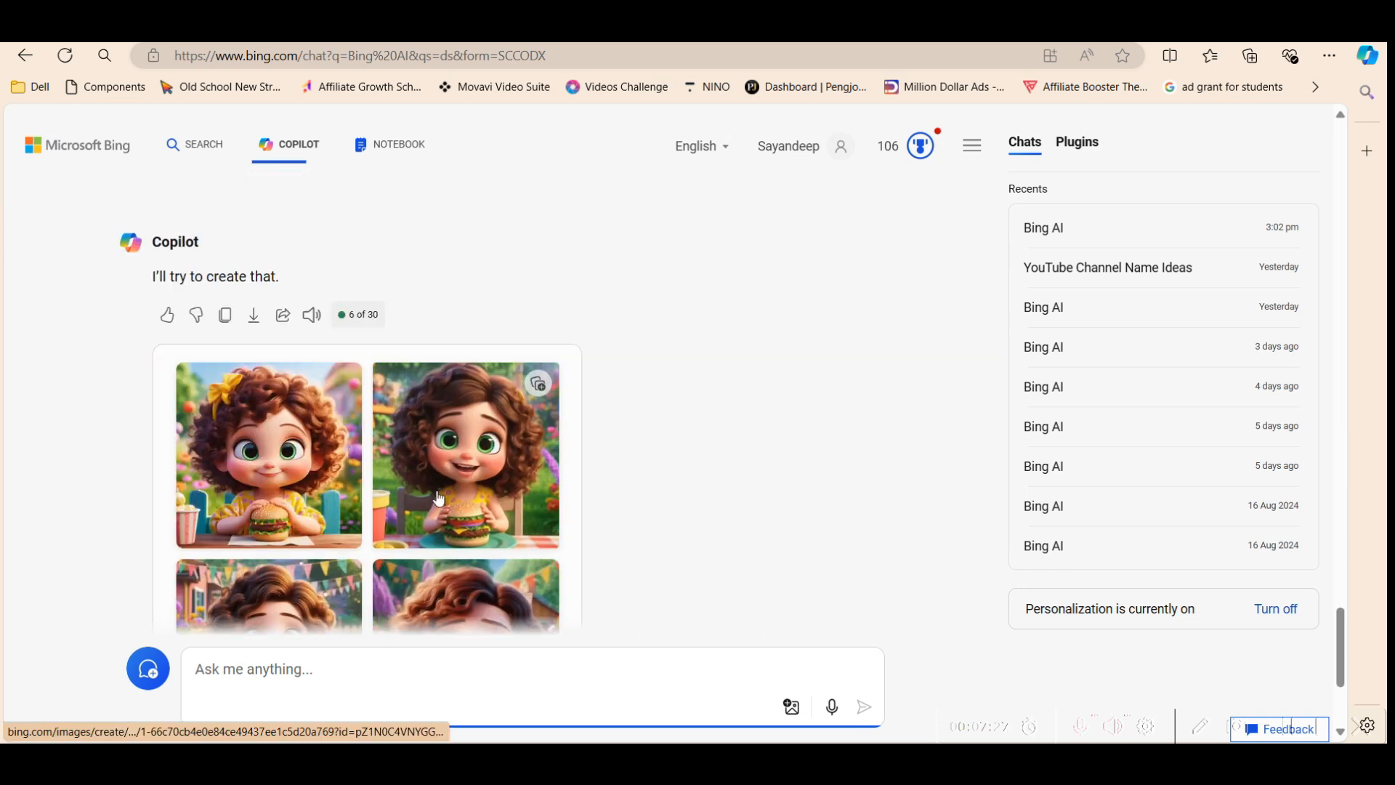
scroll(down, 3)
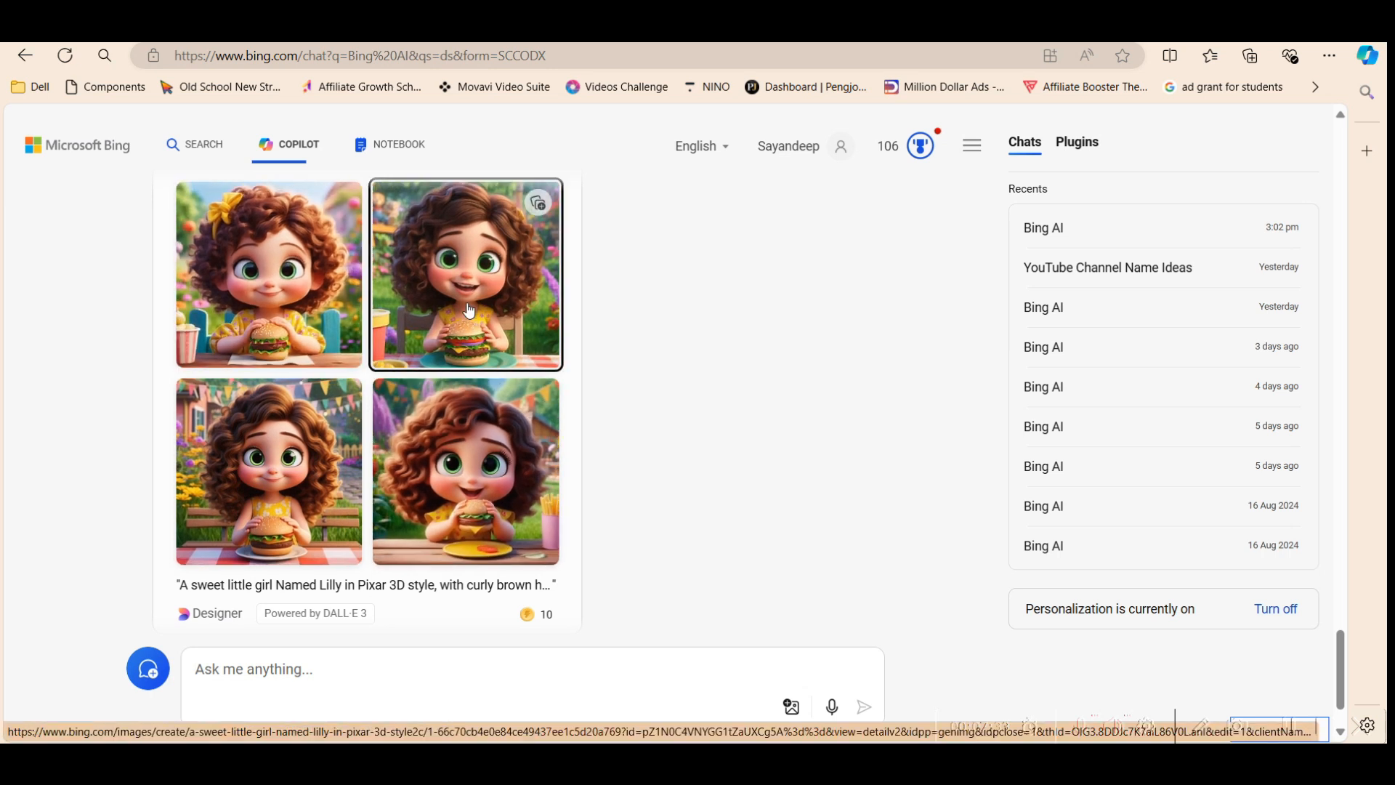
- Edit the second burger image in Designer into a wider landscape picnic scene and accept it with Looks good
click(465, 275)
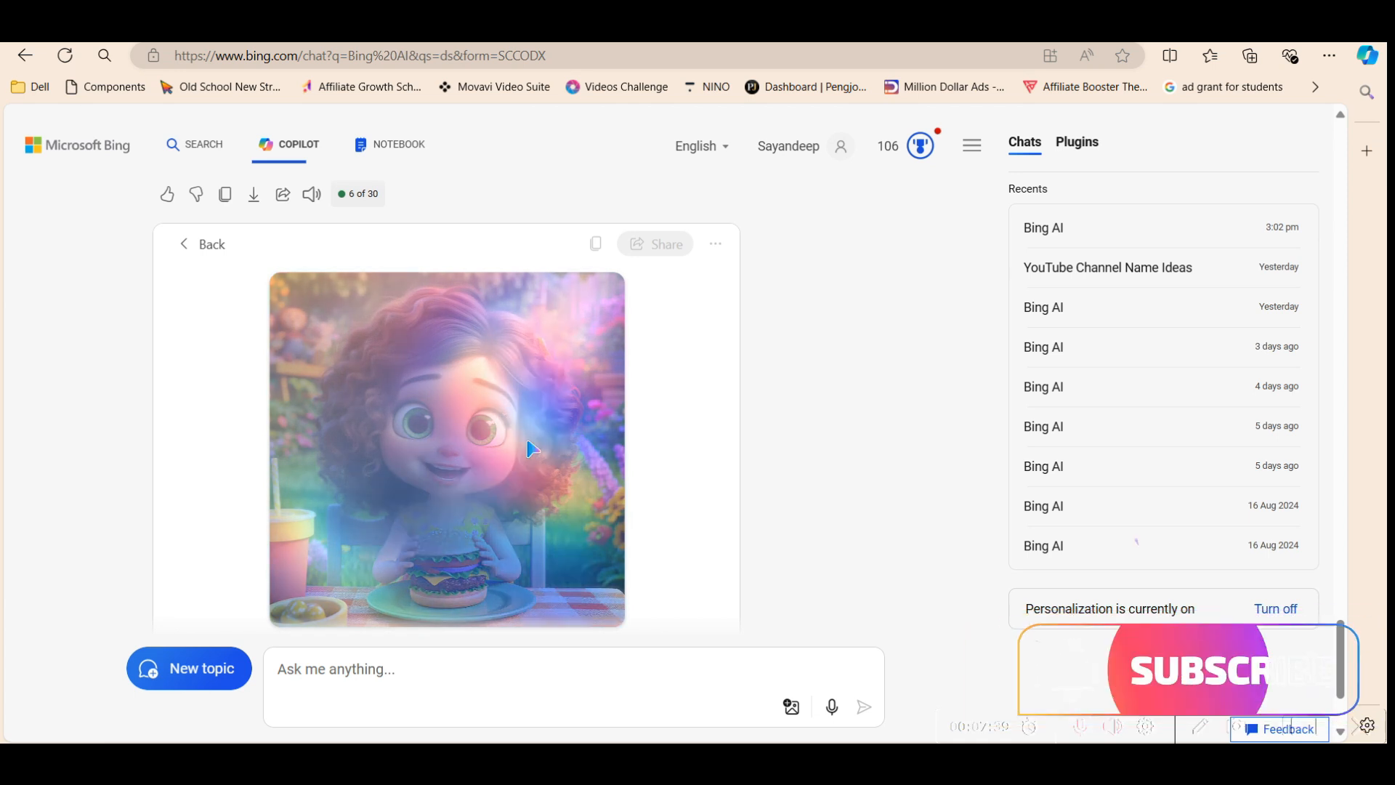
scroll(down, 3)
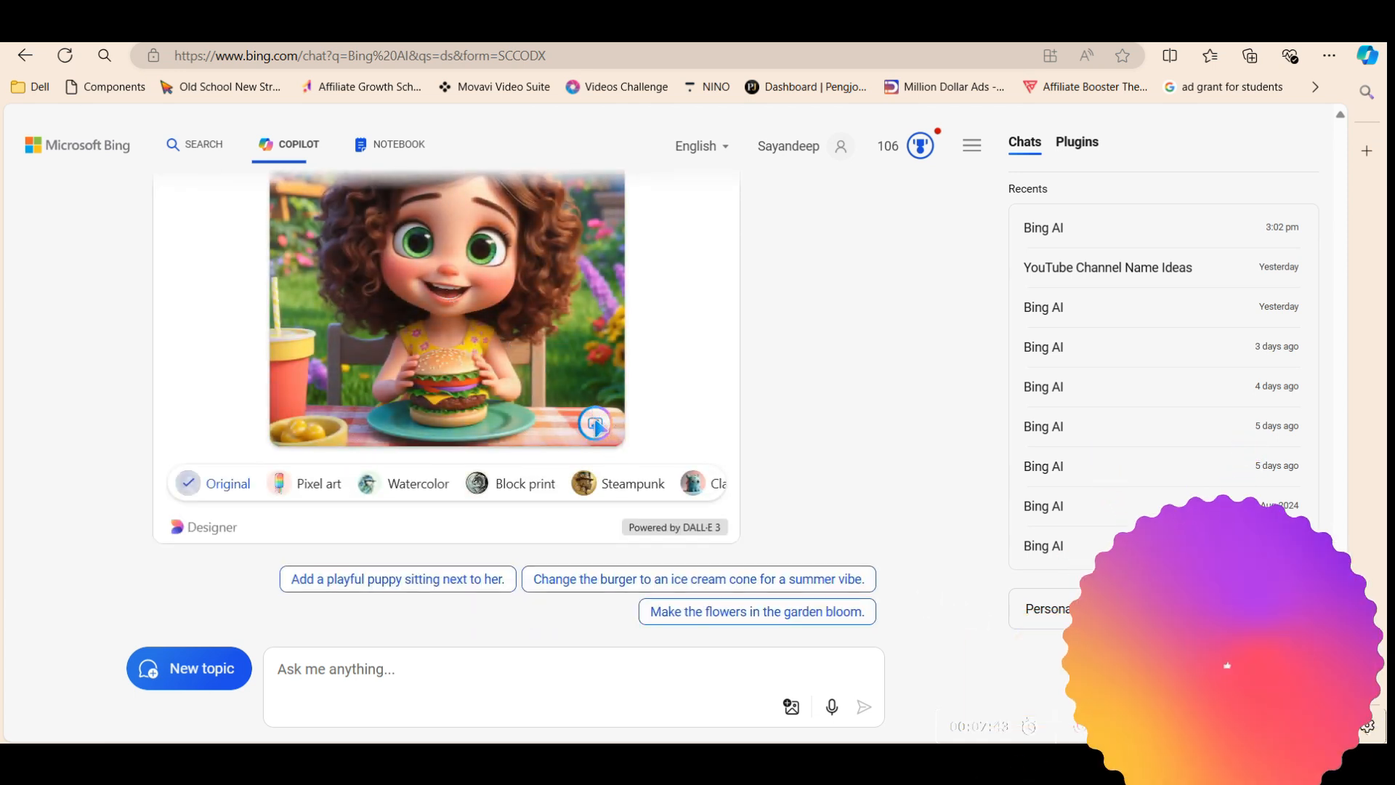
click(595, 422)
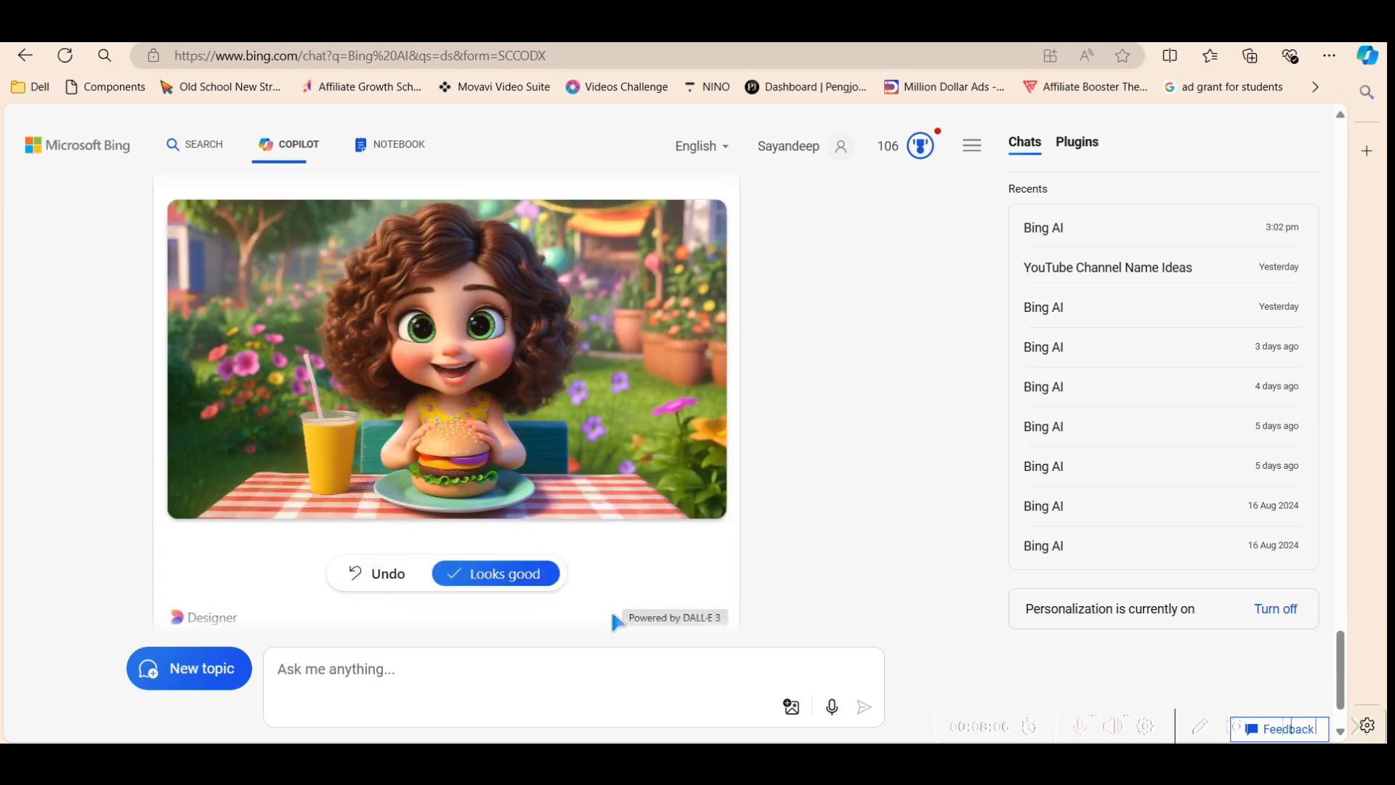
click(494, 572)
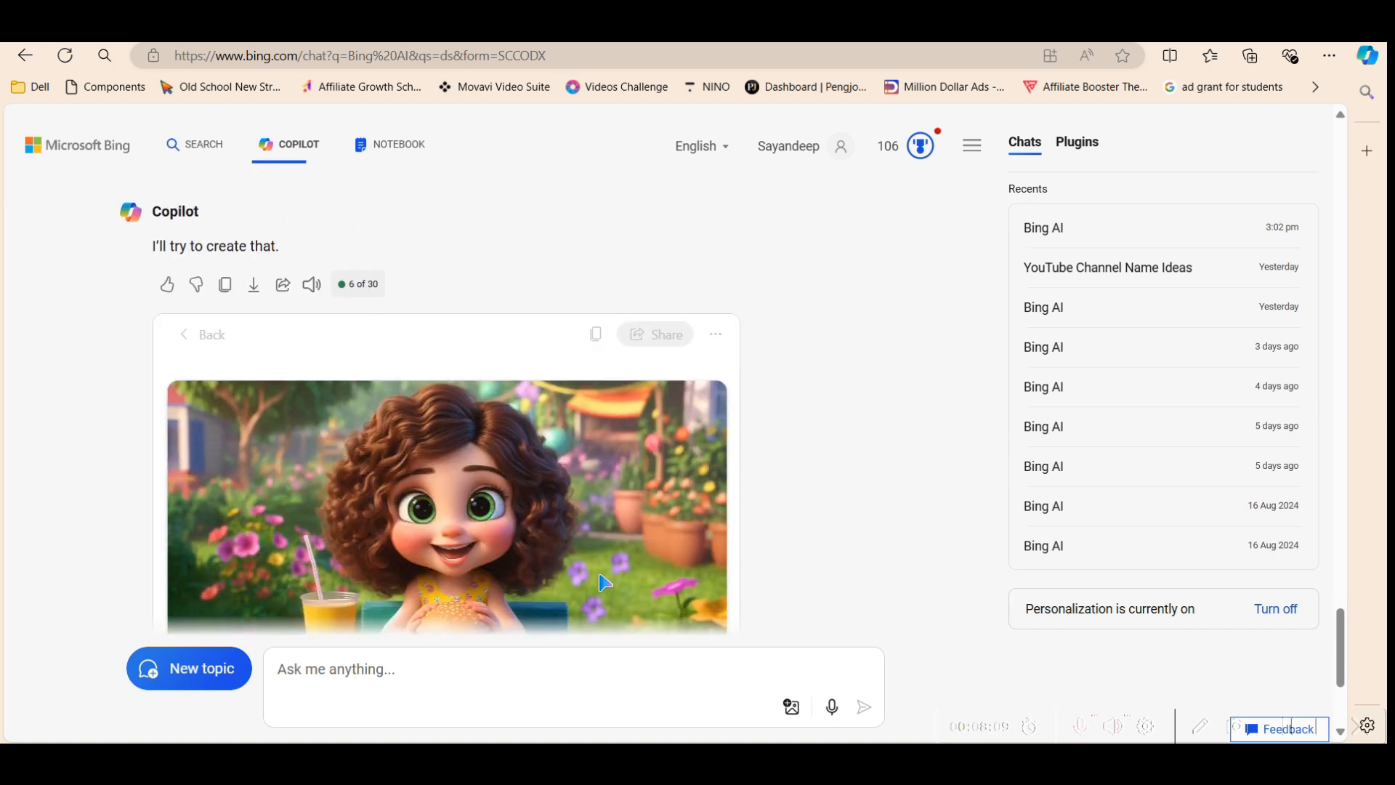
scroll(up, 3)
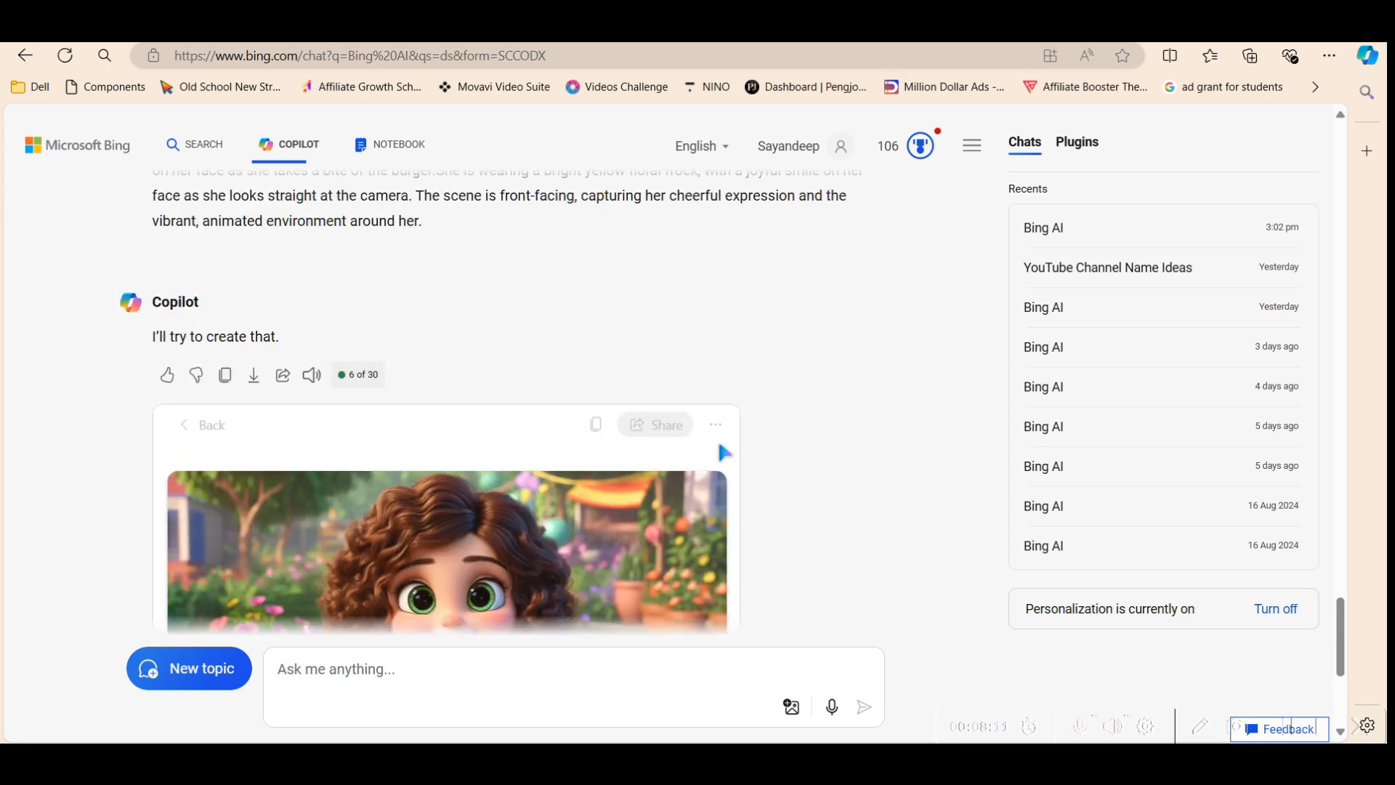
mouse_move(652, 558)
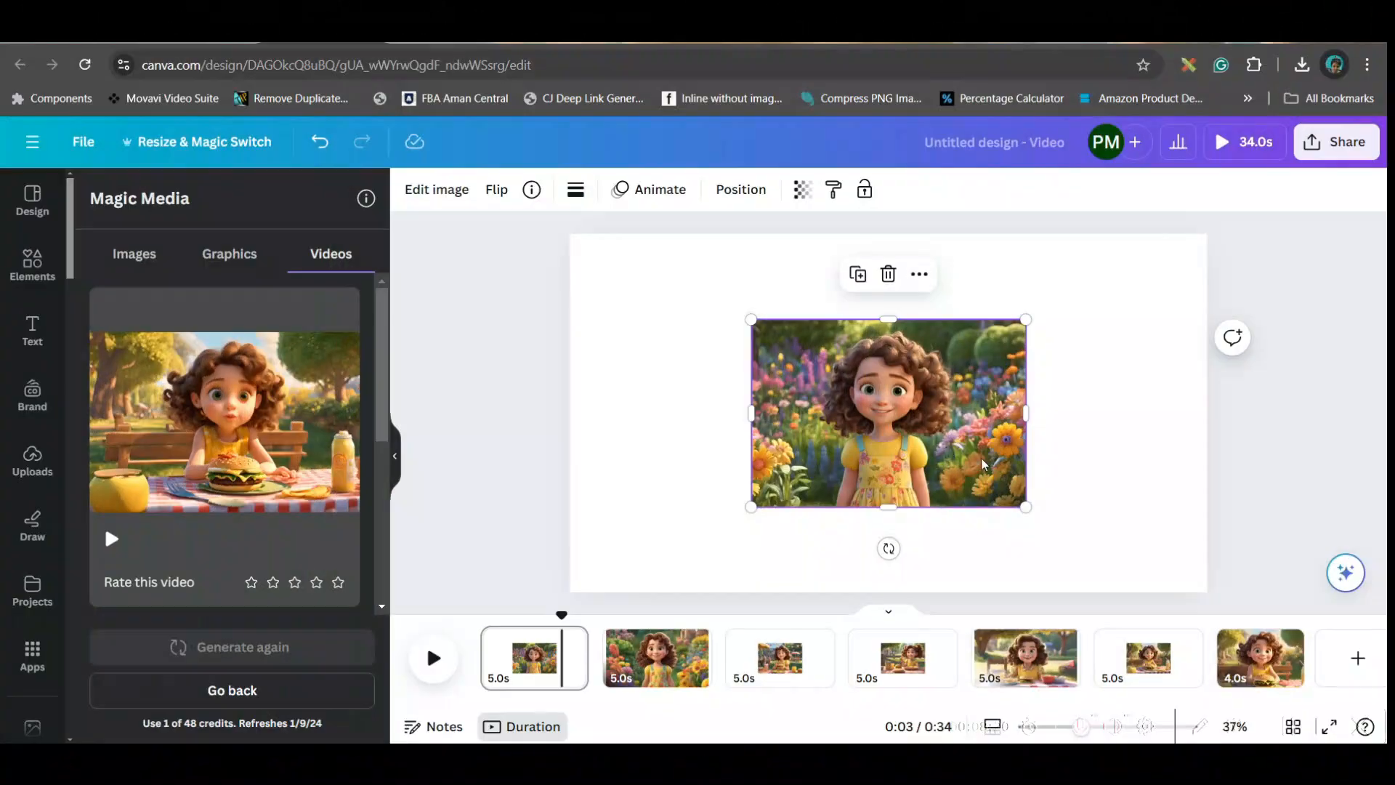
- Go to the burger-scene page 5 and launch Lalamu Studio from the Apps search for 'Lal'
click(1024, 658)
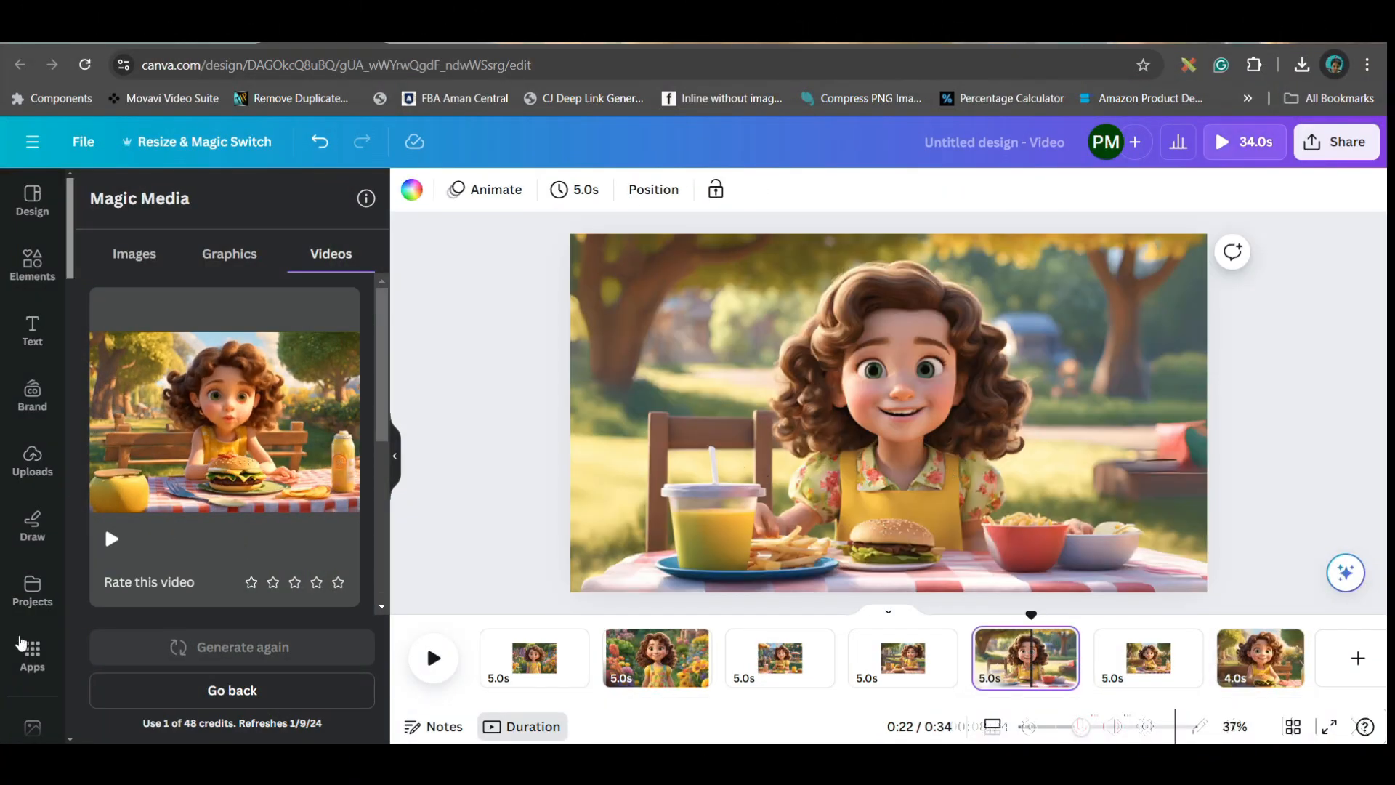
click(32, 654)
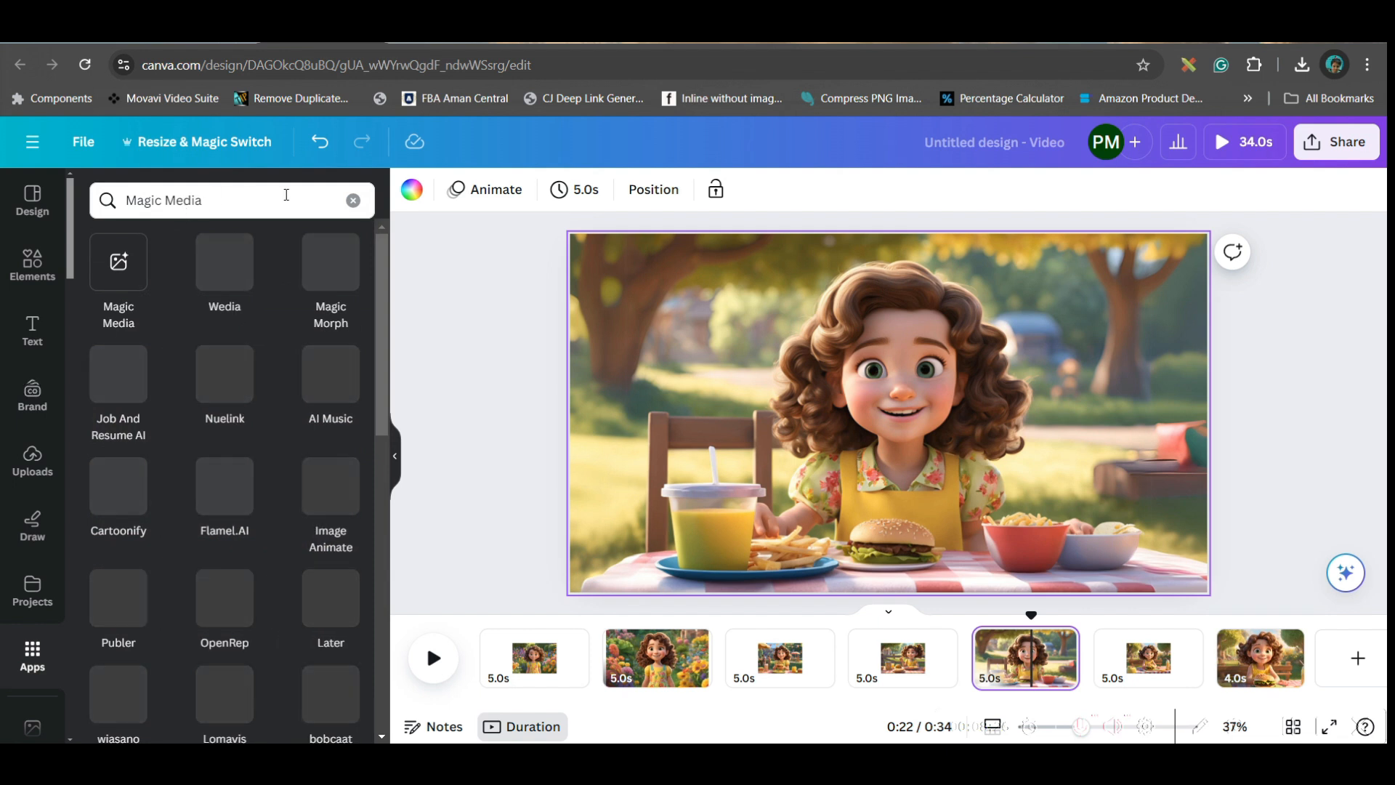
click(353, 200)
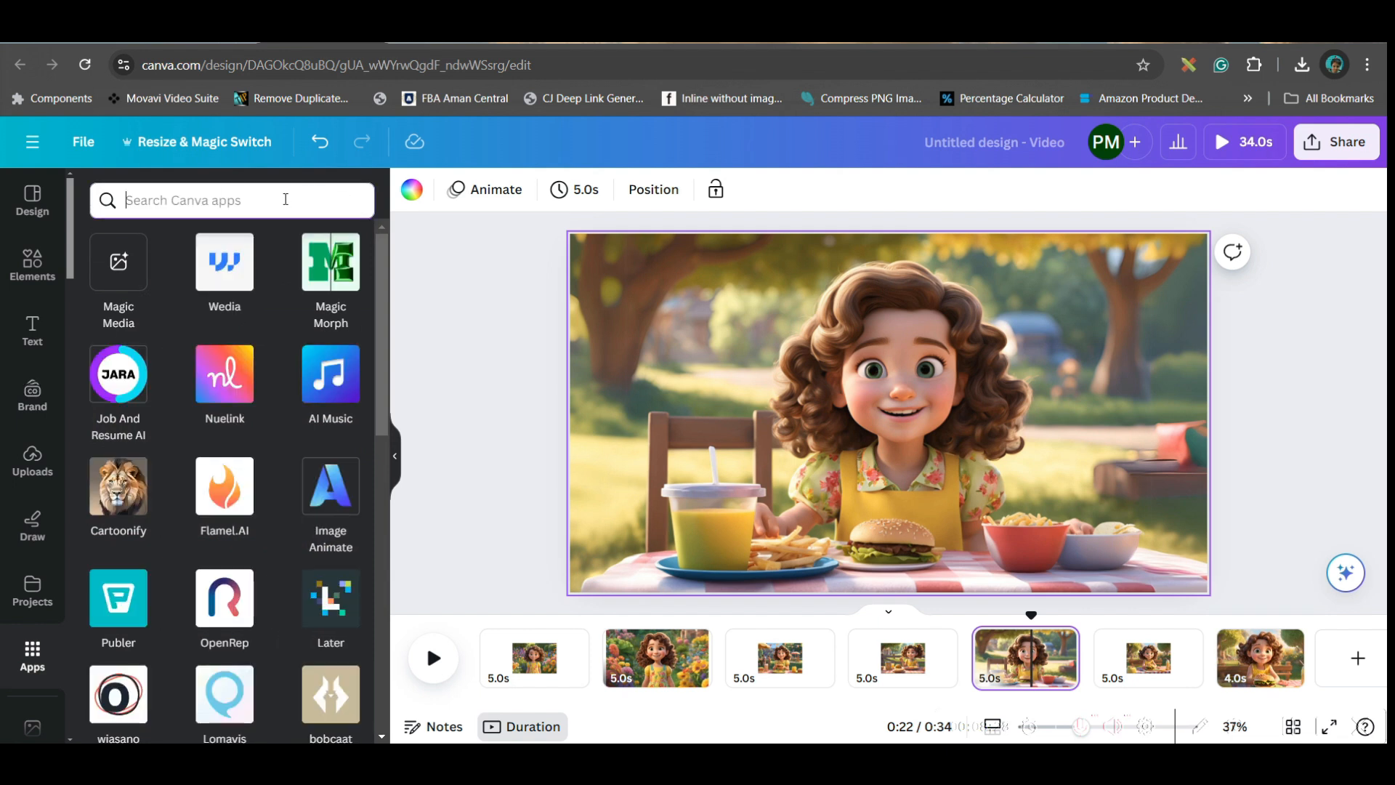
text(Lalamu)
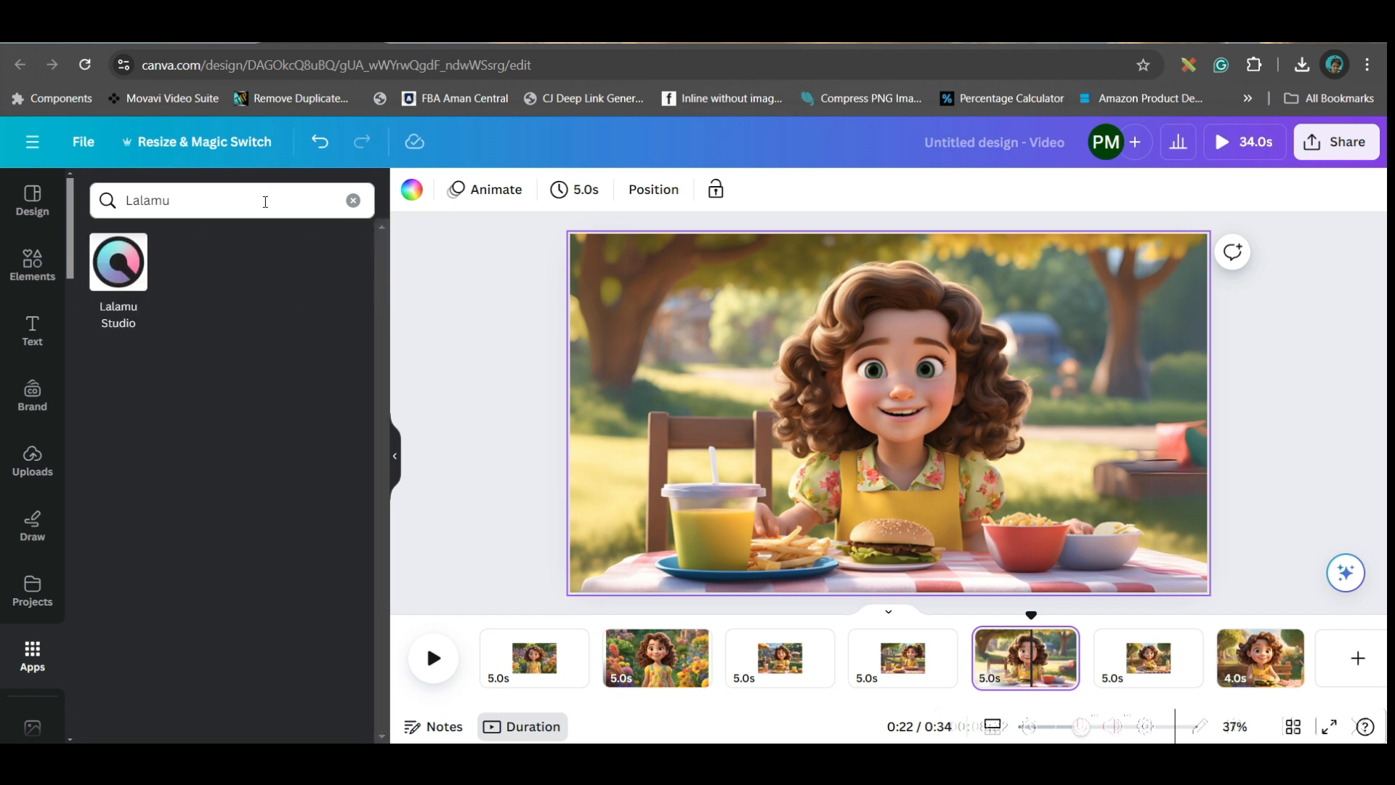
click(117, 267)
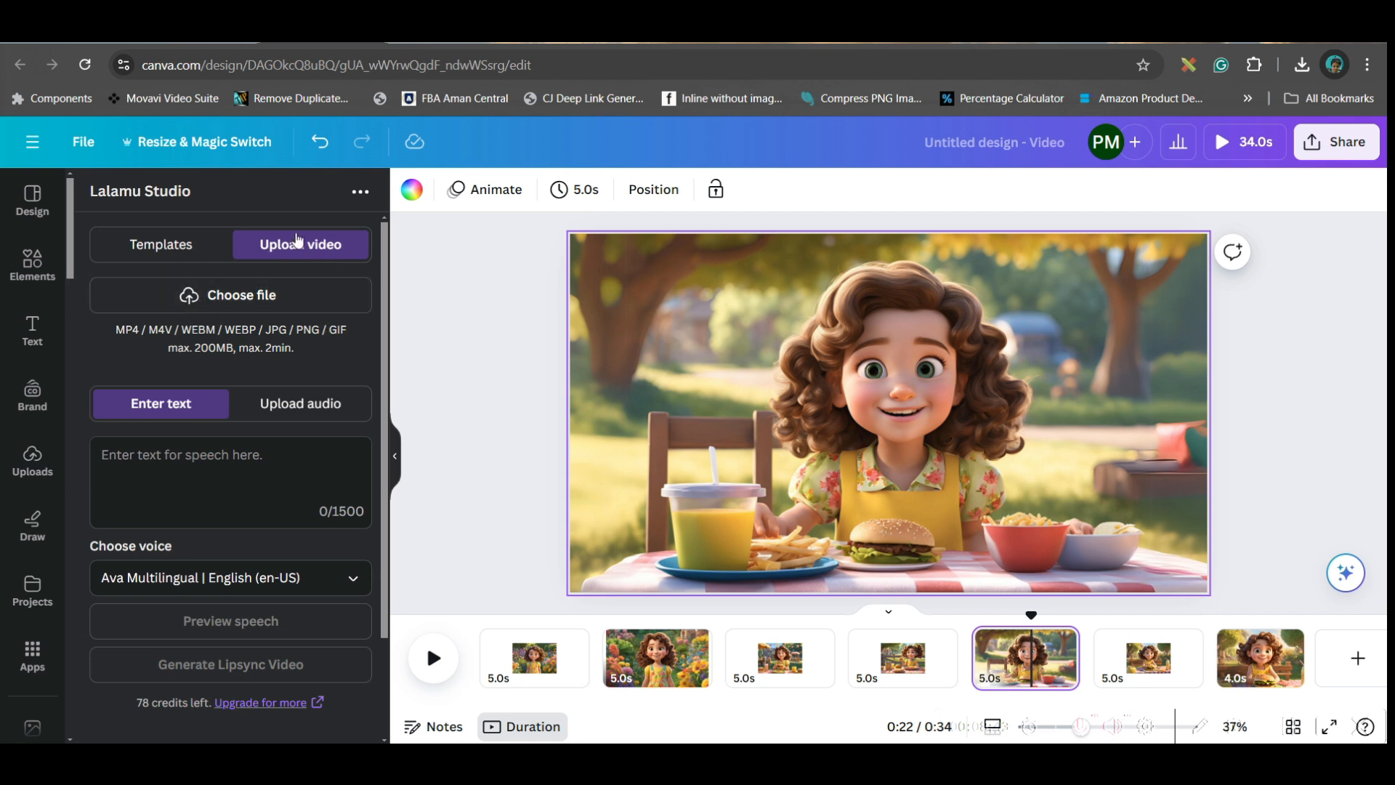
mouse_move(151, 339)
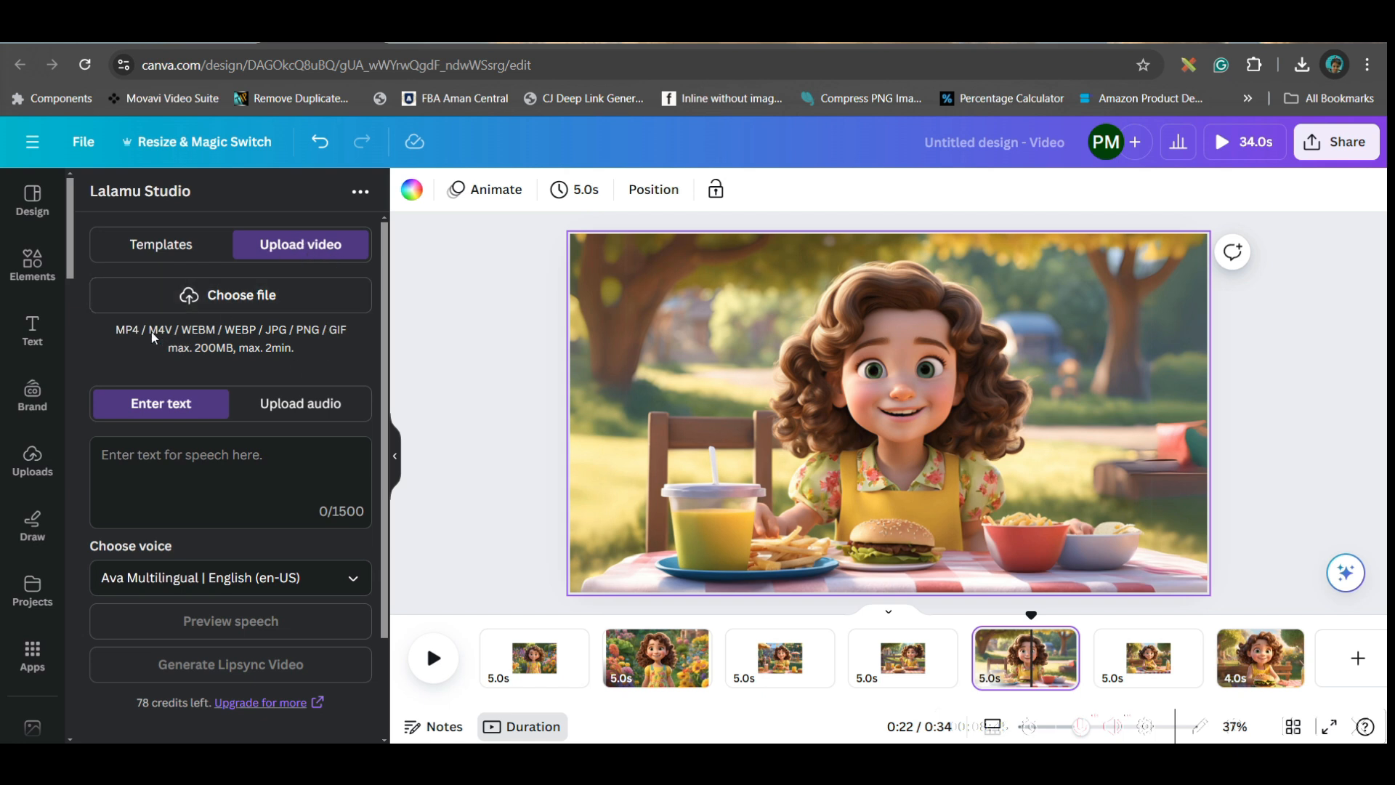
mouse_move(331, 347)
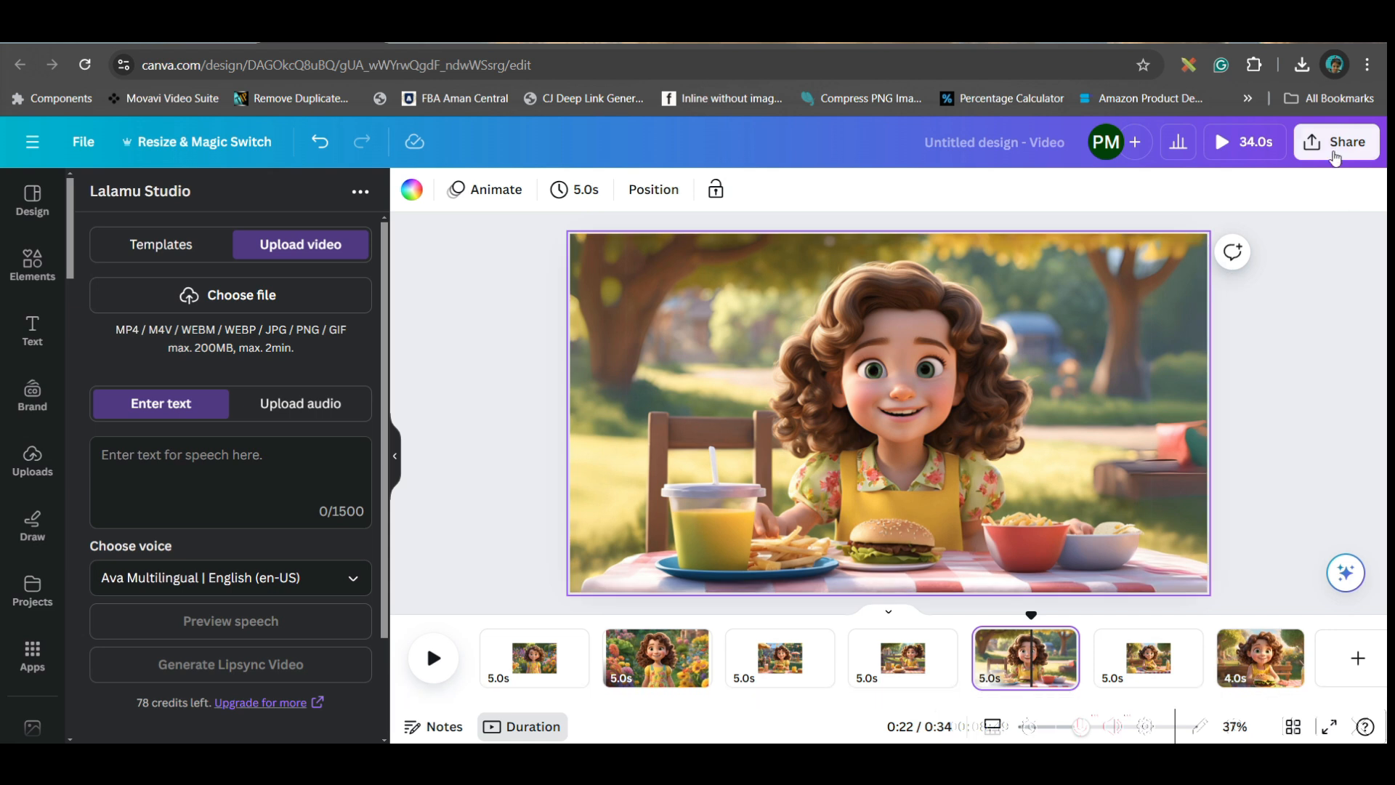
mouse_move(1337, 141)
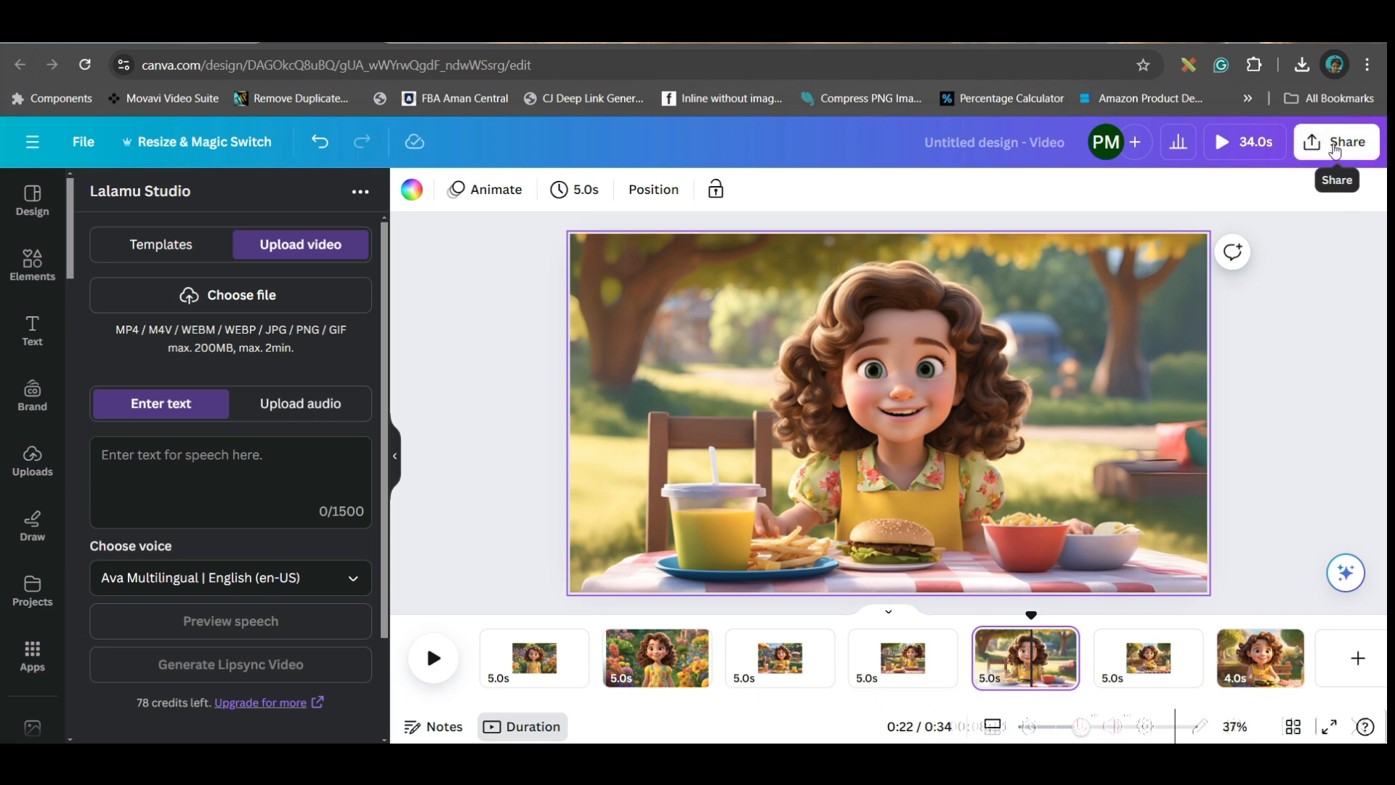
- Download only the current page 5, the picnic scene, as a PNG via Share > Download
click(1337, 141)
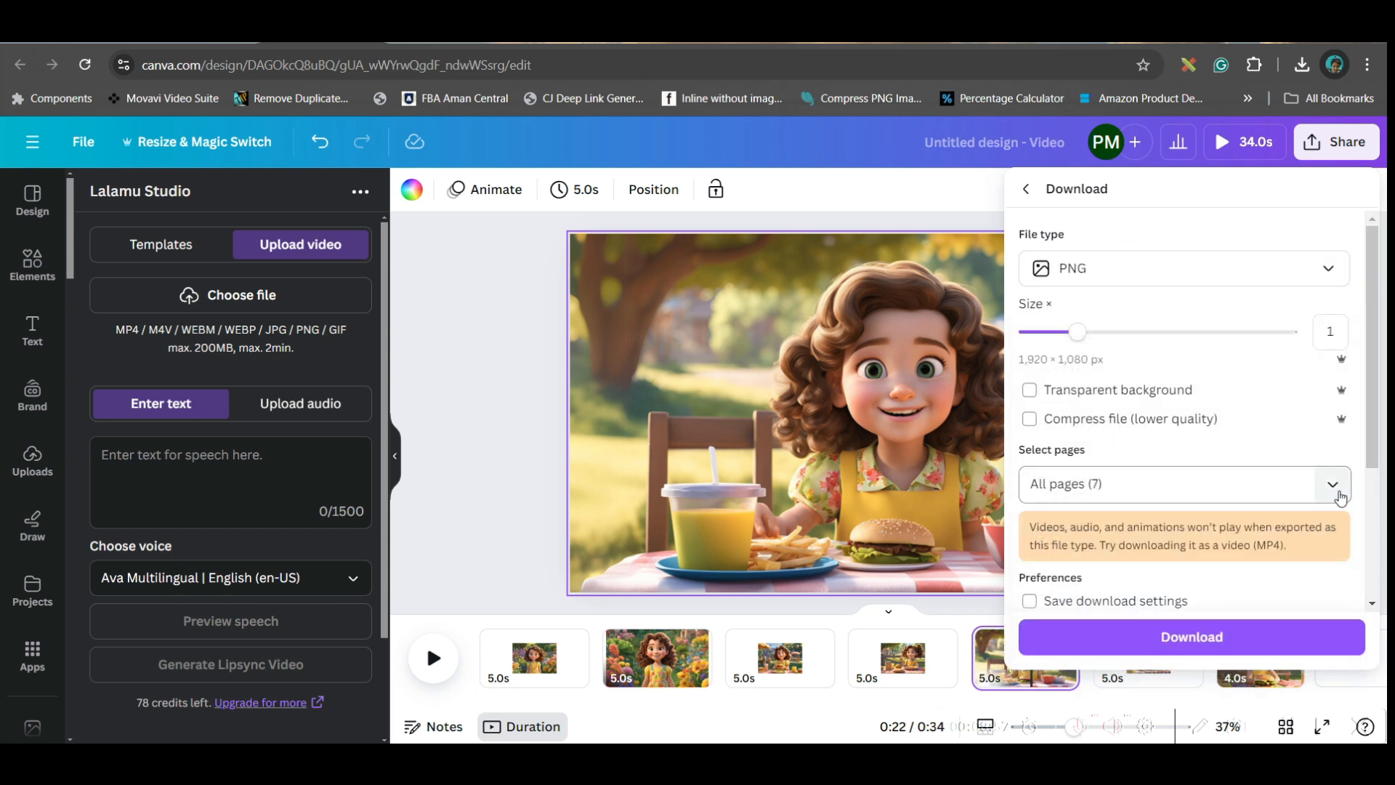
click(1330, 484)
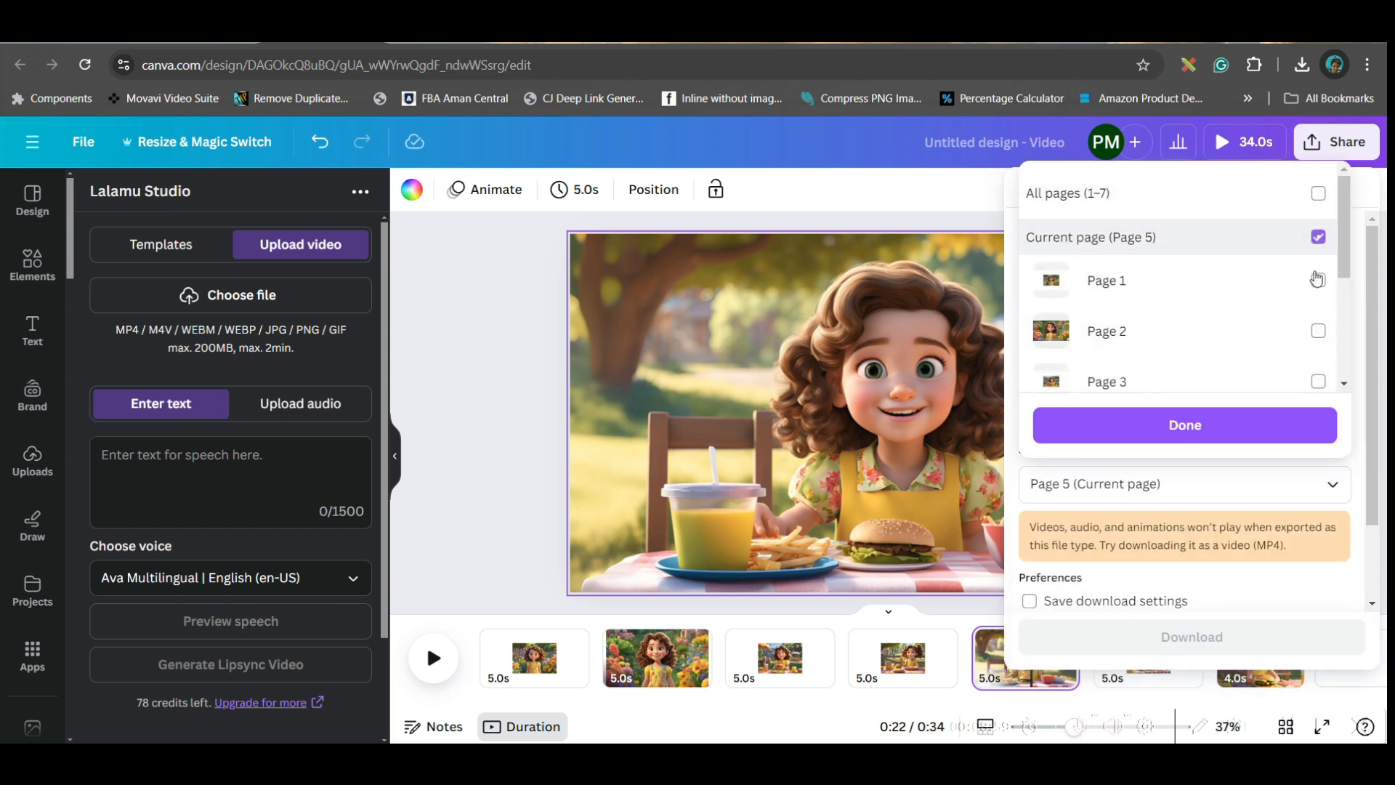
click(1184, 425)
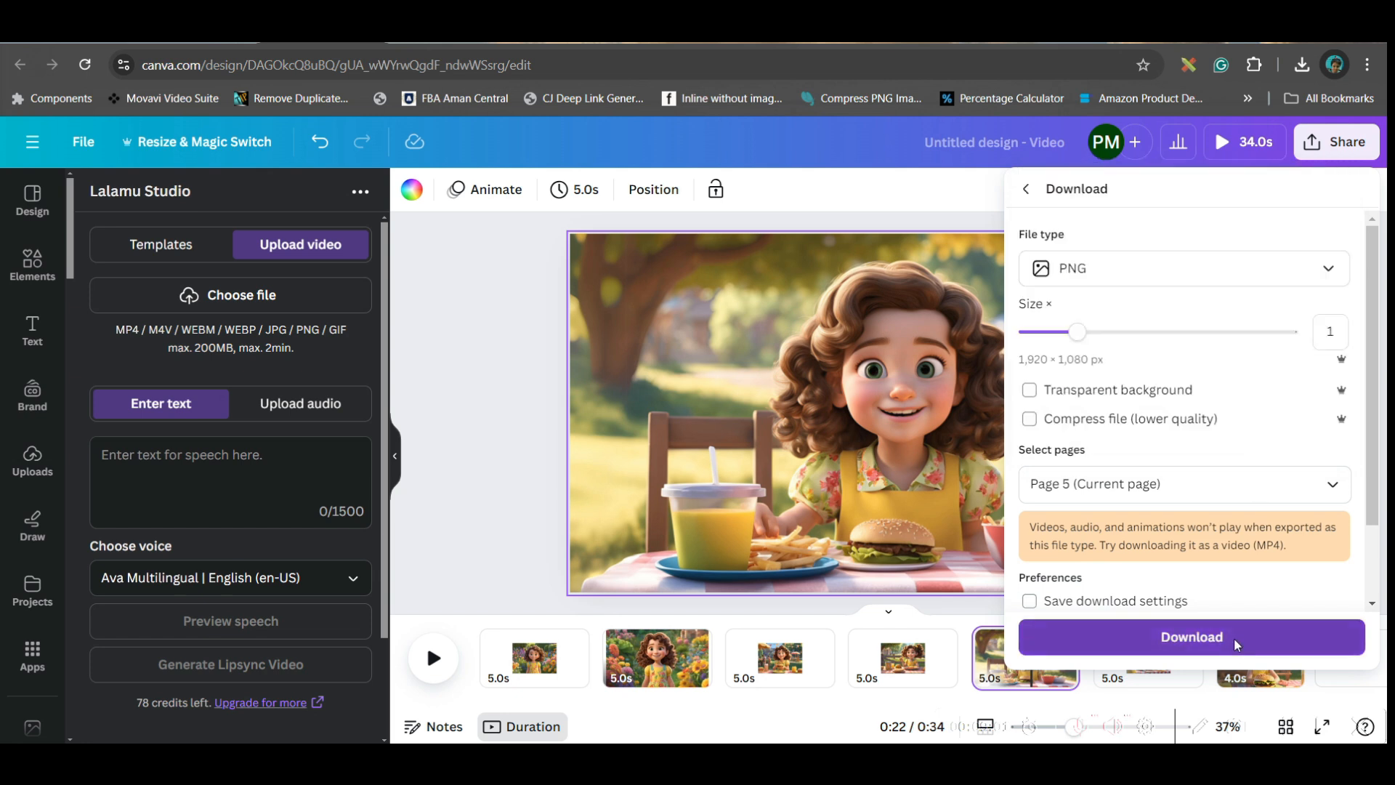
click(1190, 637)
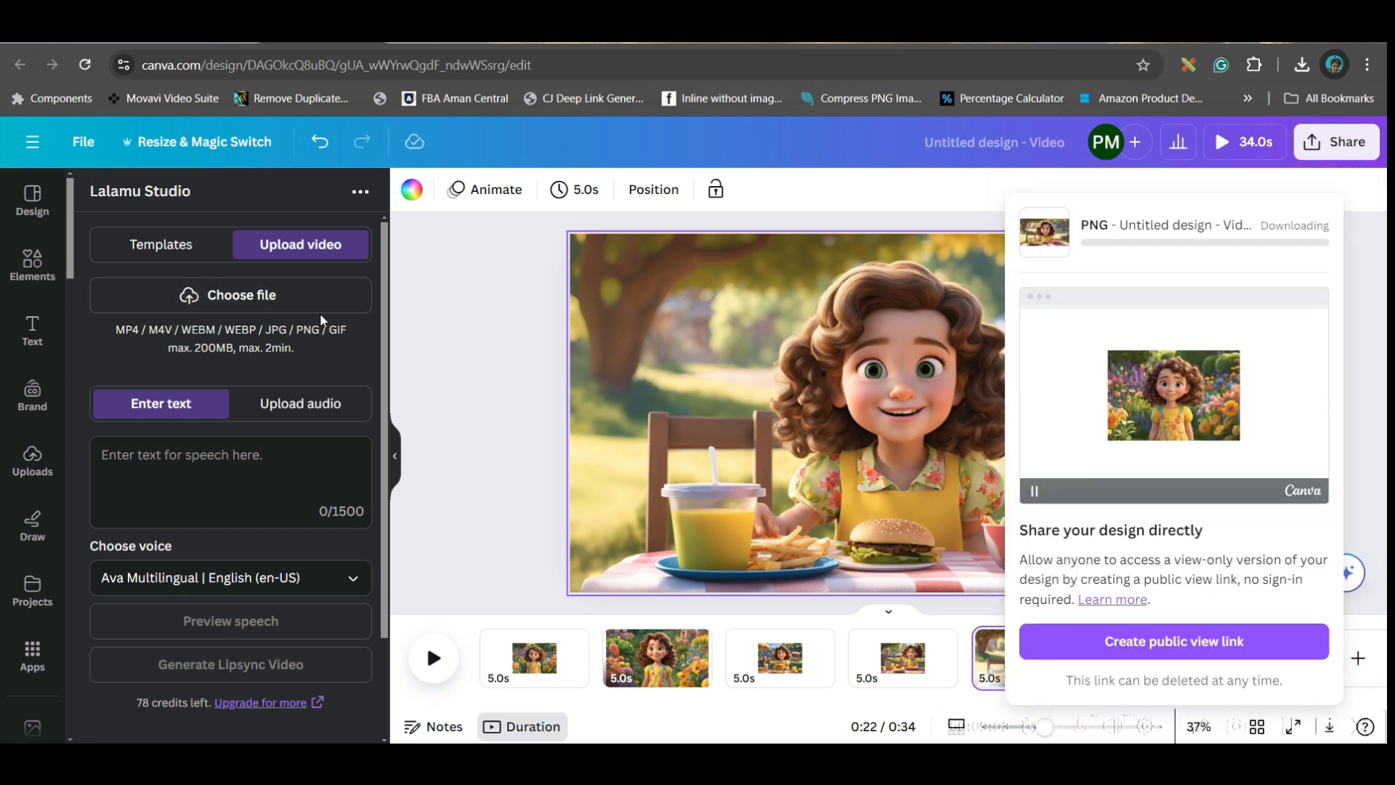
mouse_move(253, 302)
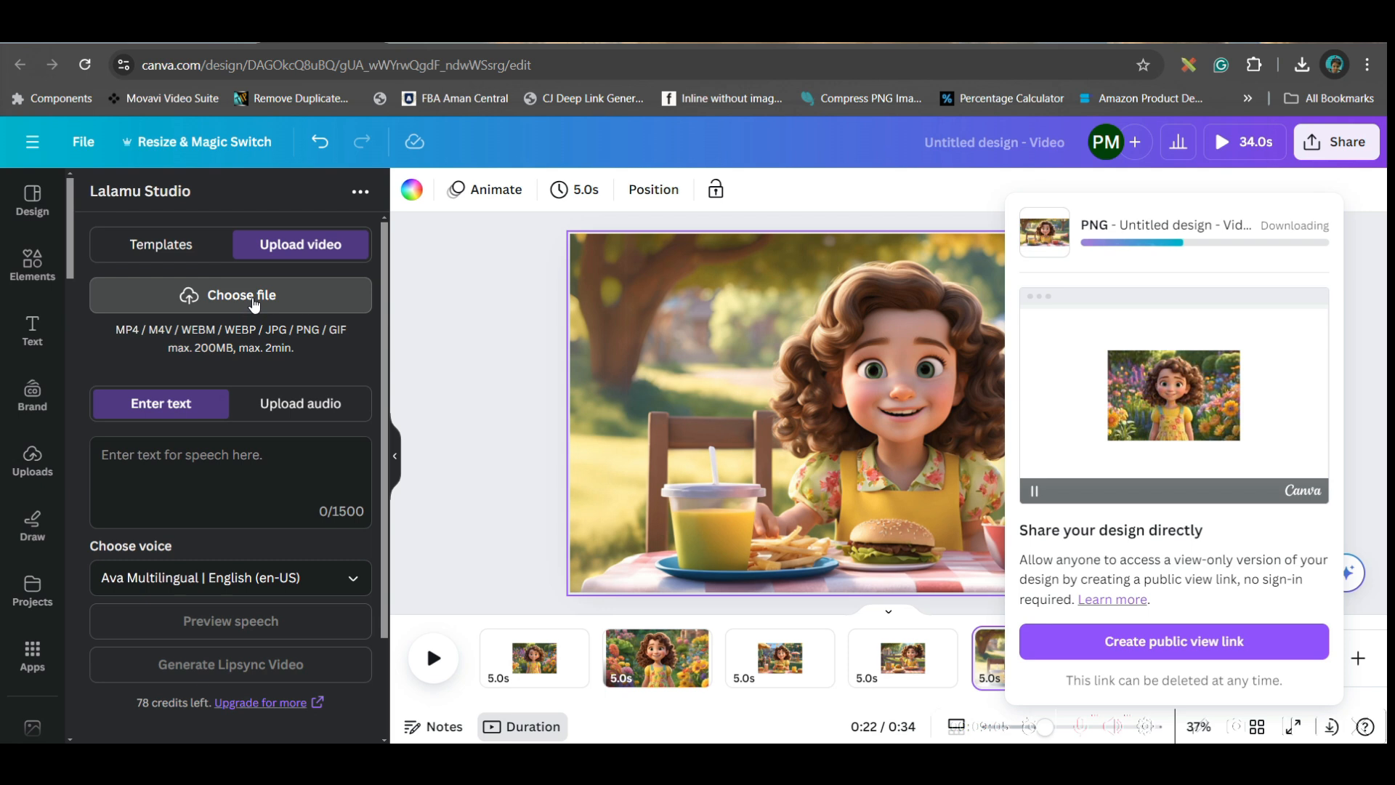
click(32, 457)
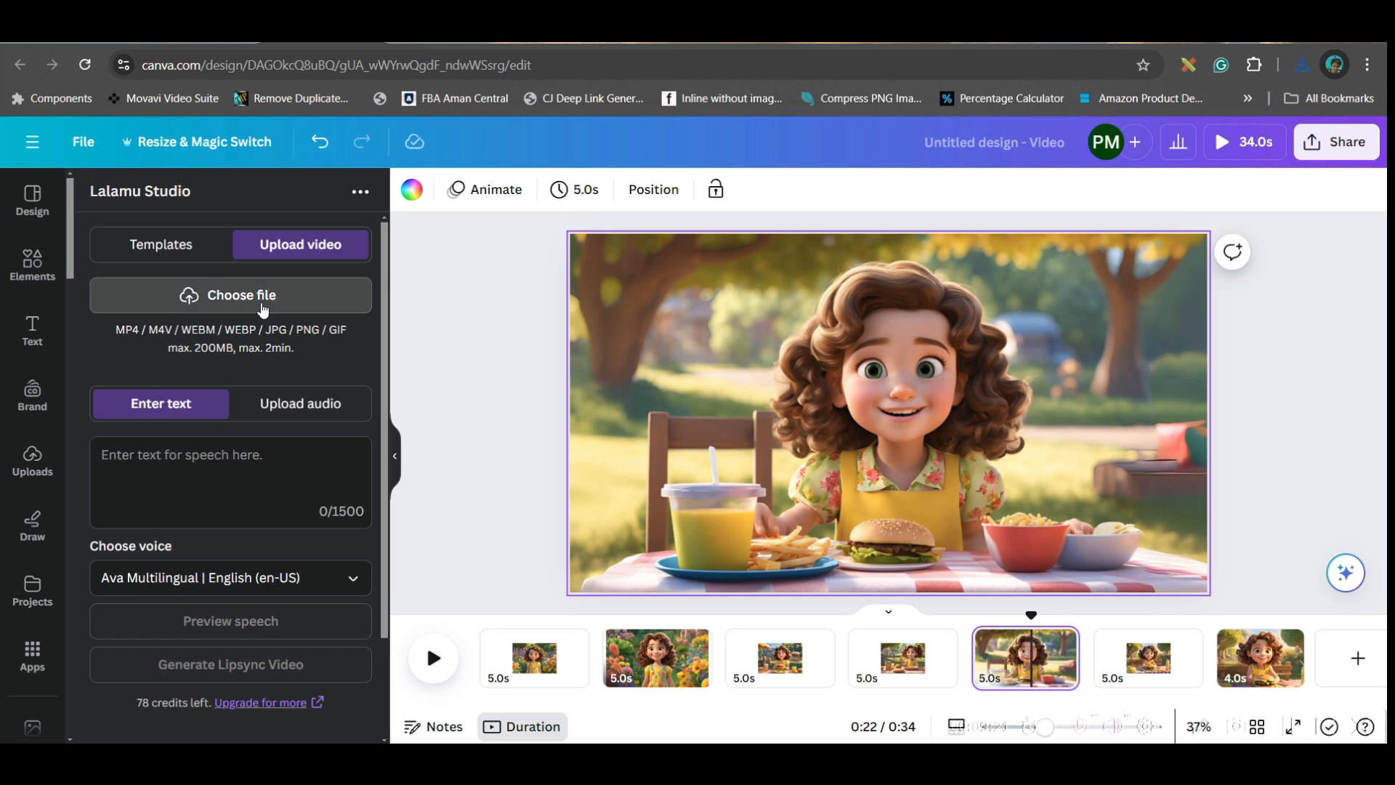
- Upload the downloaded picnic PNG as the source image and load the AUDIO 3 clip as the speech audio
click(231, 295)
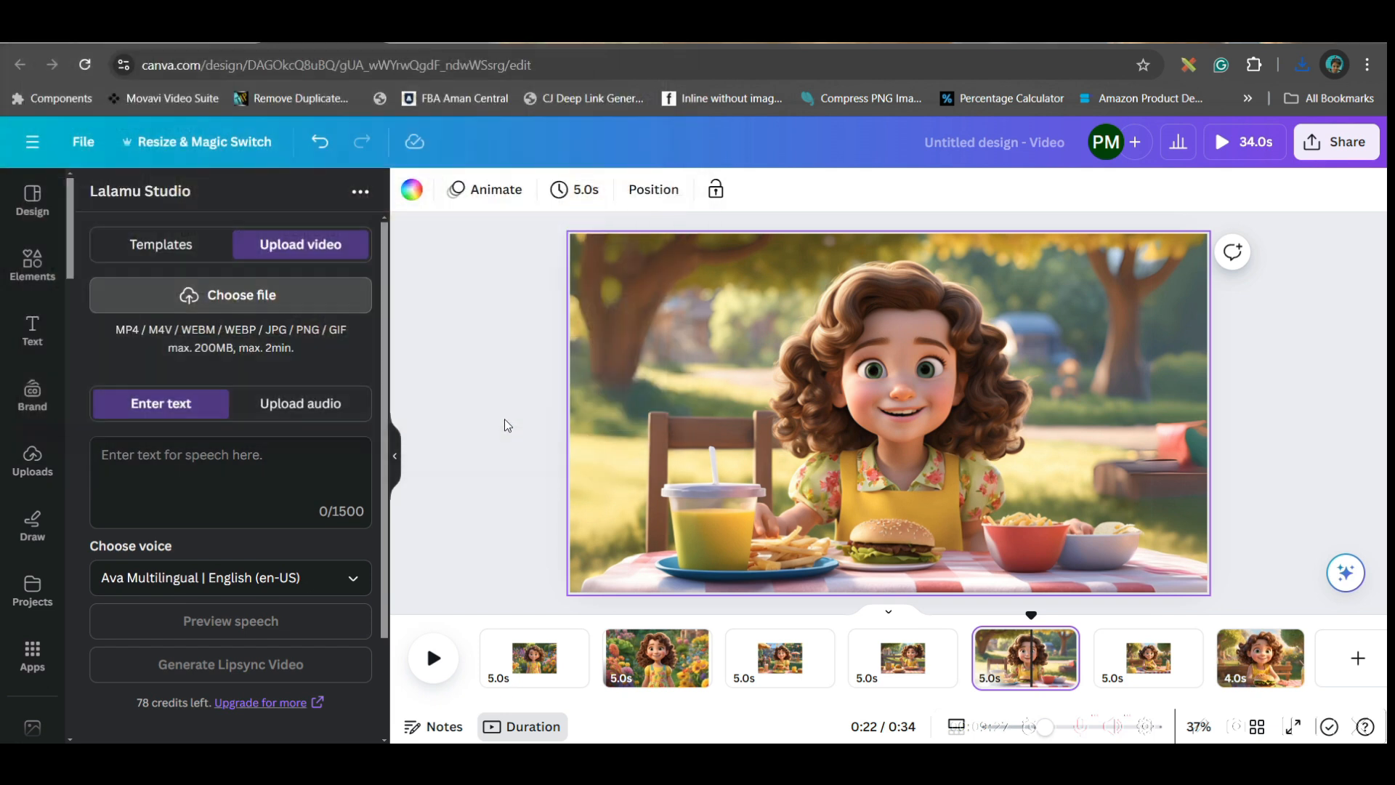
click(299, 512)
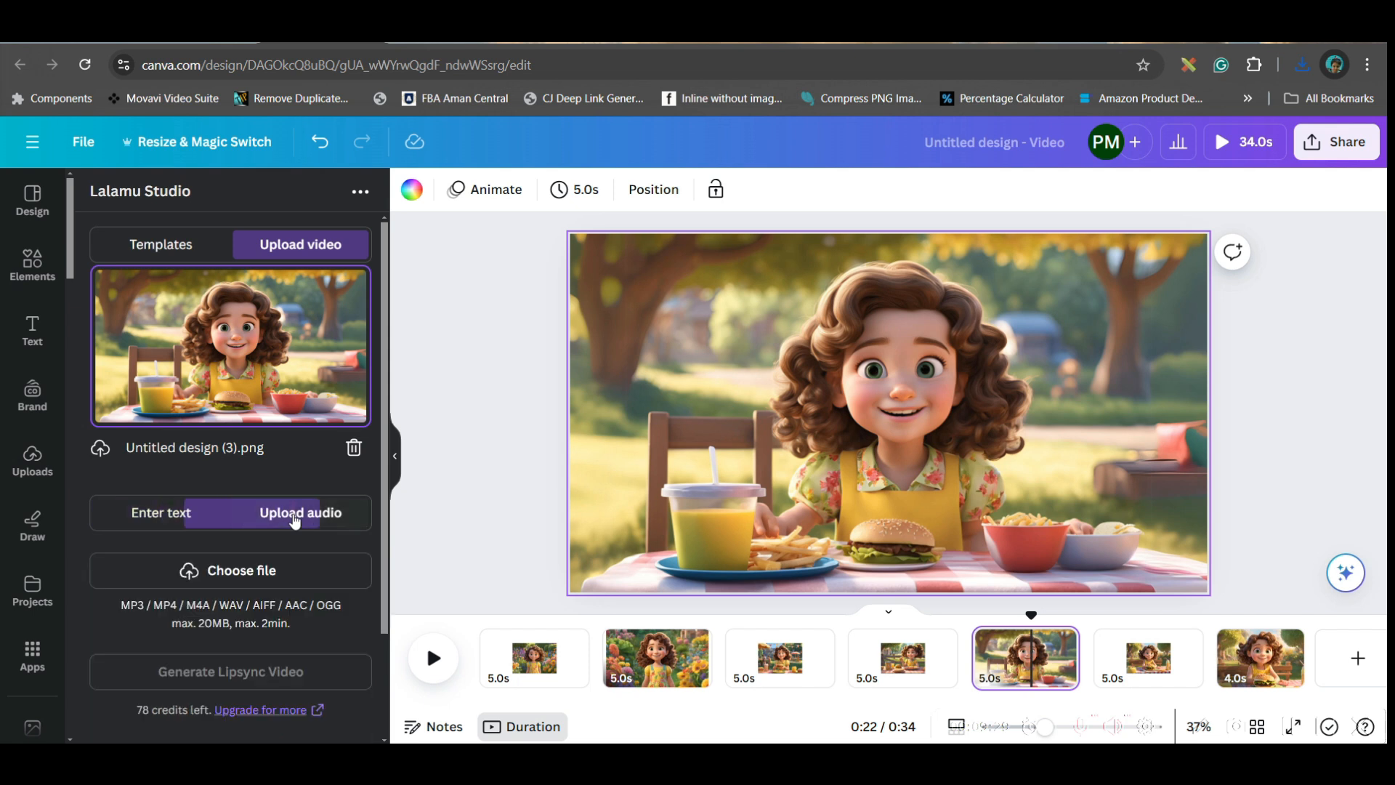
scroll(down, 3)
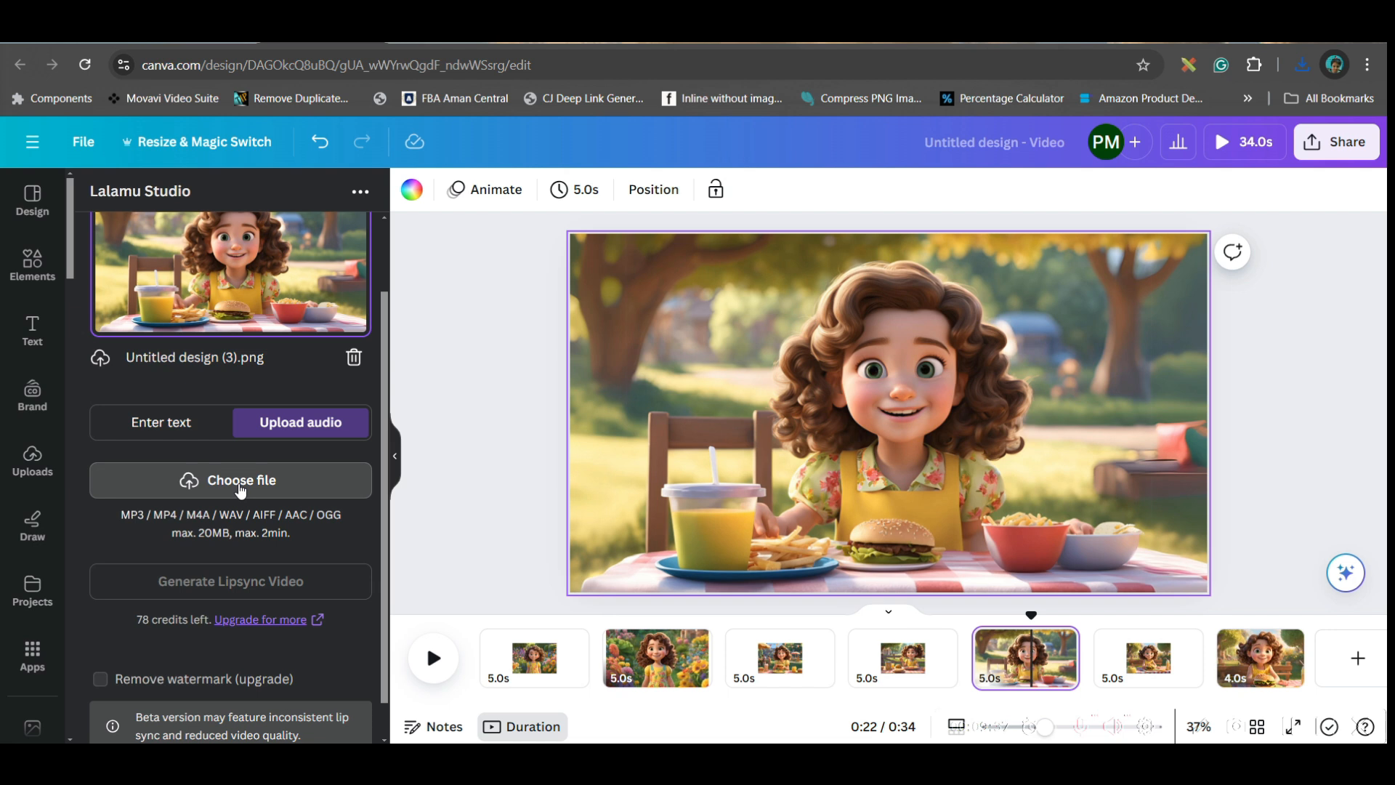
click(229, 480)
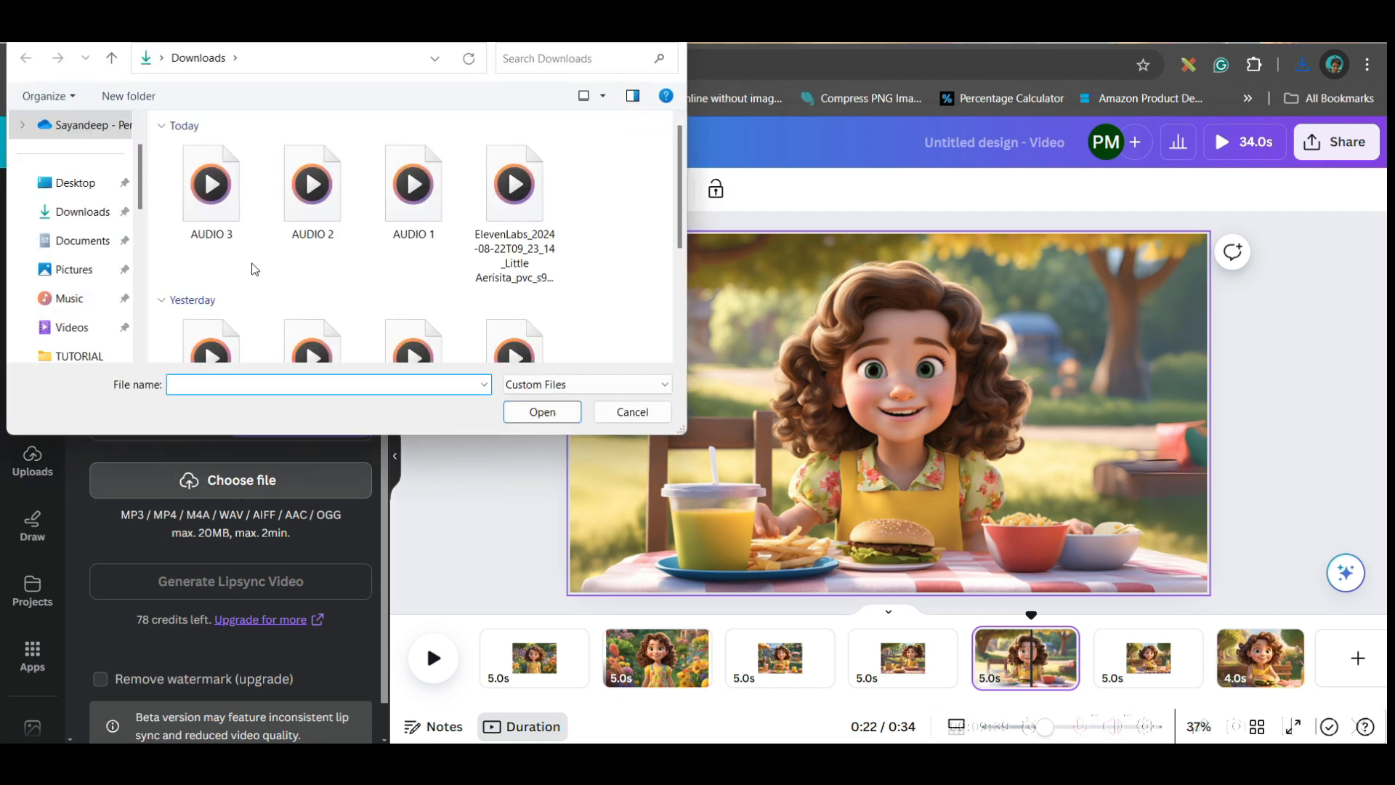
click(211, 184)
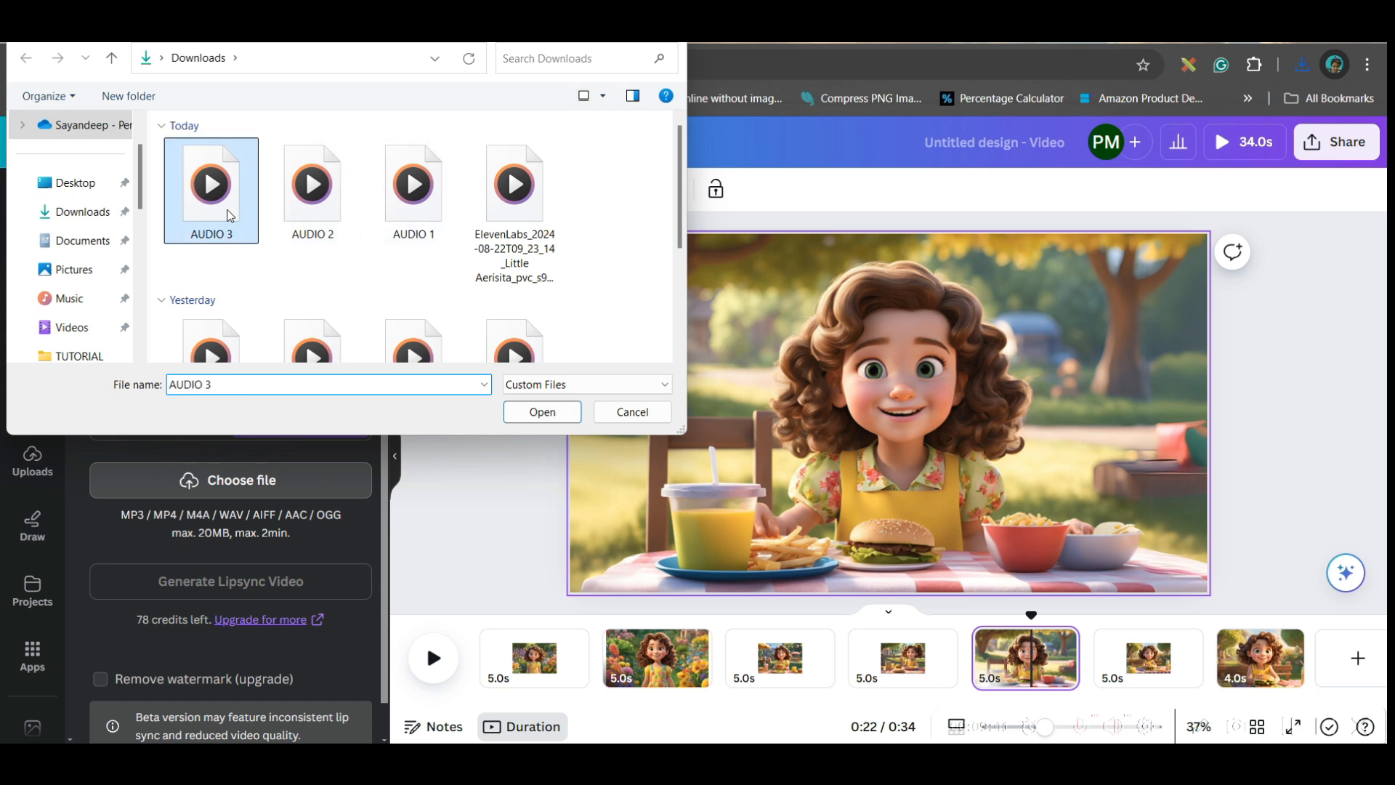
click(541, 411)
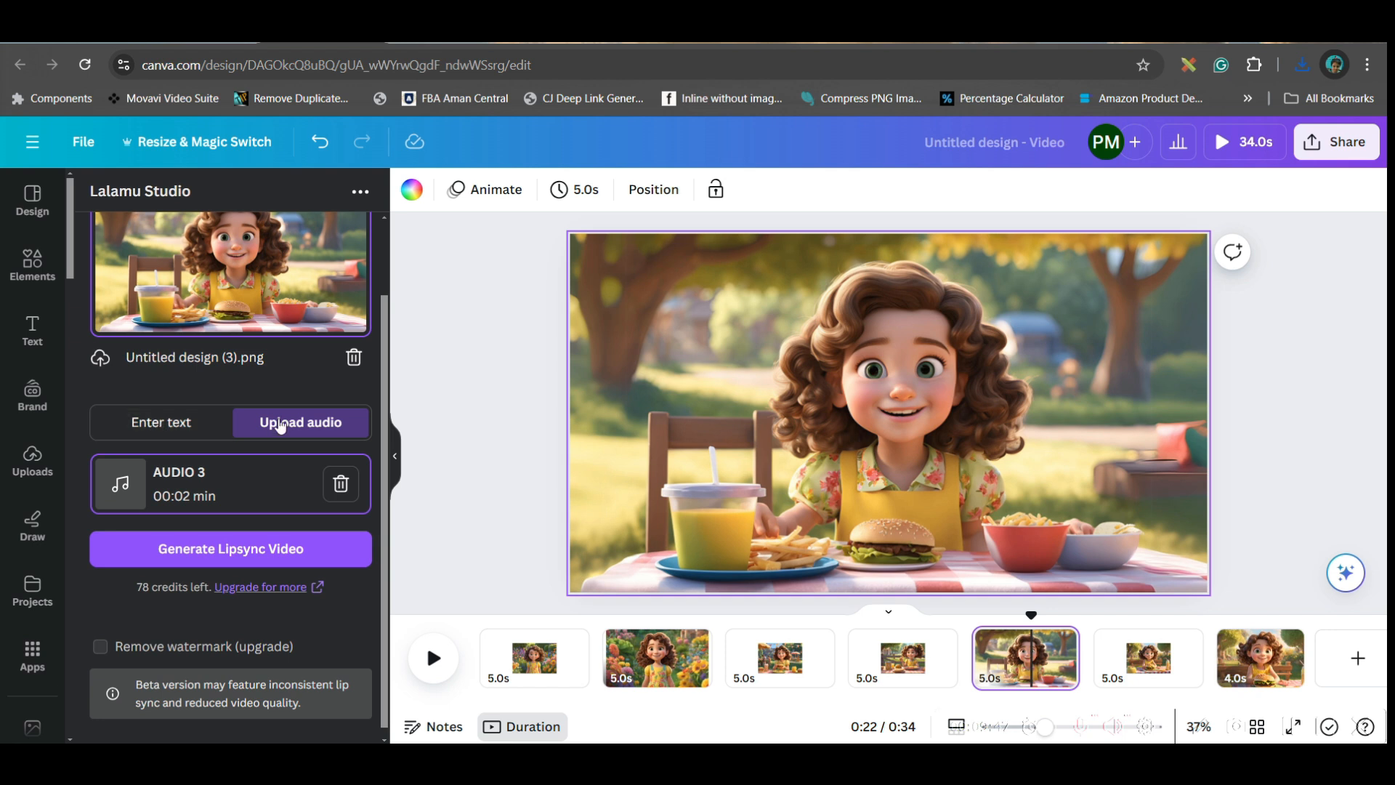
mouse_move(246, 555)
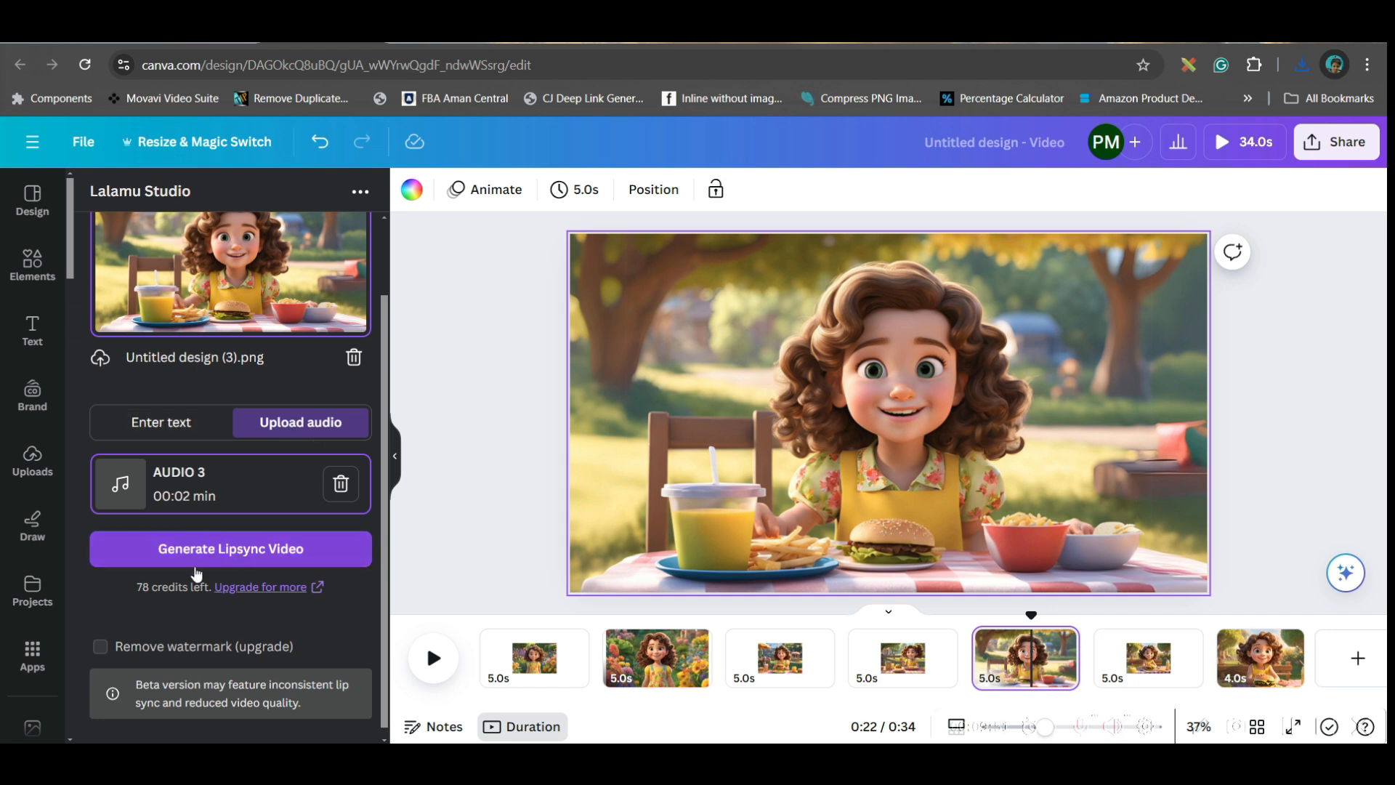
mouse_move(231, 548)
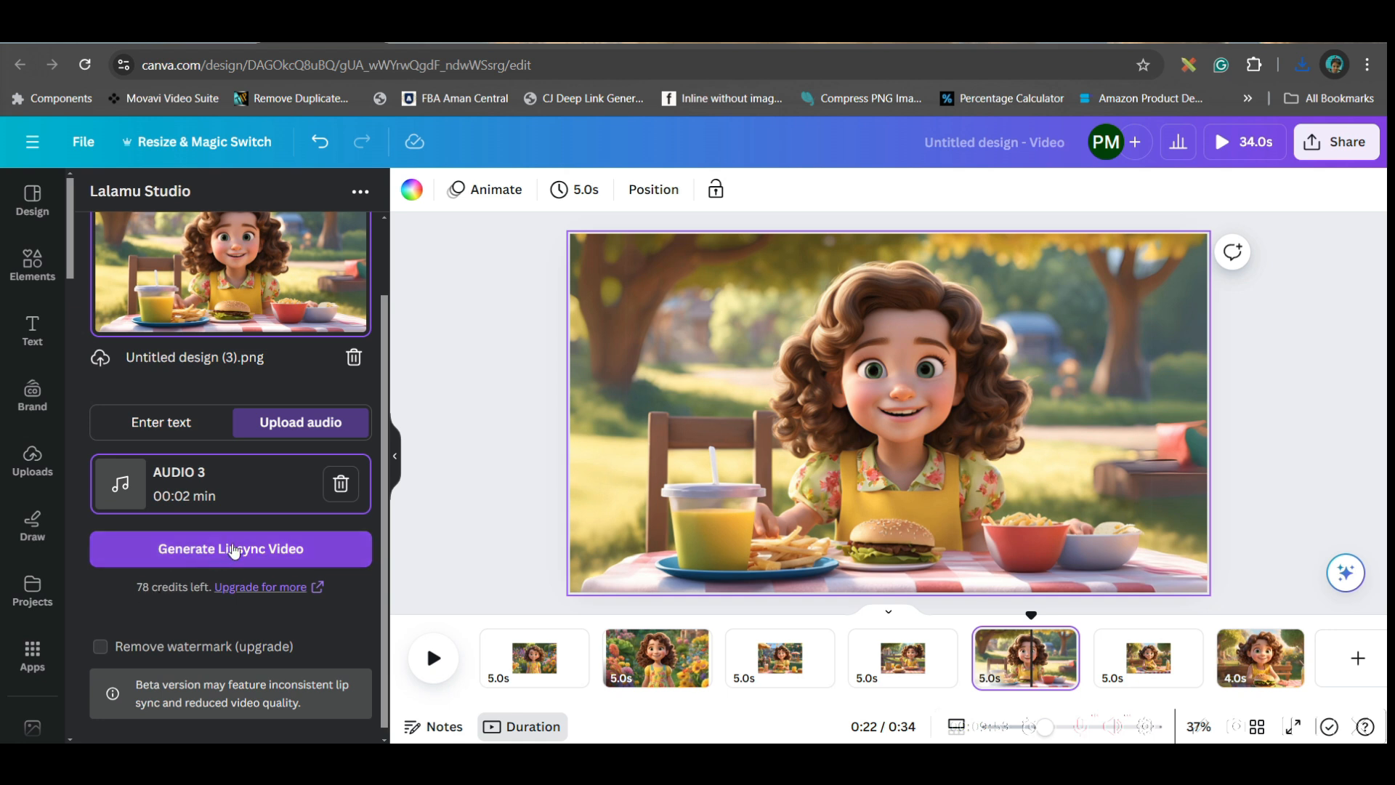
- Generate the lip-sync video of Lilly and add it to the design as the new final scene
click(230, 548)
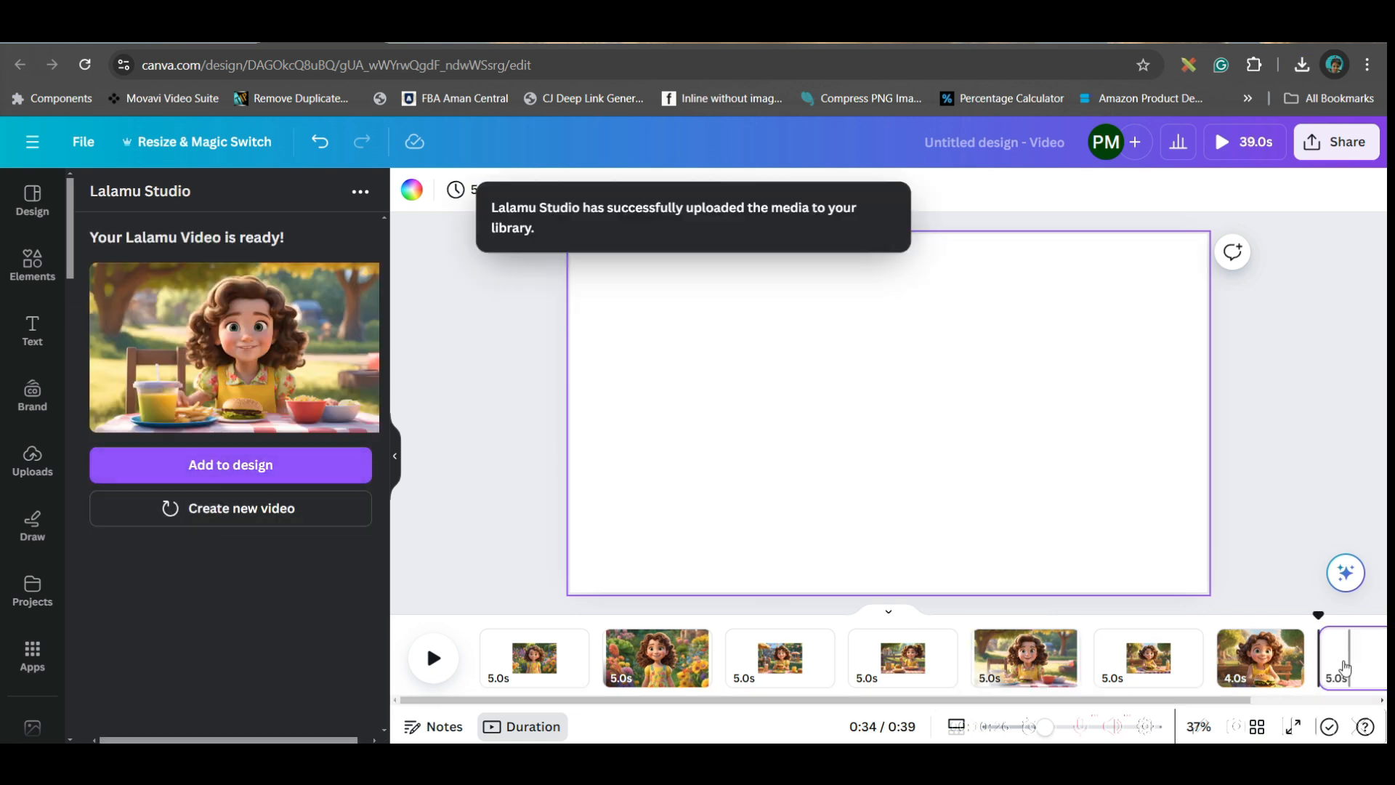
click(1343, 658)
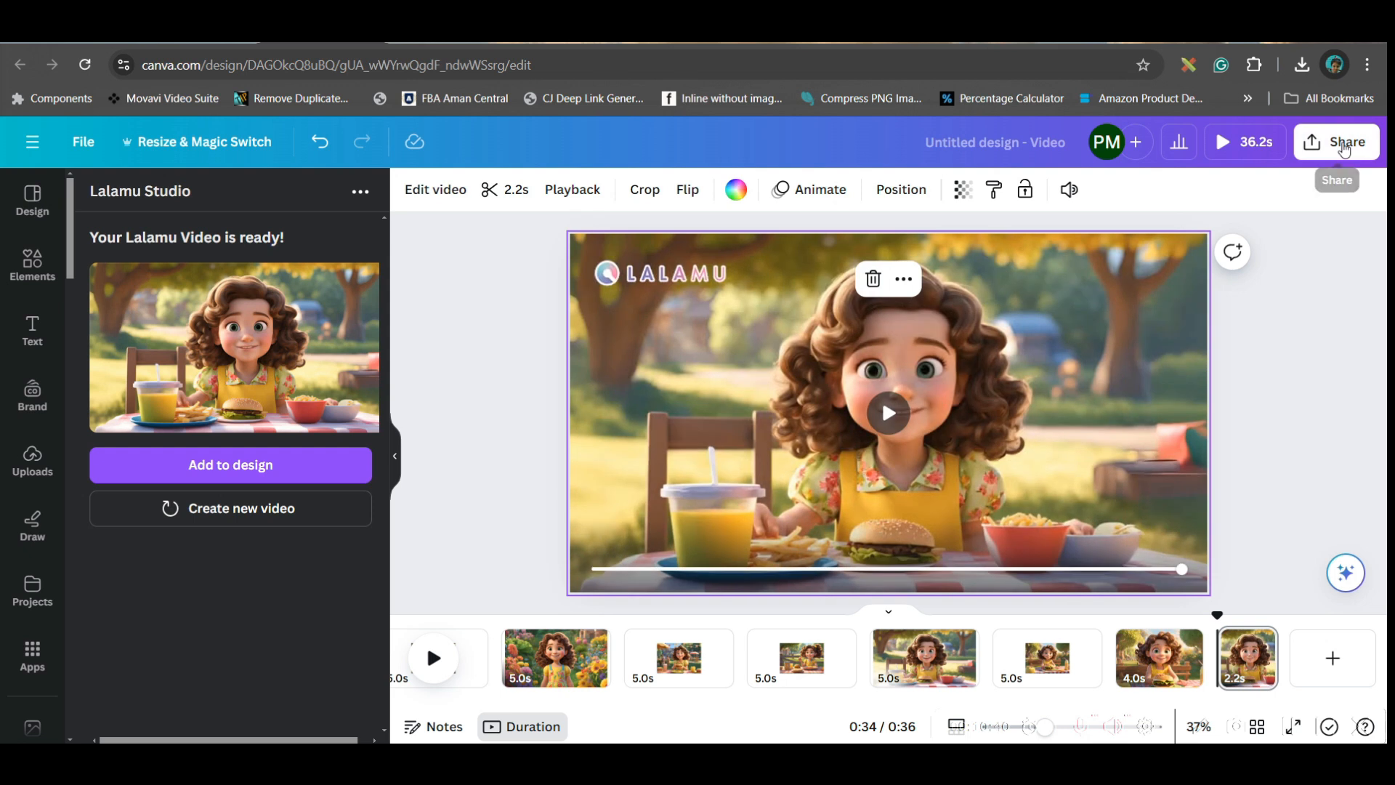
- Download only the current page 8, the lip-synced clip, as an MP4 video
click(1337, 141)
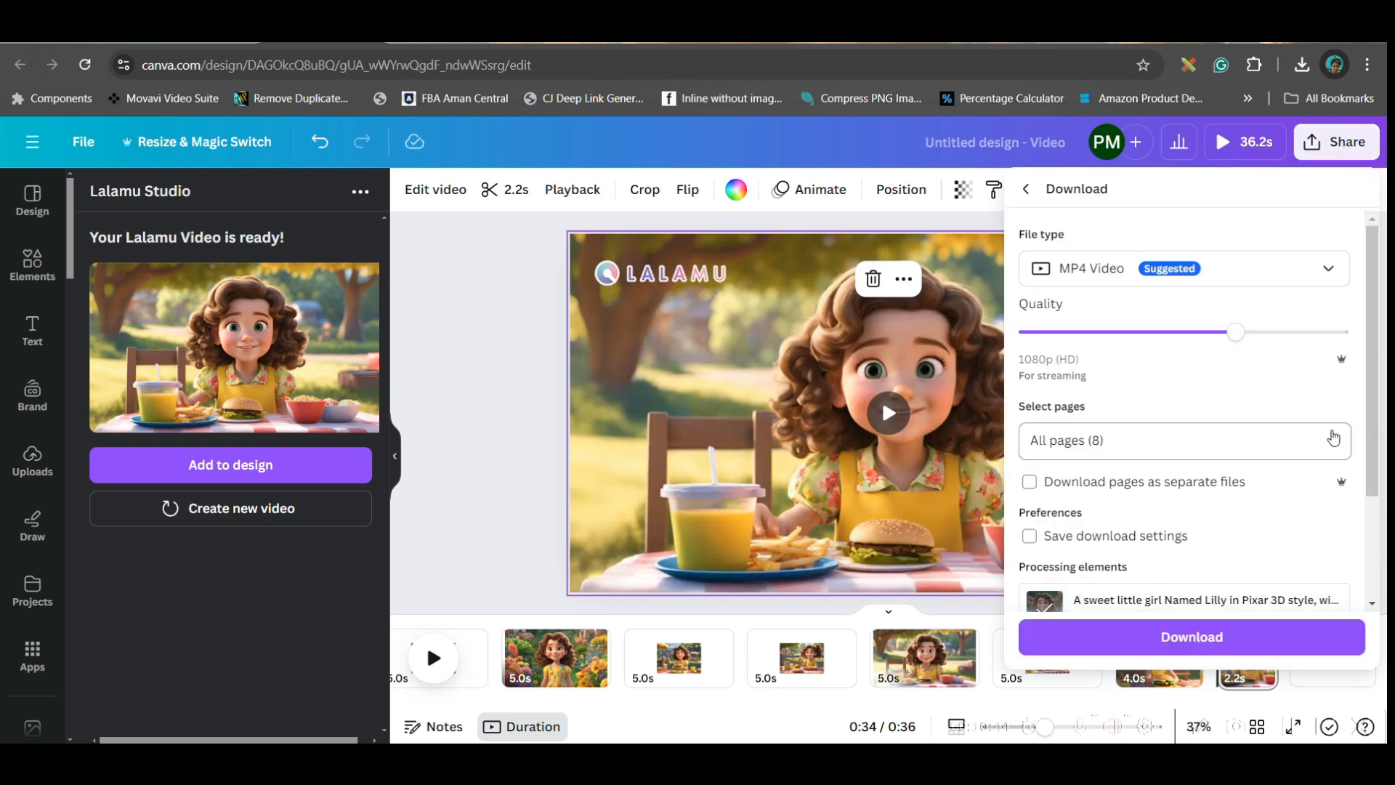
click(1183, 439)
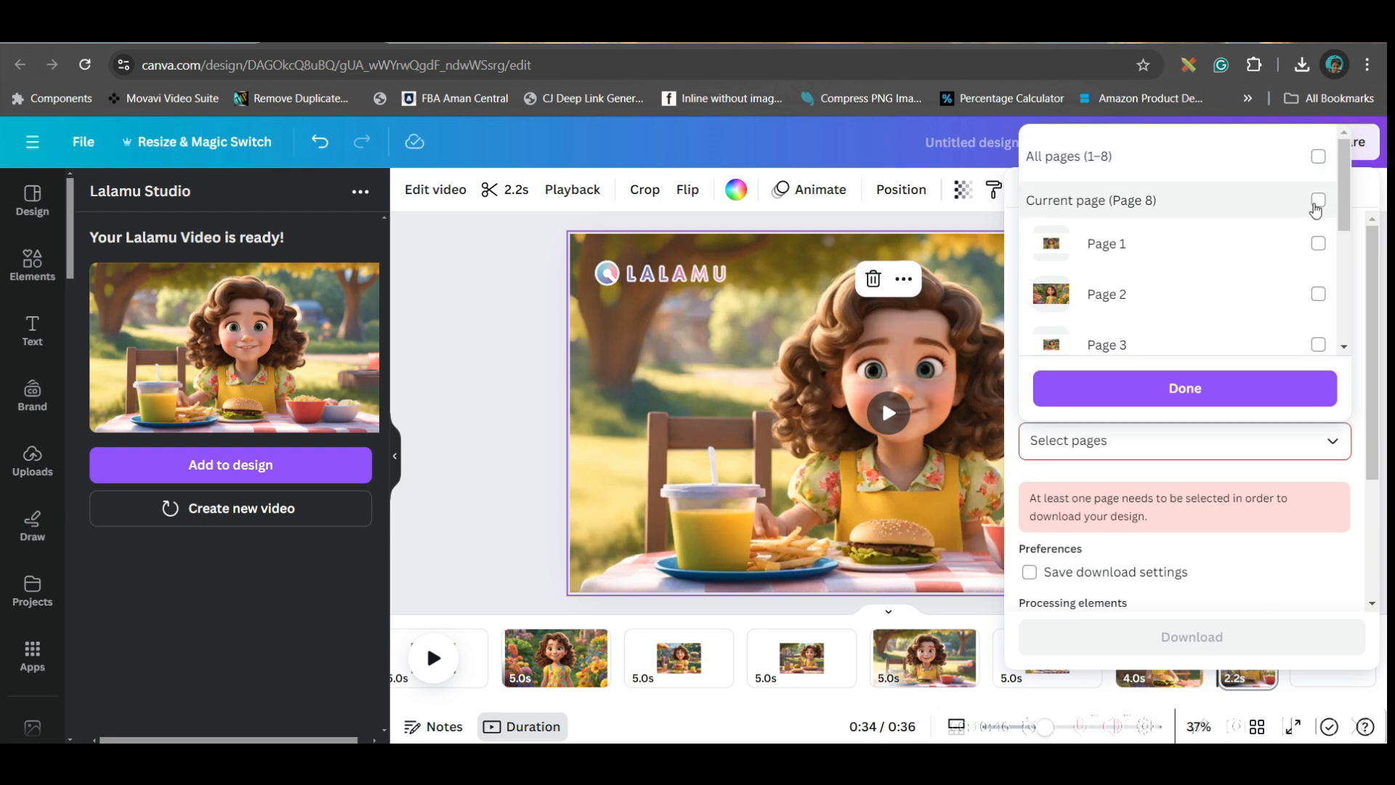
click(1190, 538)
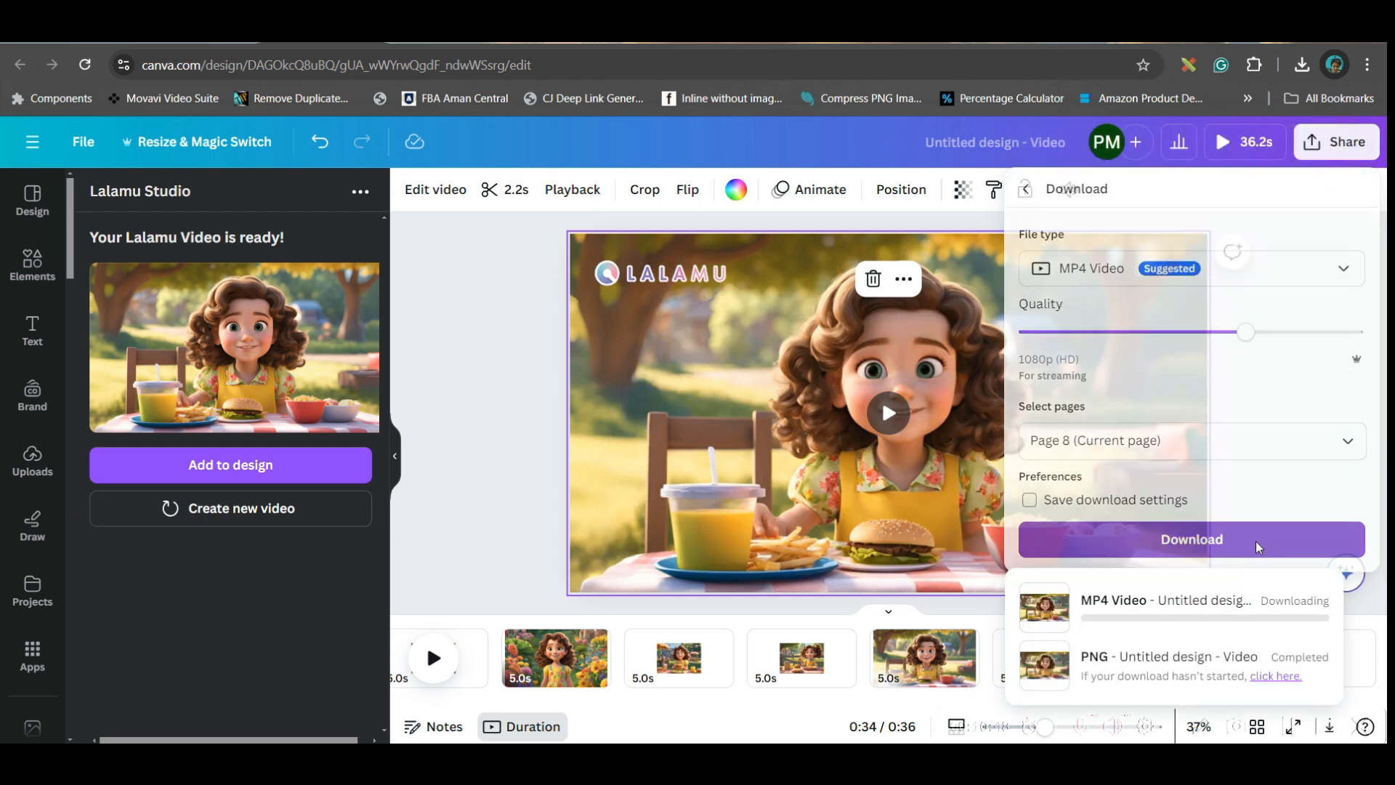